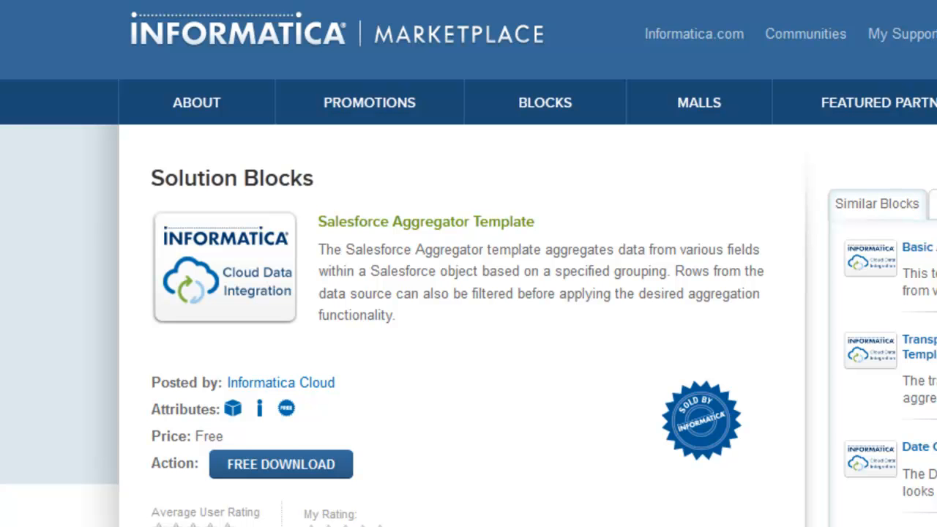
- Request the free download of the Salesforce Aggregator Template from Informatica Marketplace
scroll(down, 3)
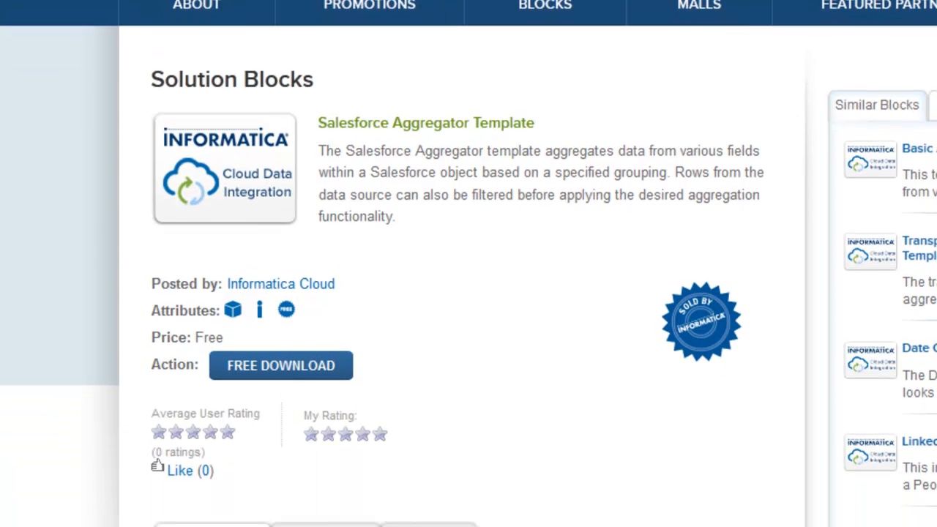
scroll(down, 3)
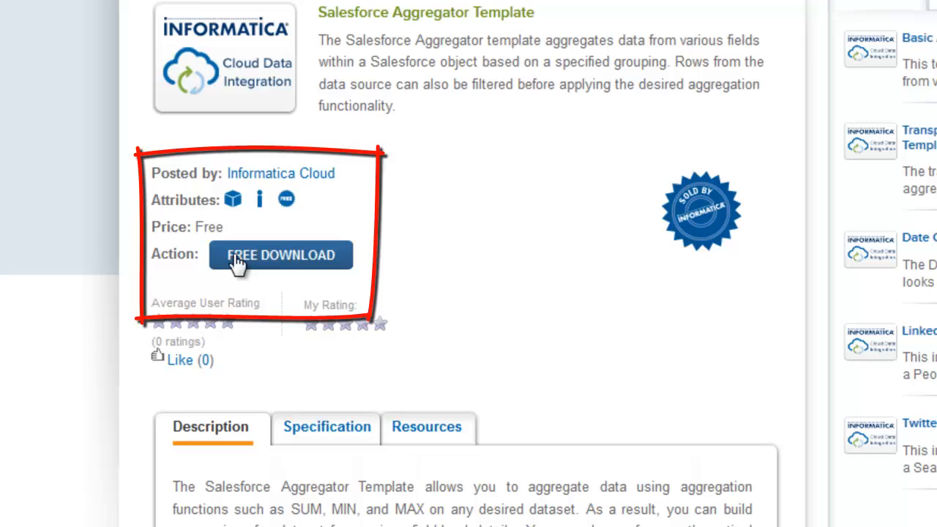
click(281, 255)
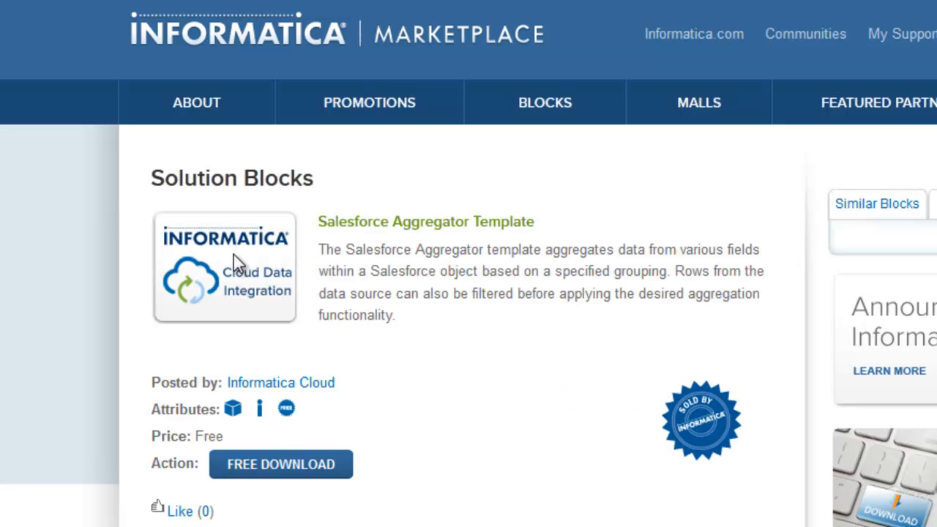
click(281, 463)
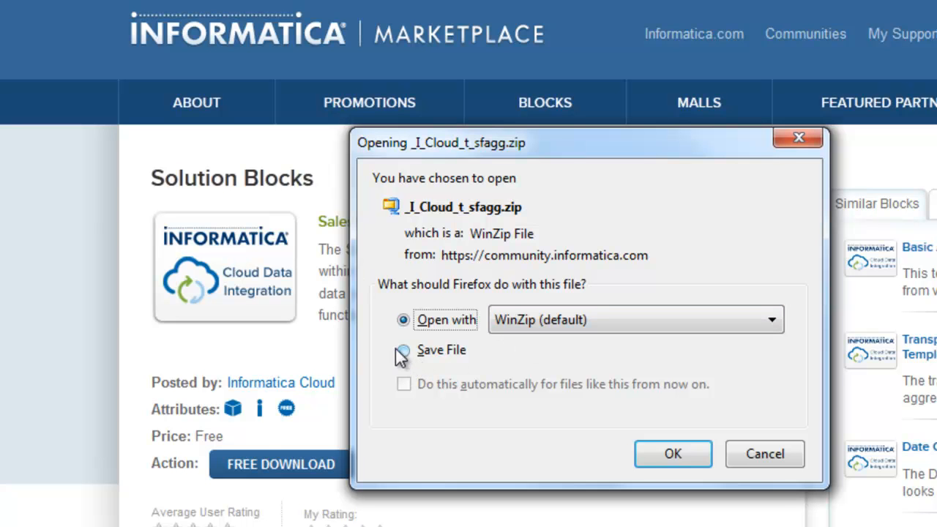
- Save the template zip file to disk via the Firefox download dialog
click(402, 352)
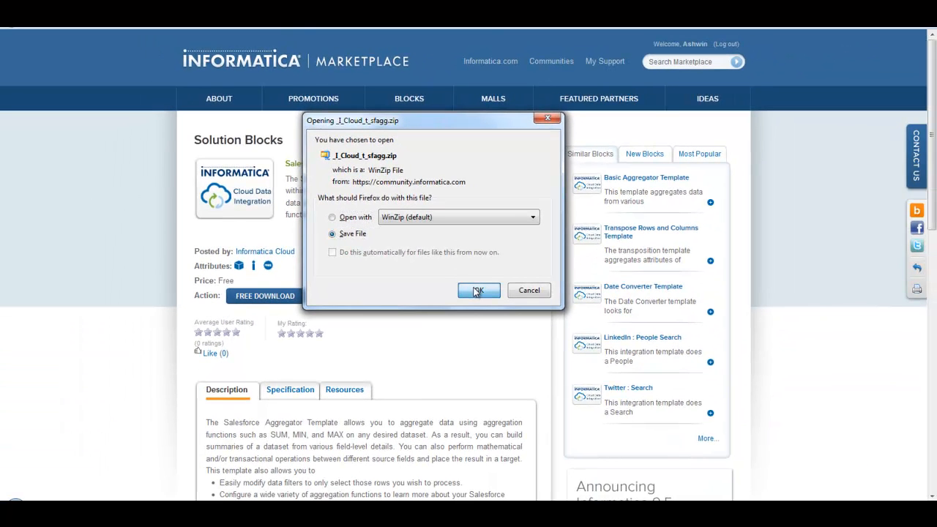
click(478, 290)
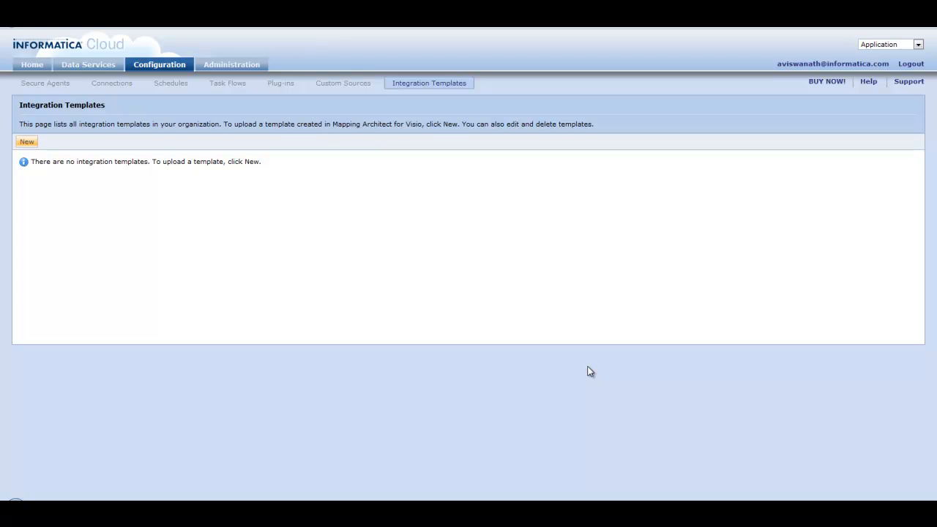
mouse_move(212, 123)
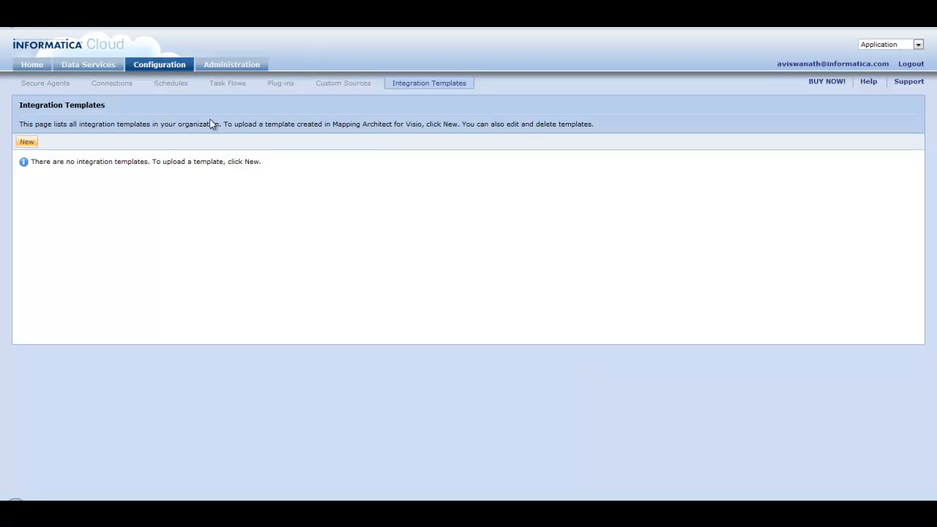
mouse_move(208, 119)
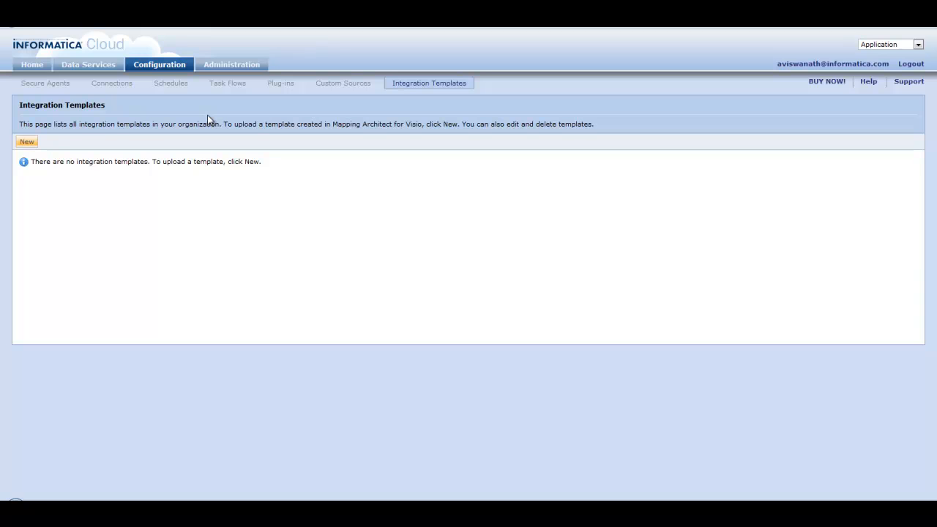
mouse_move(175, 67)
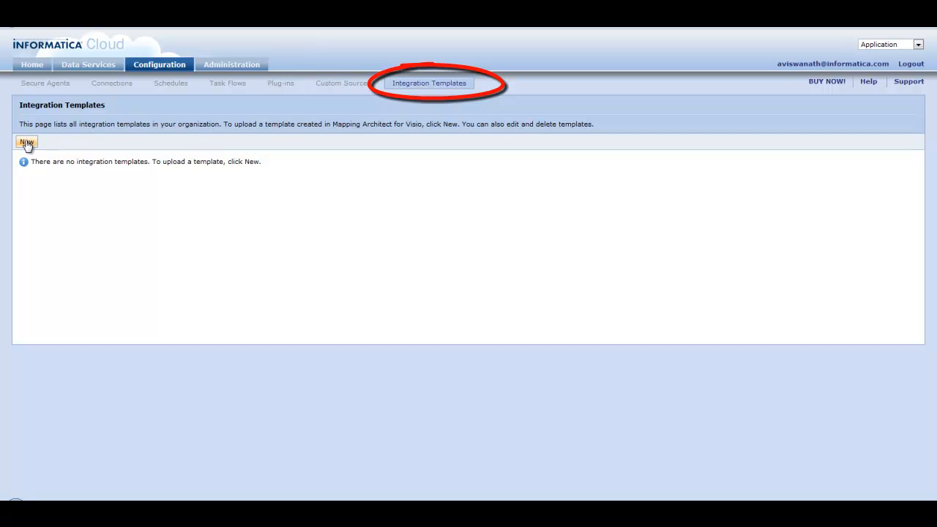
- Create a new integration template named SFDC_AggregationTemplate
click(26, 142)
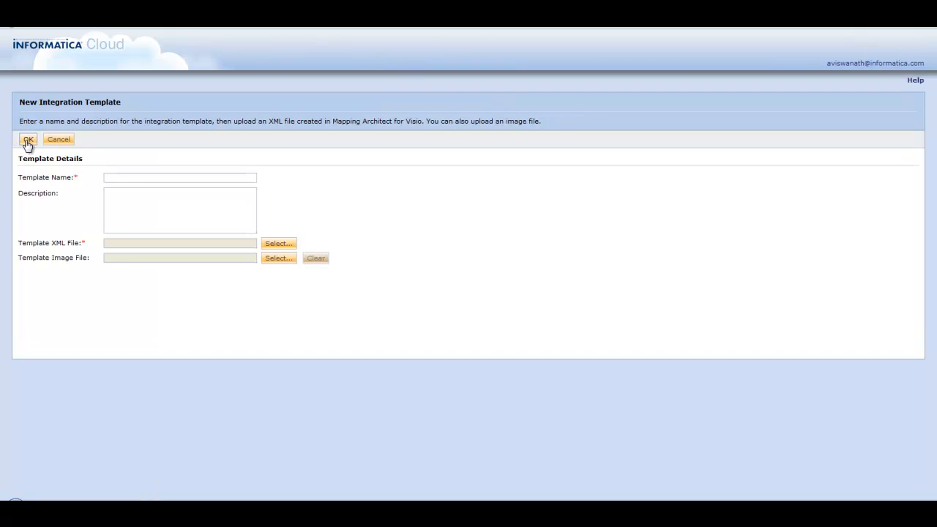
click(179, 177)
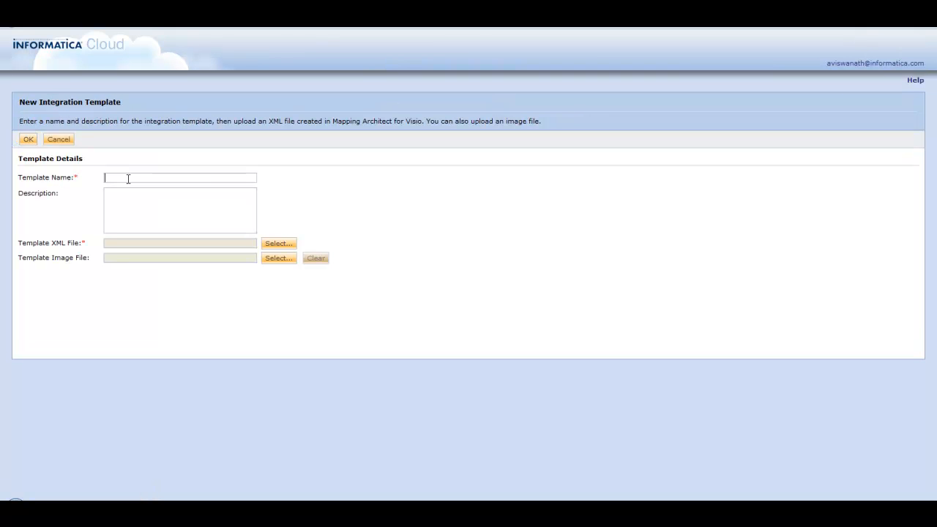
text(SFDC)
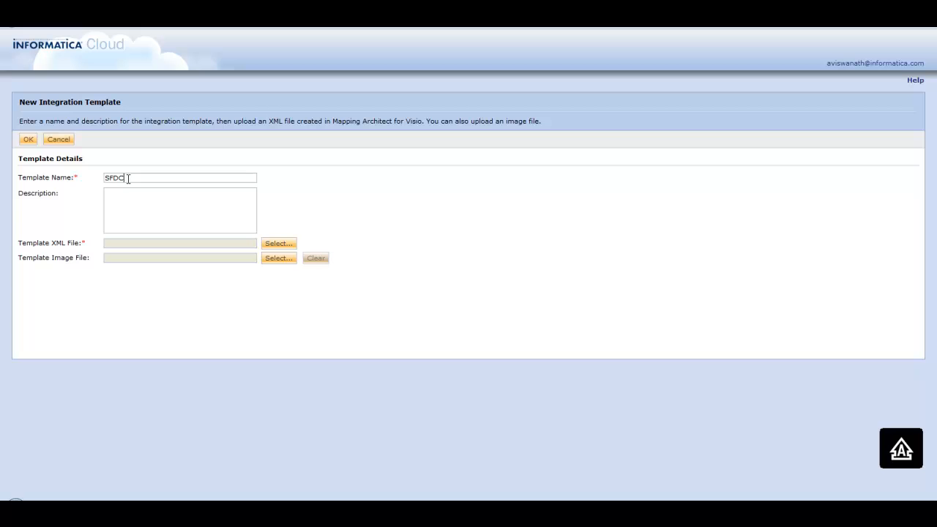
text(_Aggreg)
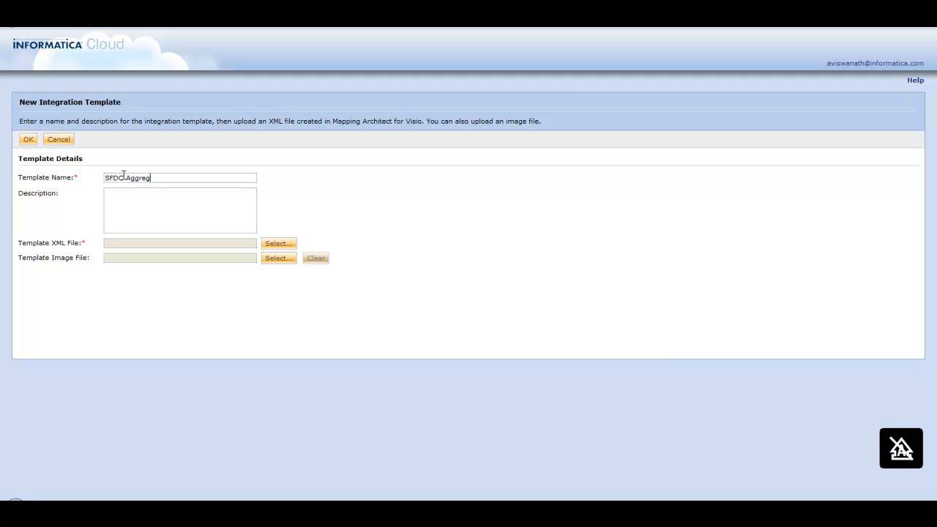
text(ation)
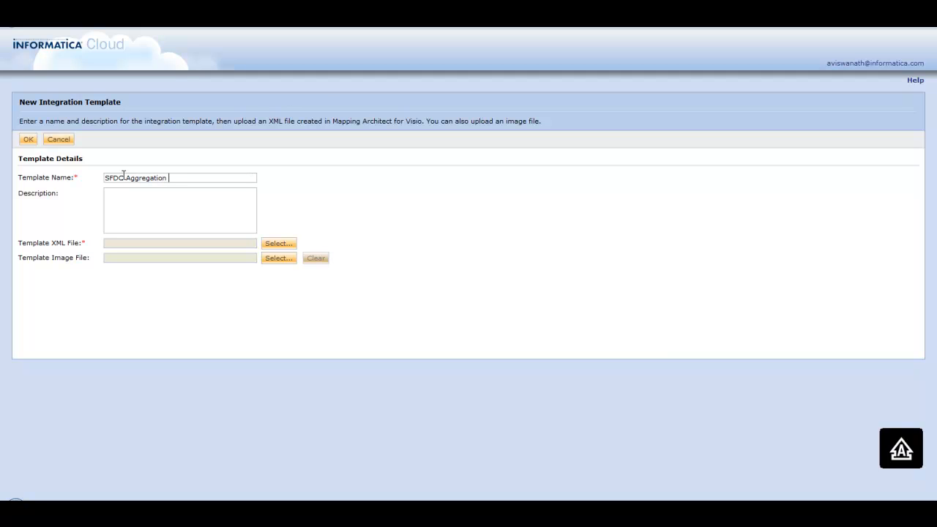
text(Templa)
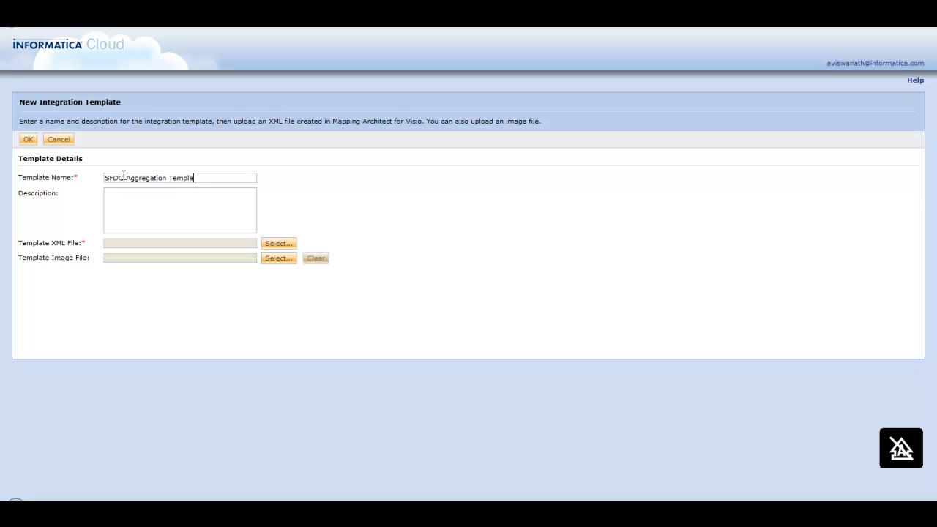
text(te)
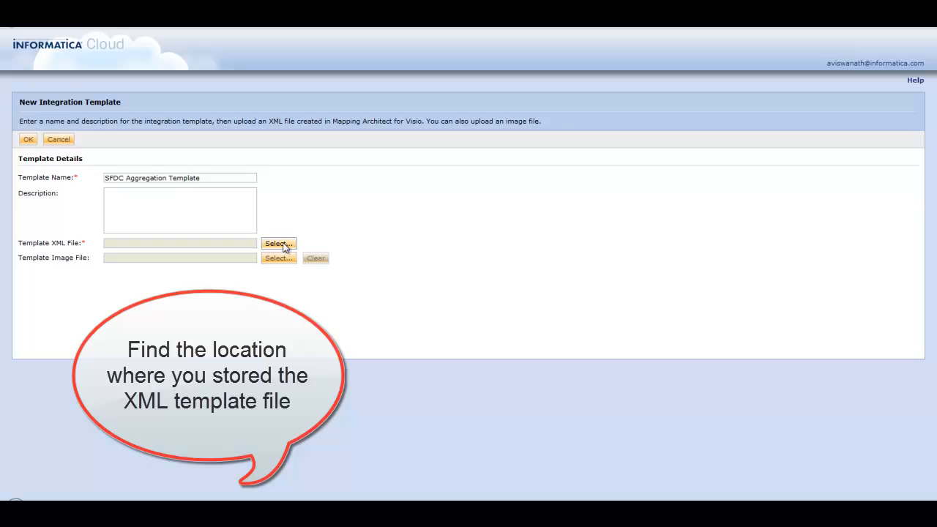
- Attach the XML template file to the new template
click(278, 243)
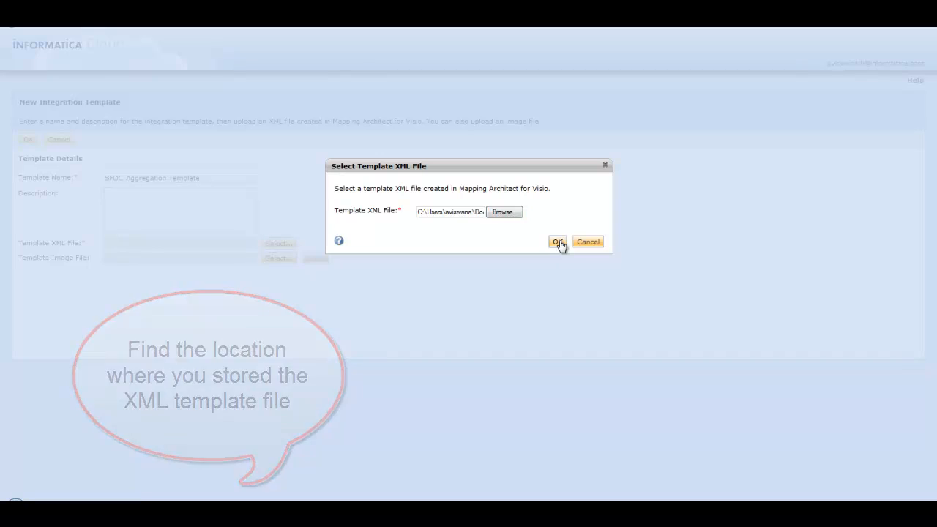
click(557, 241)
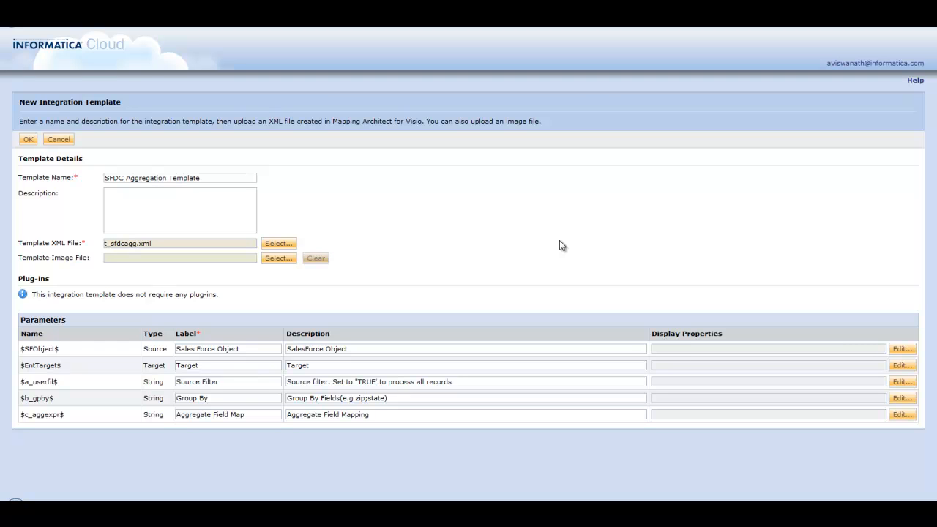
mouse_move(509, 281)
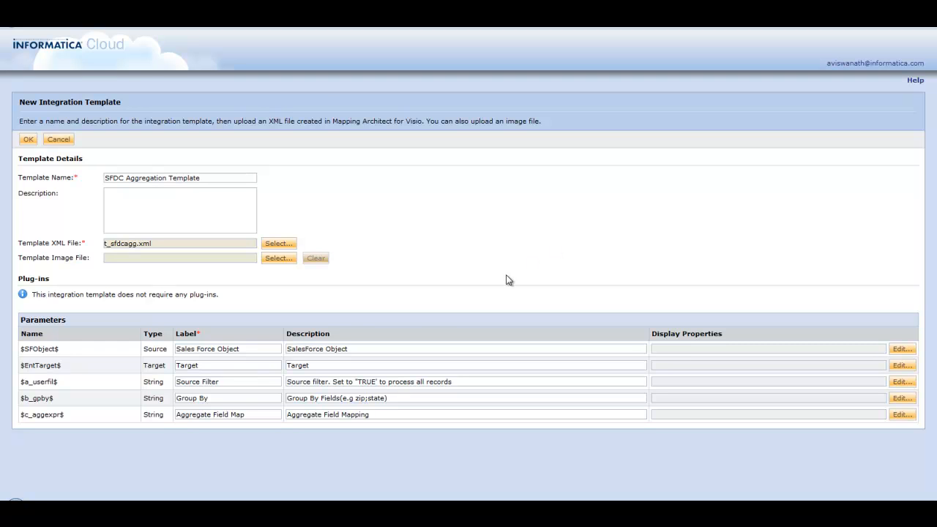
mouse_move(105, 340)
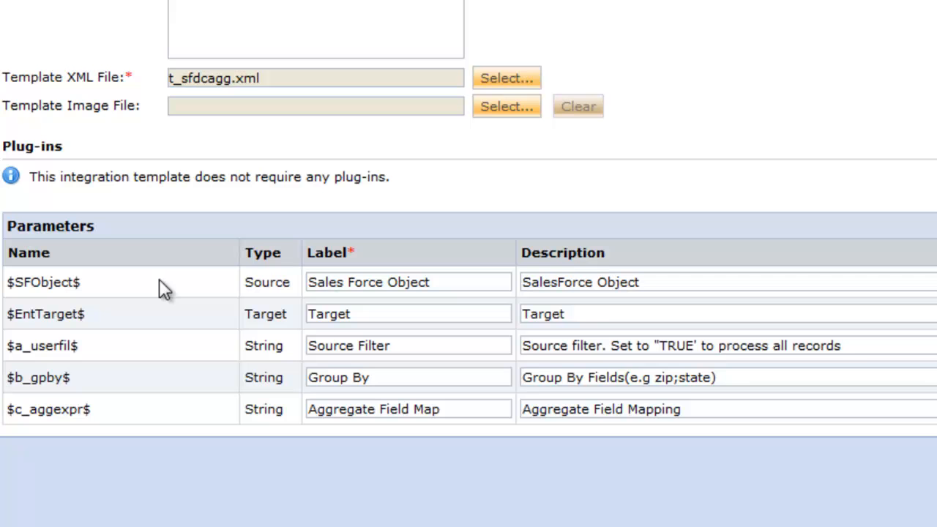
mouse_move(598, 334)
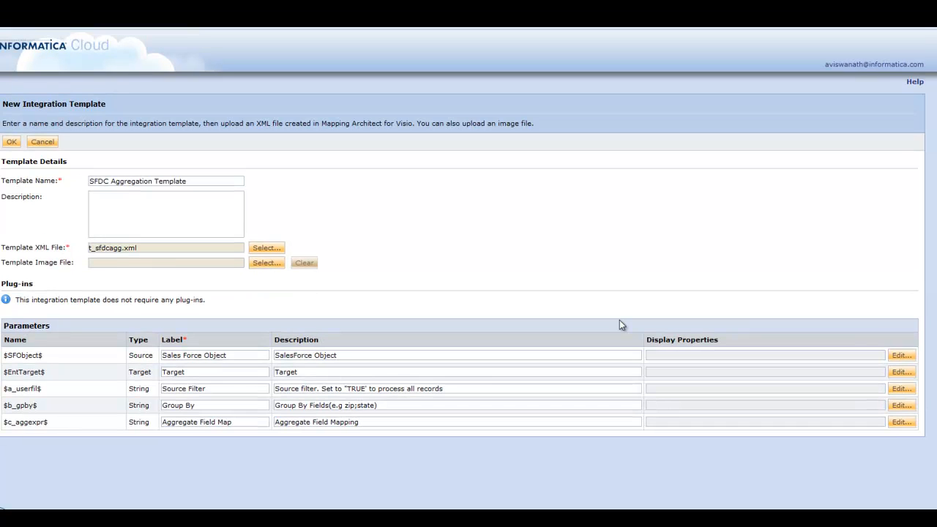
mouse_move(895, 344)
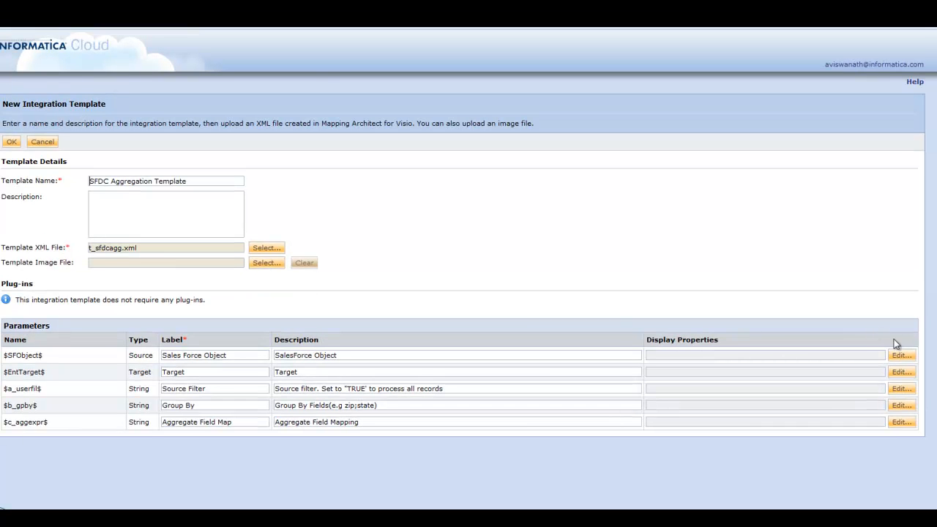
- Give $SFObject$ display order 1 with Salesforce as its only valid connection type
click(901, 356)
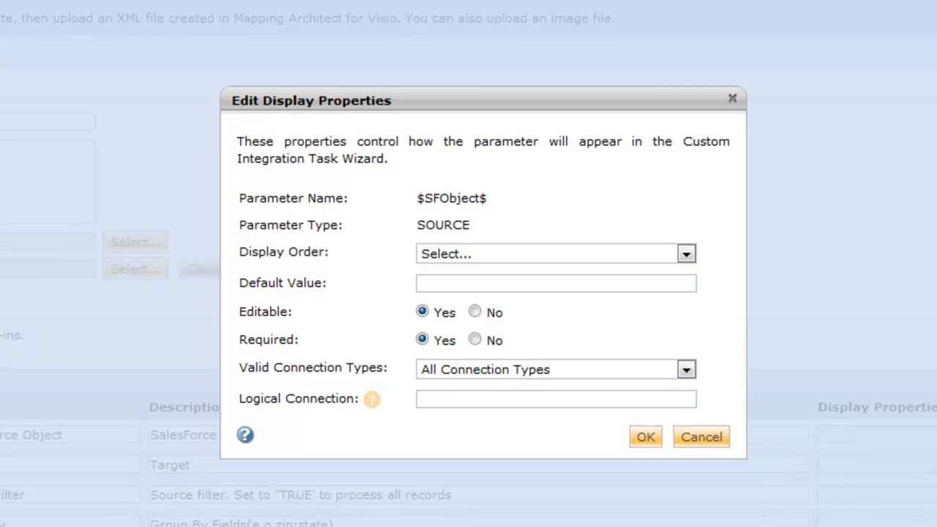
mouse_move(650, 242)
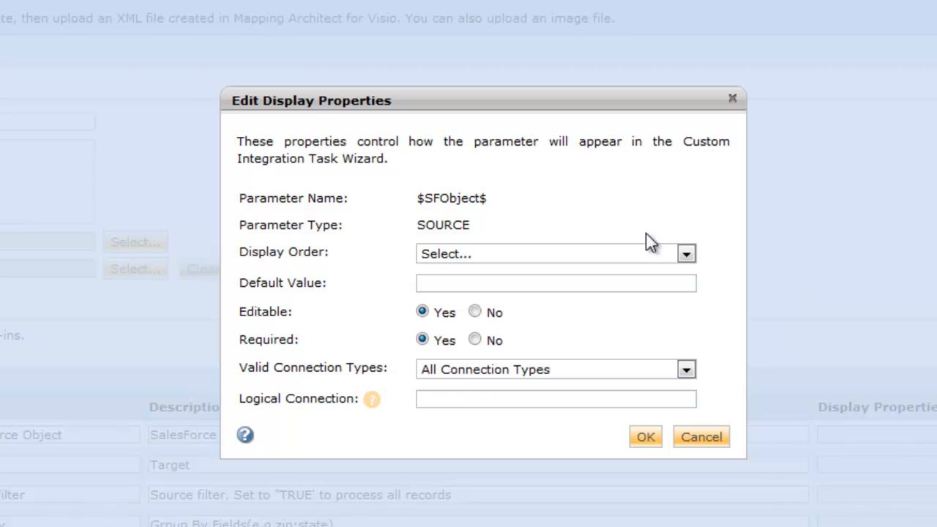
click(685, 253)
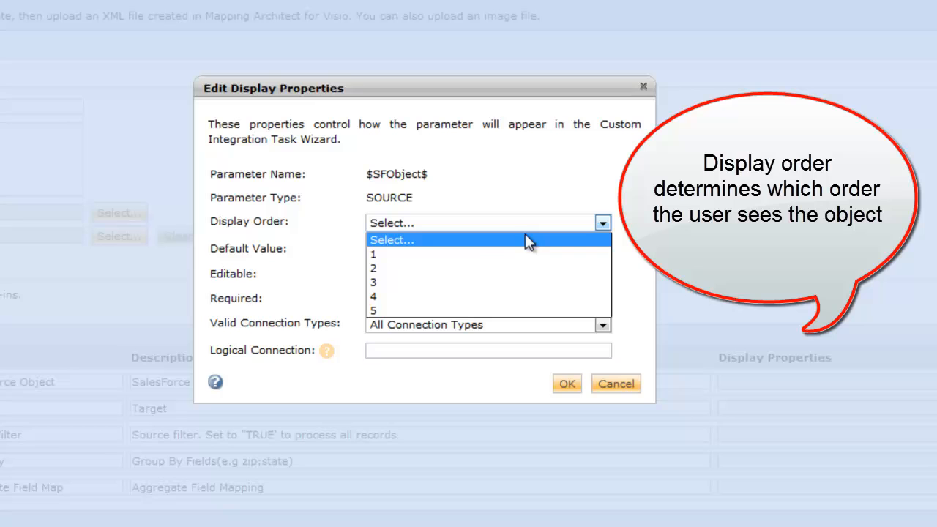
click(371, 254)
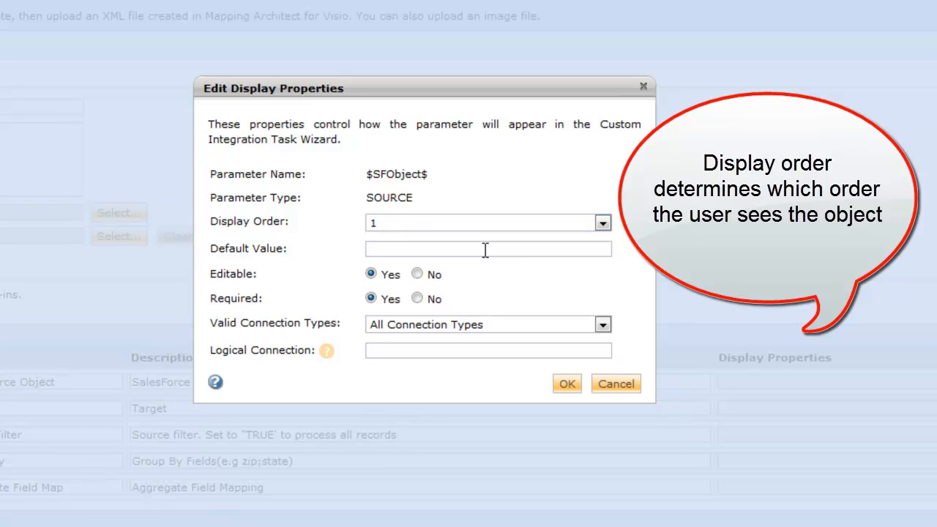
mouse_move(608, 301)
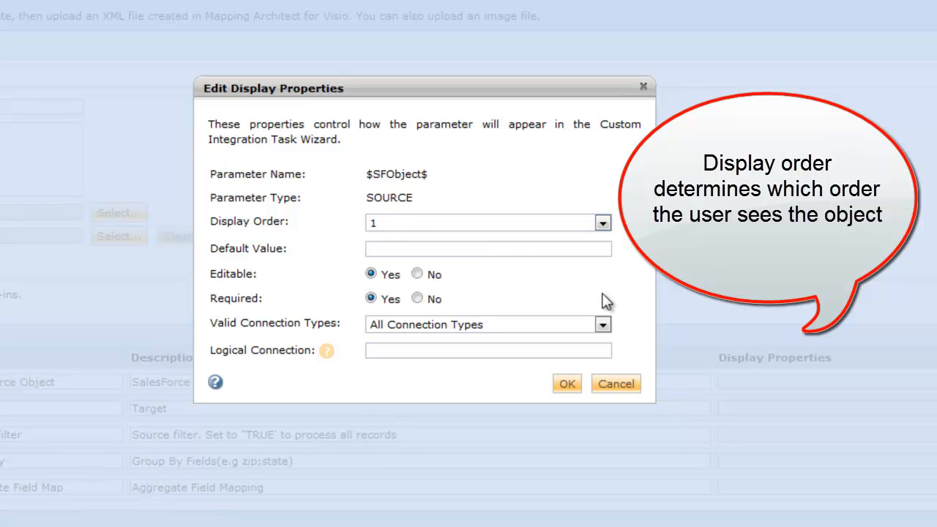
click(602, 325)
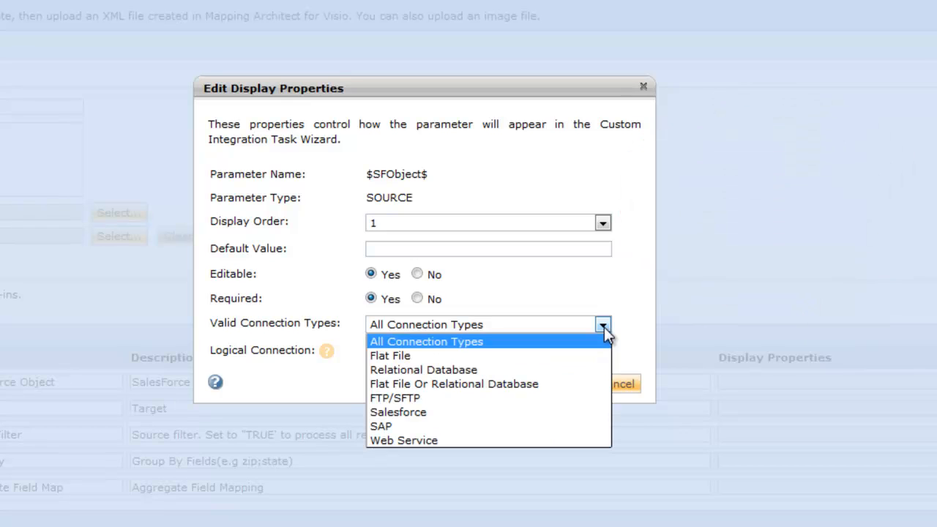
mouse_move(461, 413)
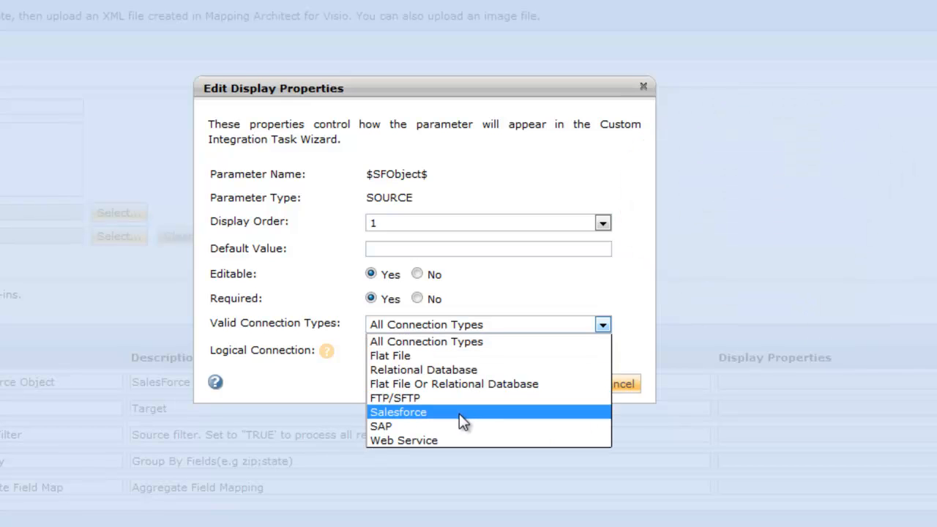
click(398, 411)
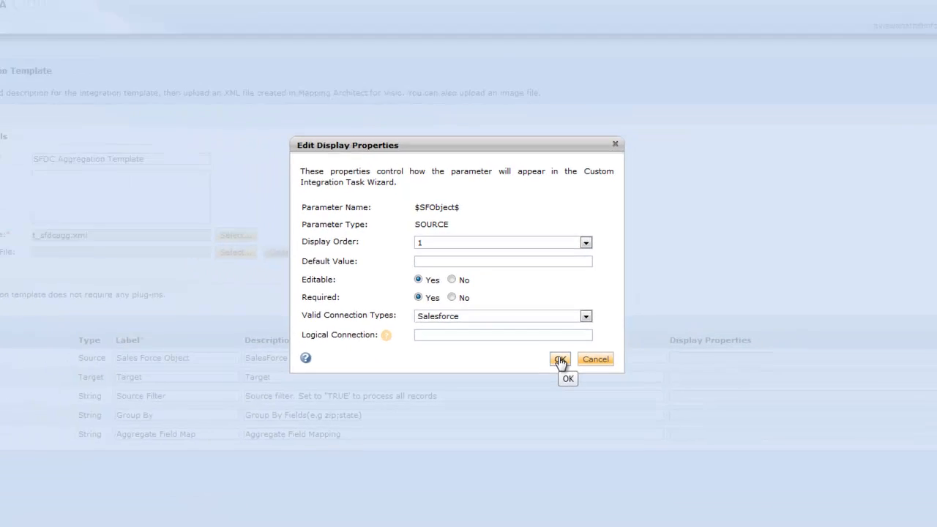
click(559, 359)
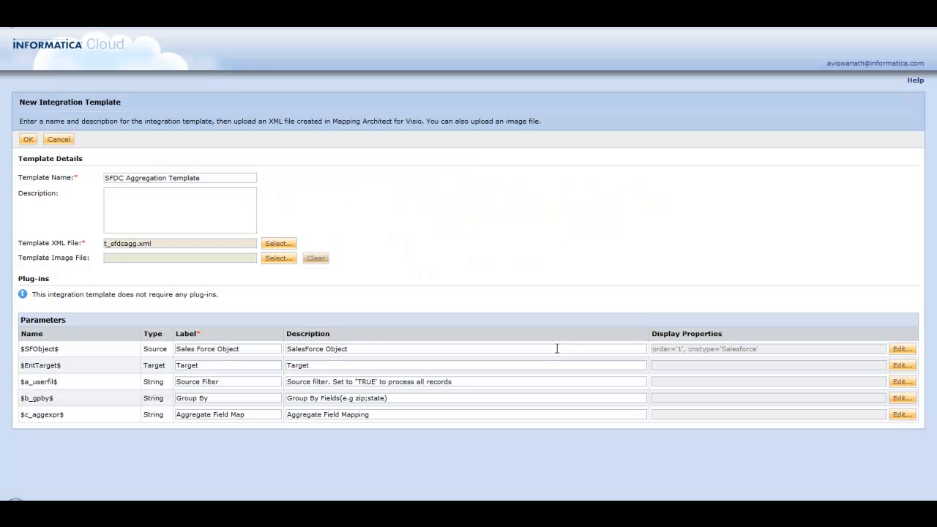
mouse_move(793, 380)
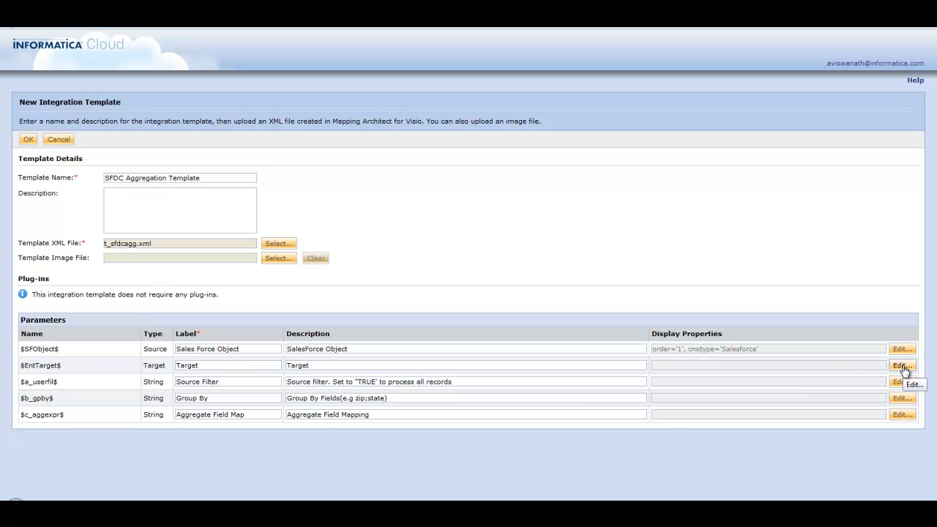
- Give $EntTarget$ display order 1, keeping All Connection Types allowed
click(902, 366)
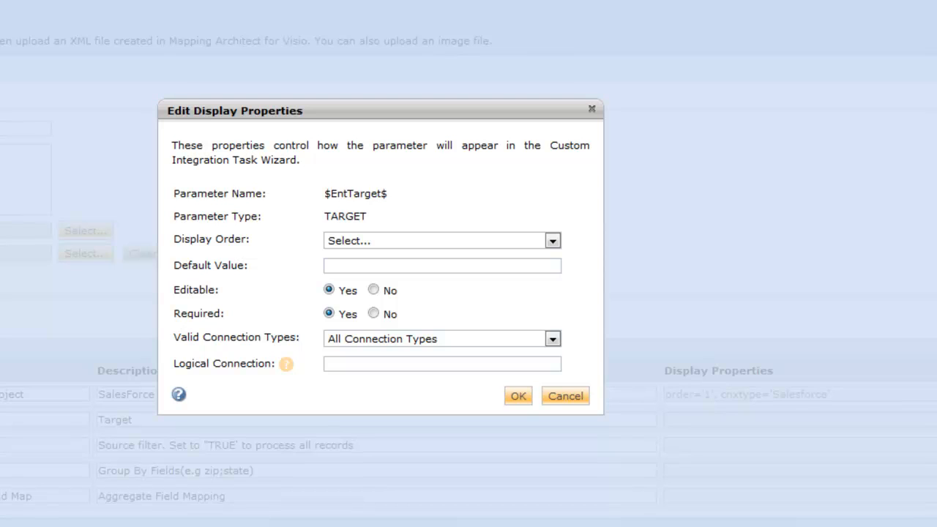
mouse_move(553, 246)
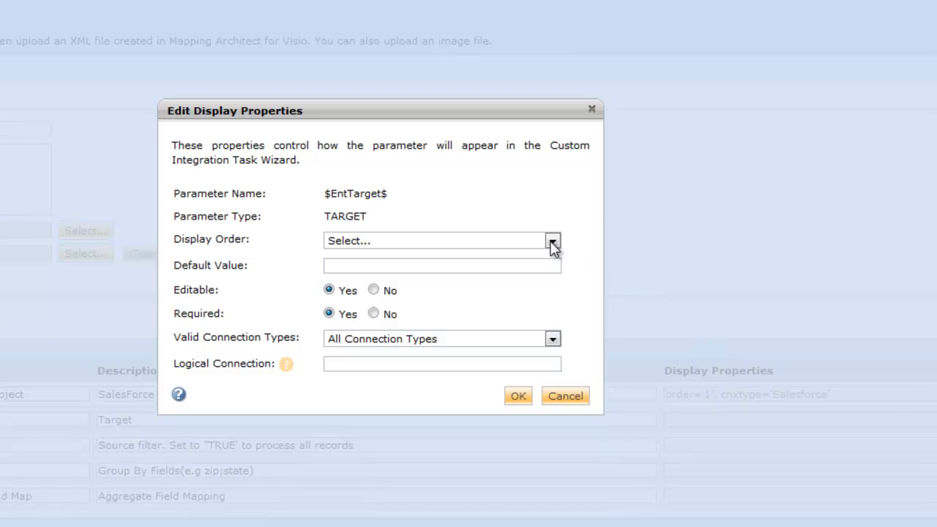
click(552, 240)
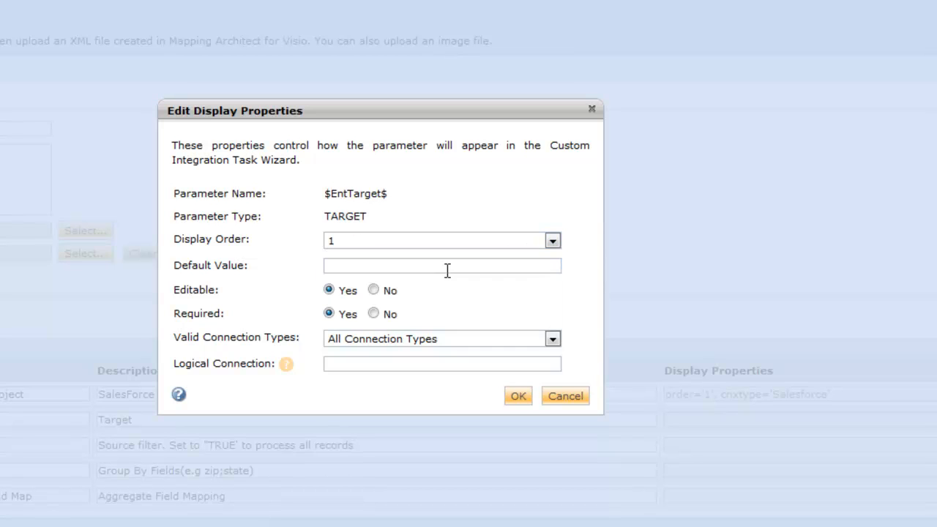
mouse_move(419, 342)
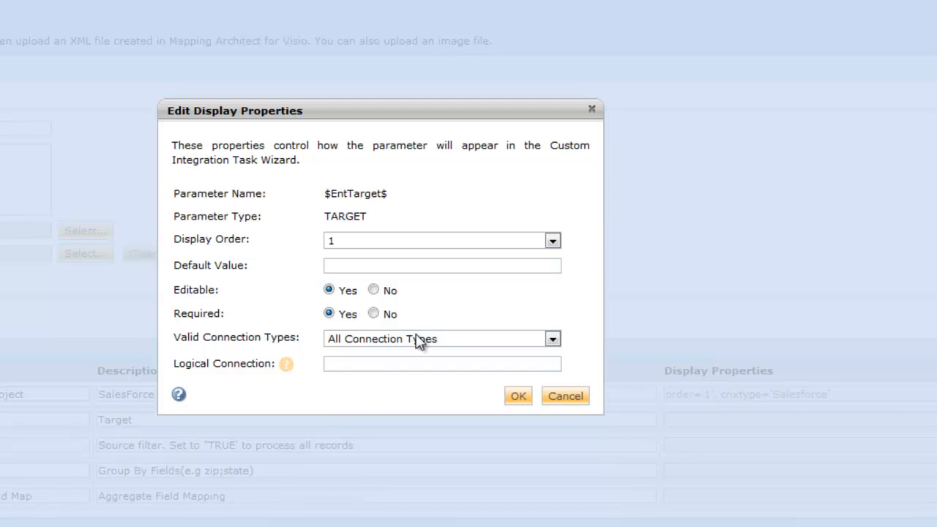
click(552, 338)
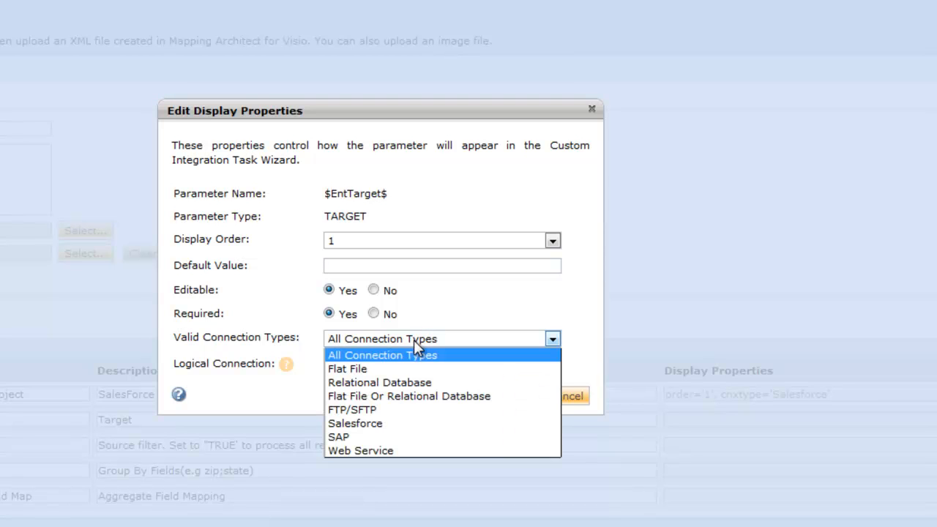
mouse_move(407, 363)
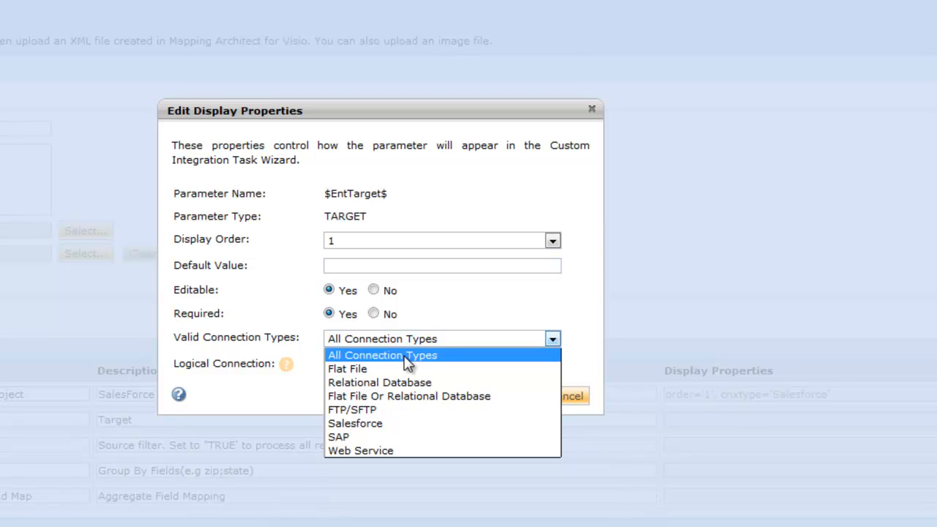
click(381, 356)
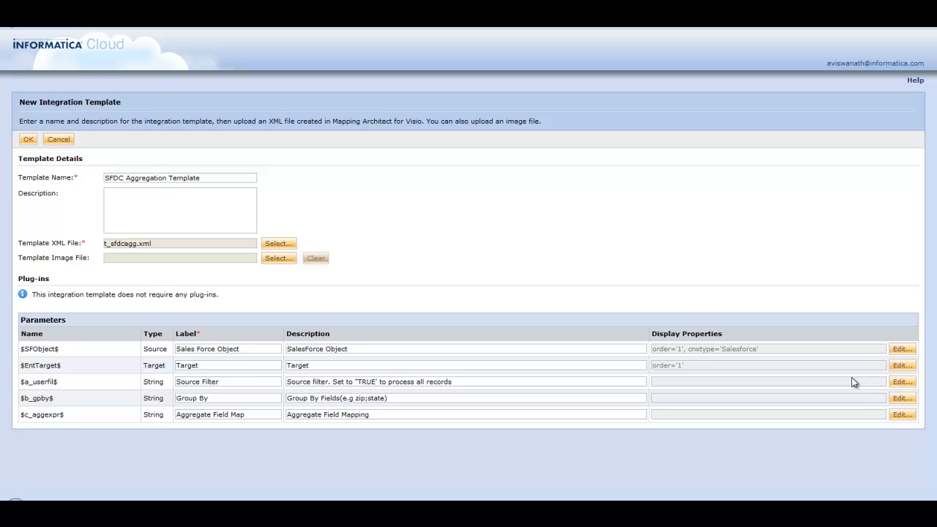
- Give $a_userfil$ display order 1 with a Condition input control
click(902, 380)
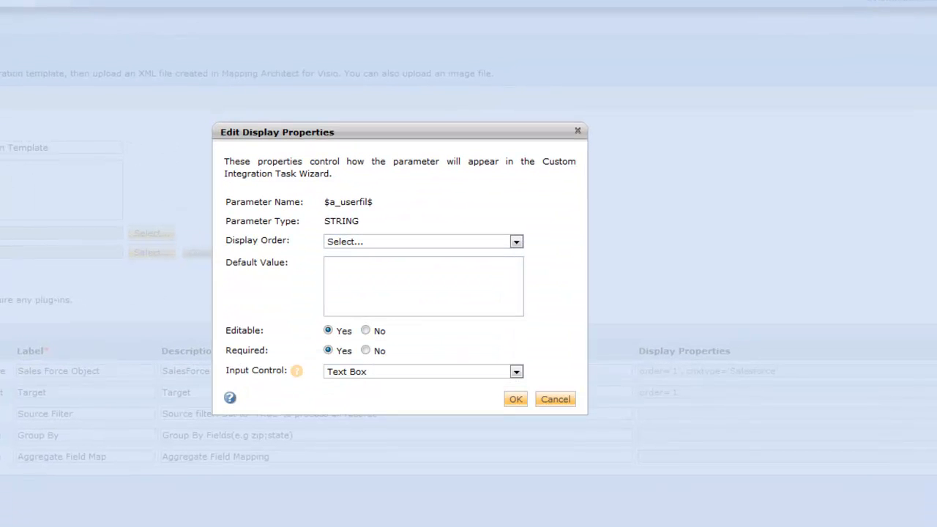
mouse_move(554, 263)
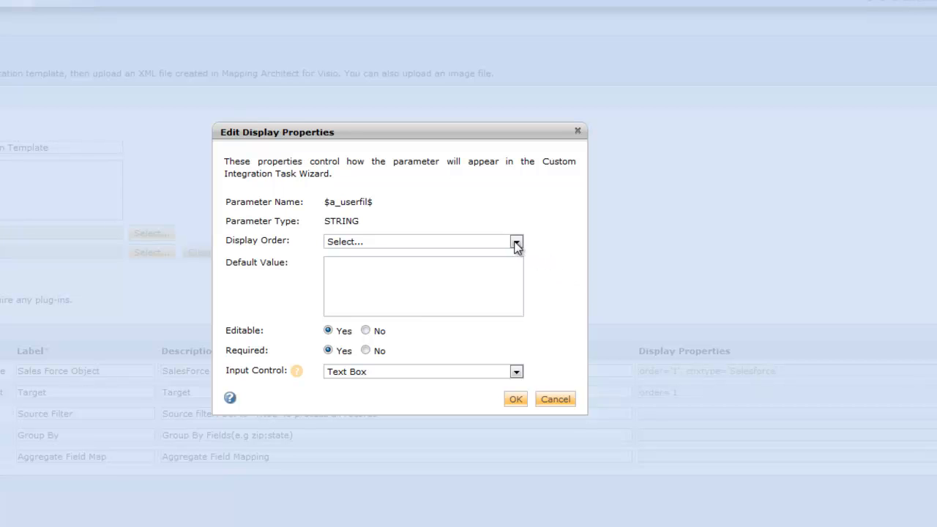
click(515, 241)
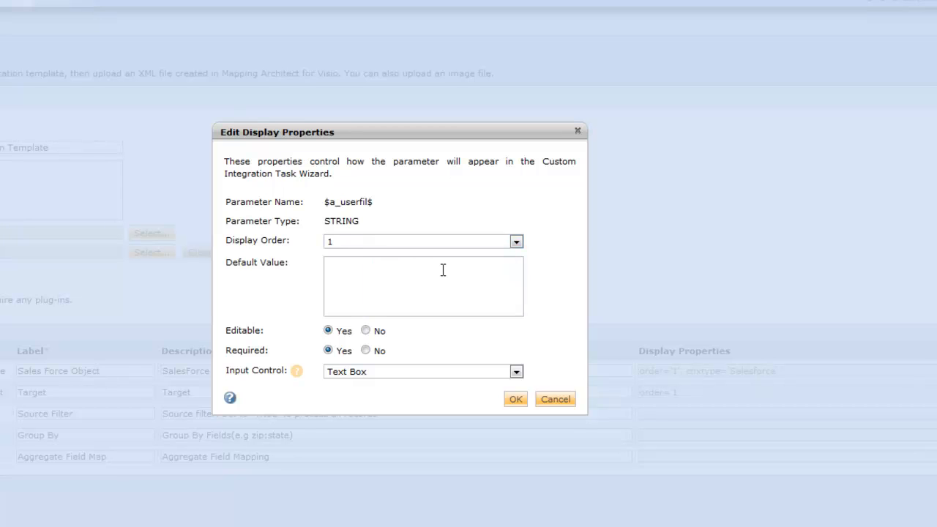
mouse_move(439, 311)
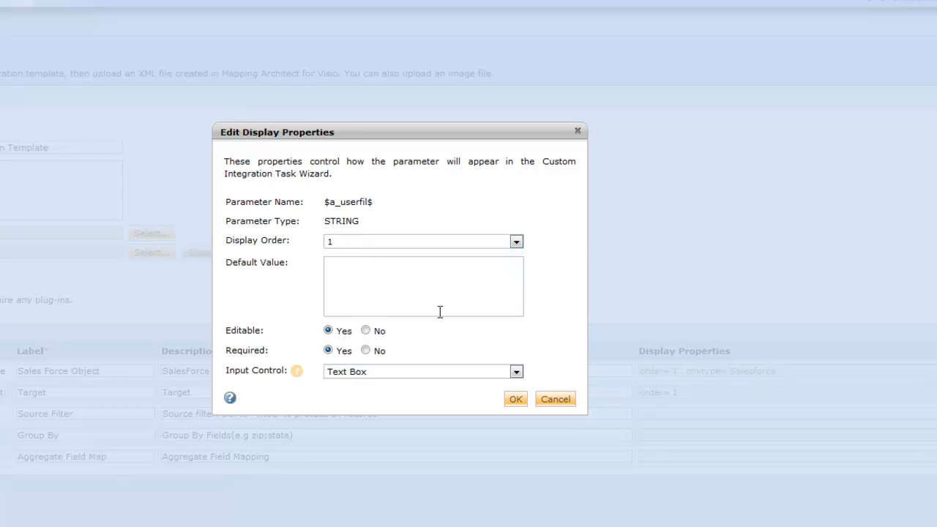
click(516, 372)
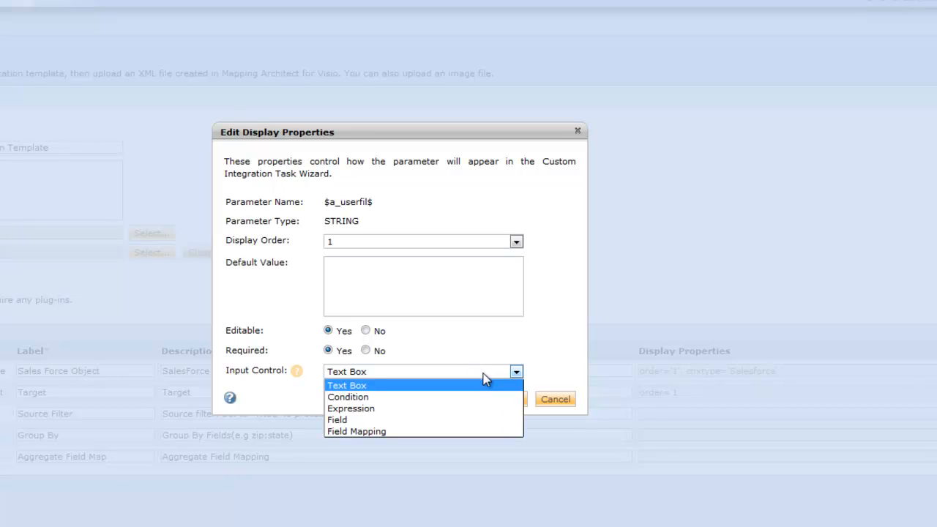
mouse_move(466, 397)
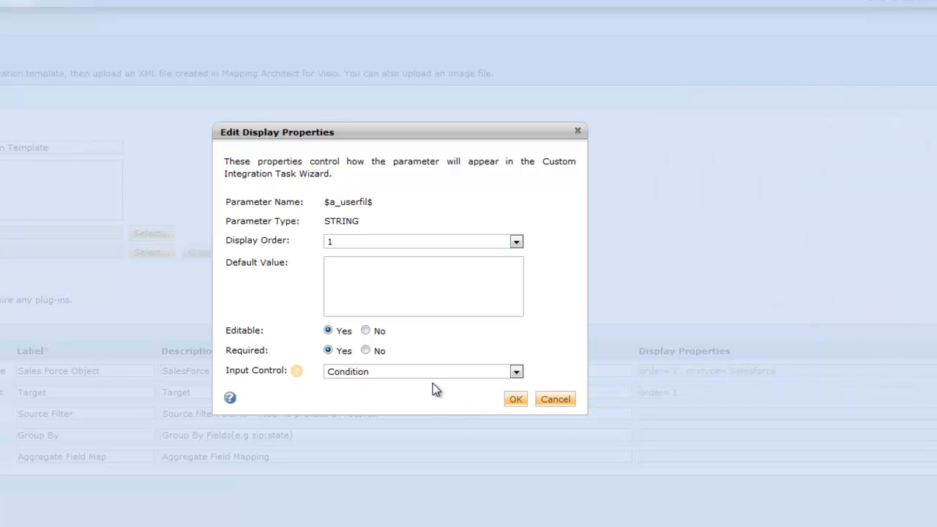
mouse_move(515, 398)
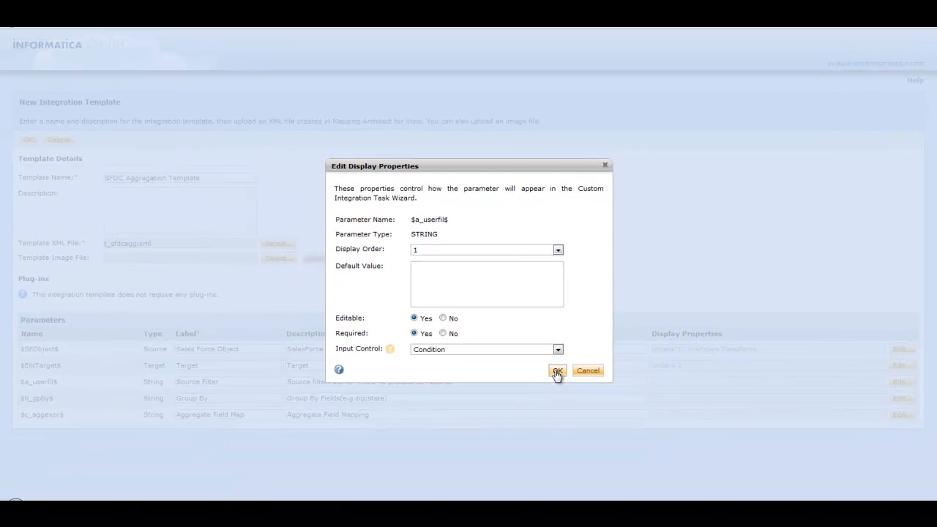
click(556, 370)
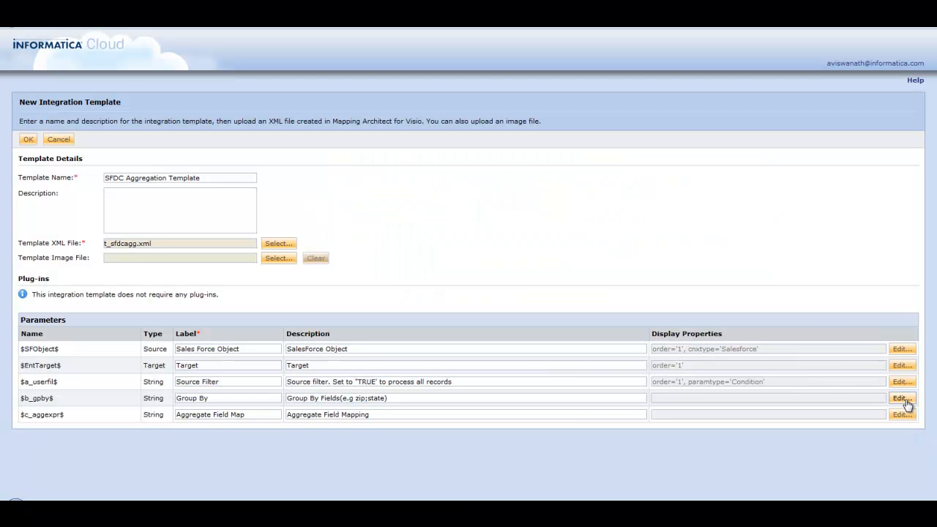
- Give $b_gpby$ display order 2, keeping Text Box as its input control
click(902, 398)
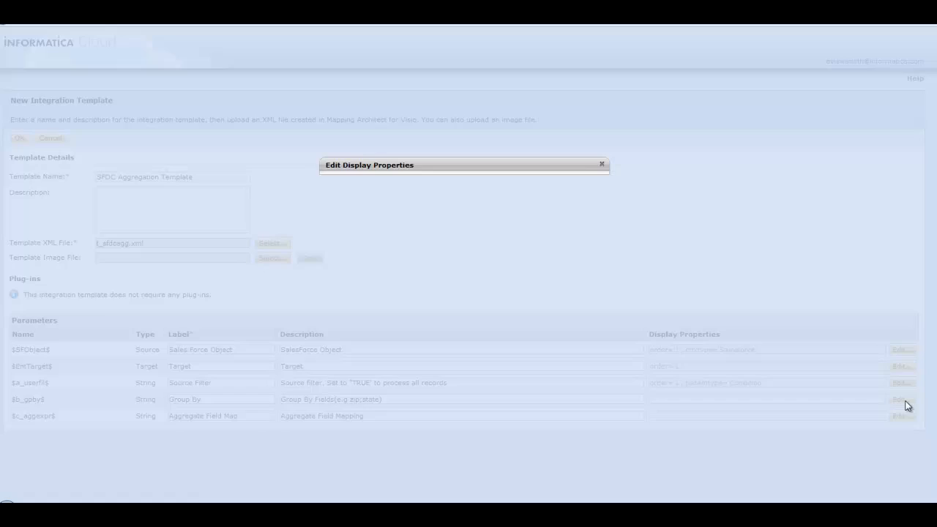
click(899, 398)
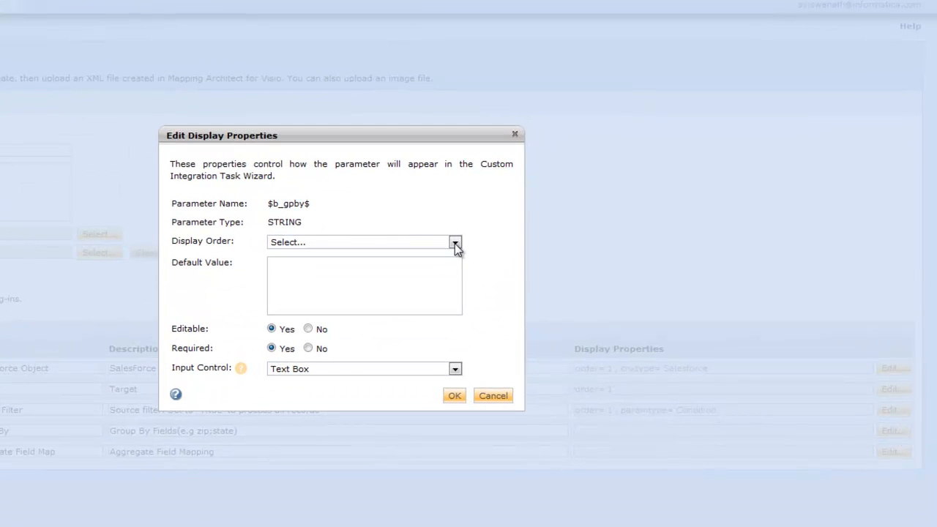
click(453, 243)
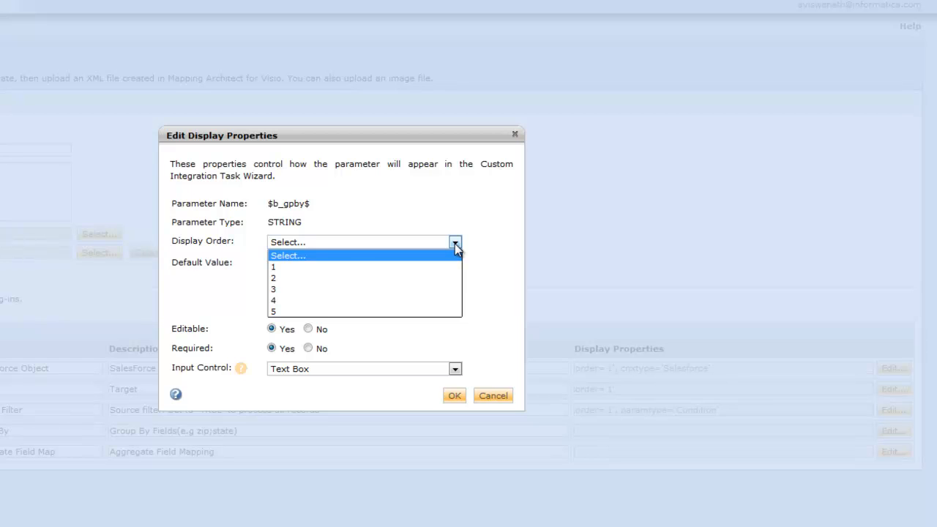
mouse_move(366, 278)
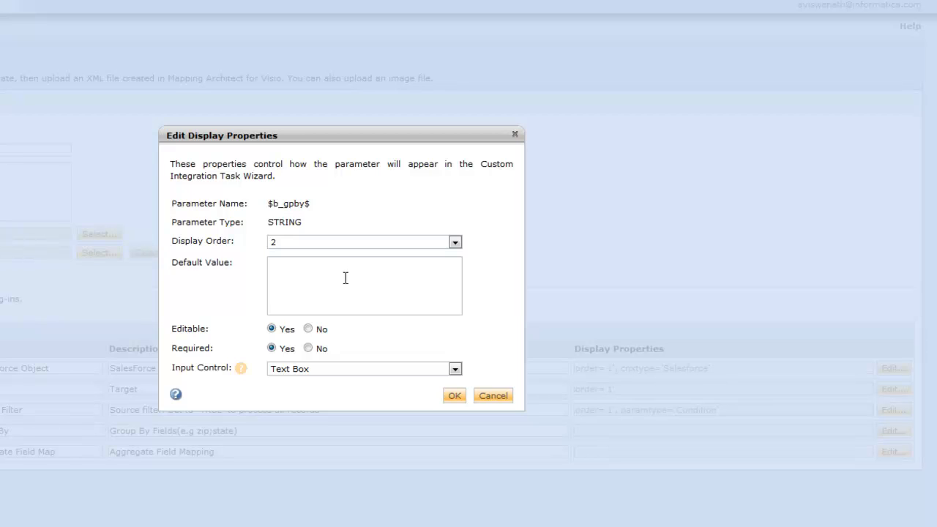
mouse_move(428, 373)
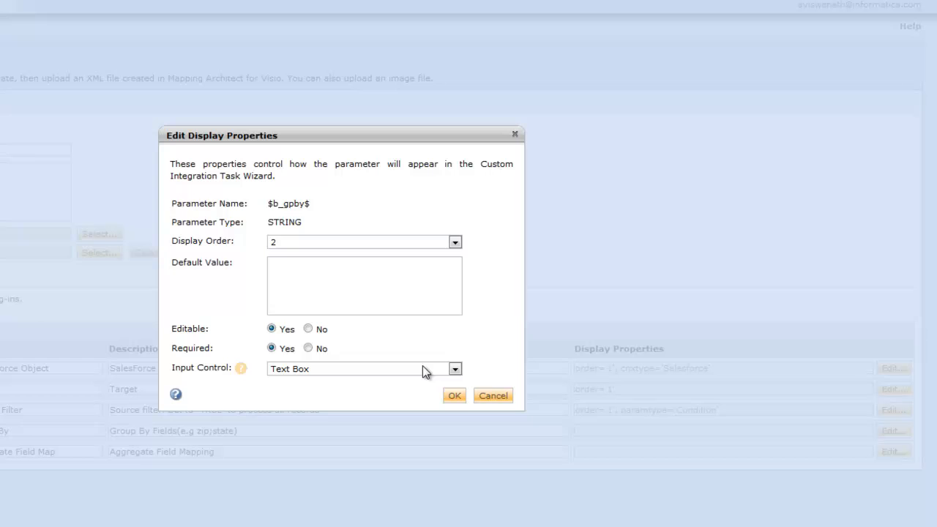
click(453, 369)
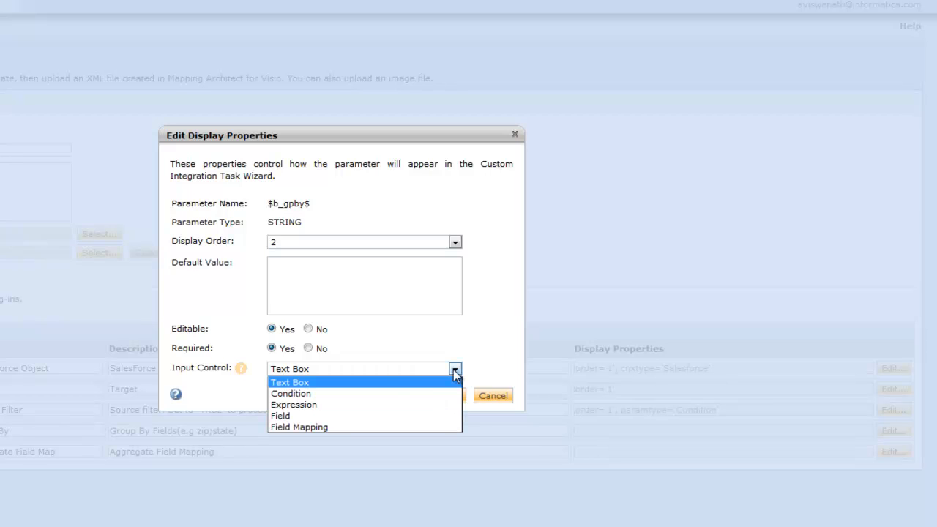
mouse_move(381, 393)
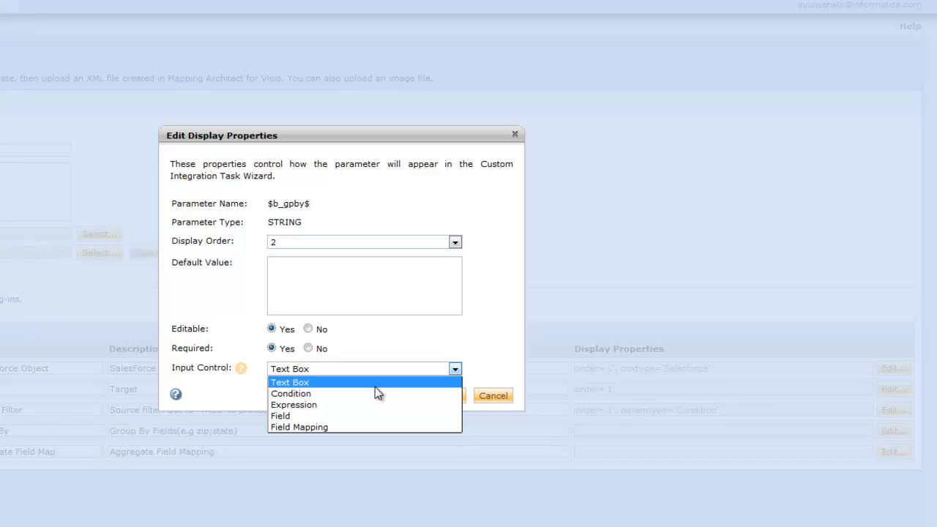
click(290, 382)
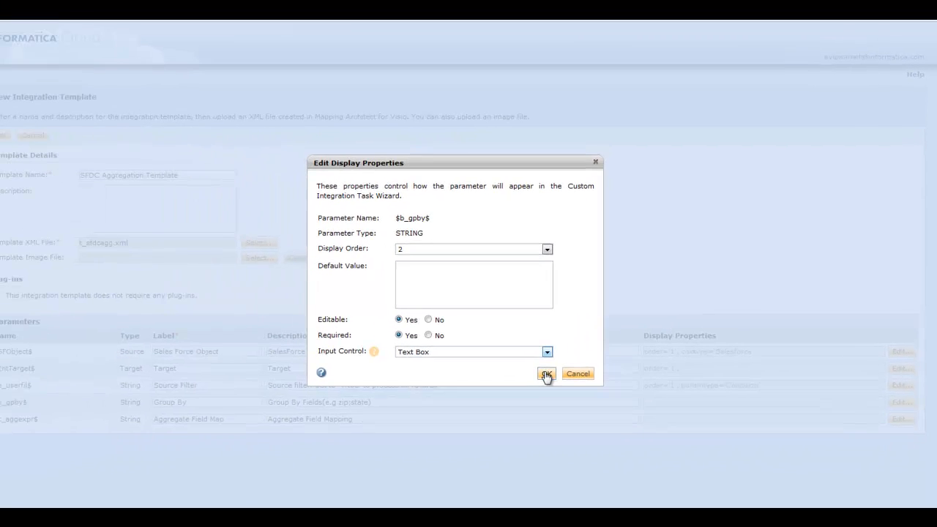
click(546, 375)
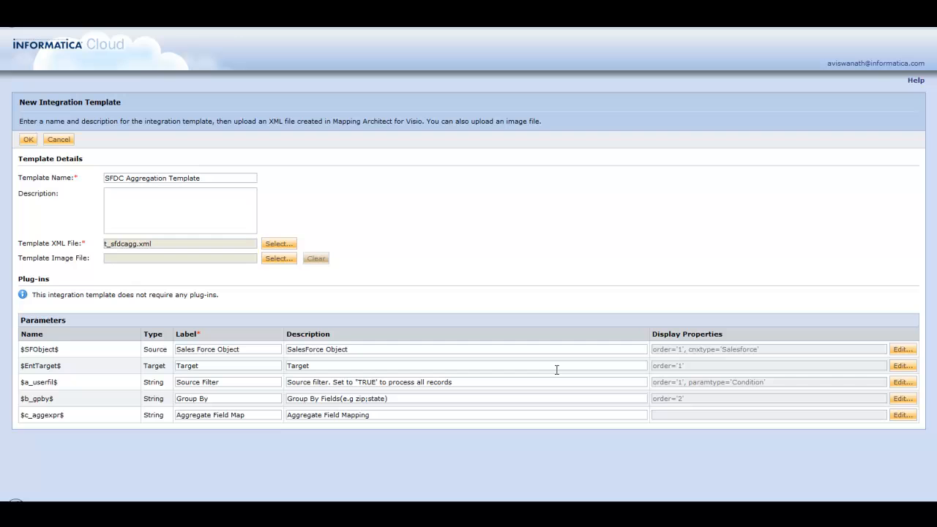
mouse_move(787, 436)
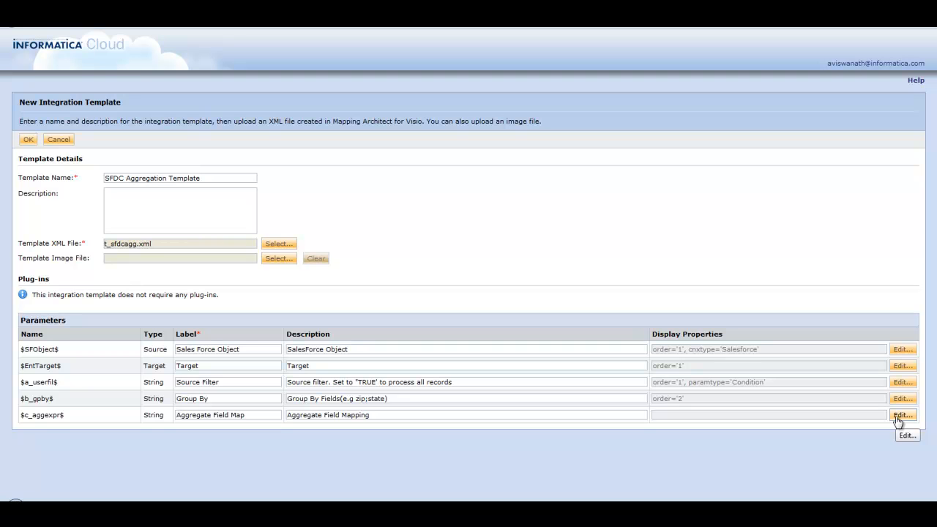
- Edit $c_aggexpr$ display properties, choosing display order 3 and listing input control types
click(901, 415)
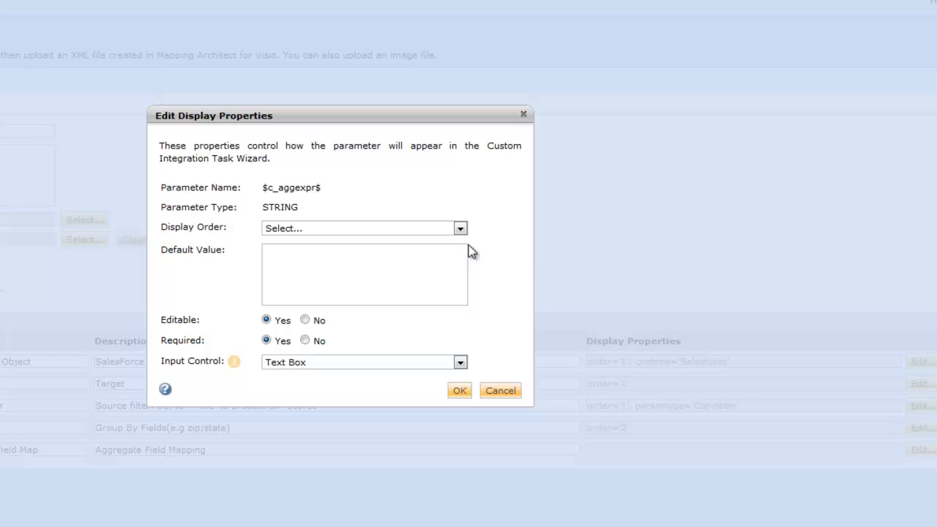
click(460, 229)
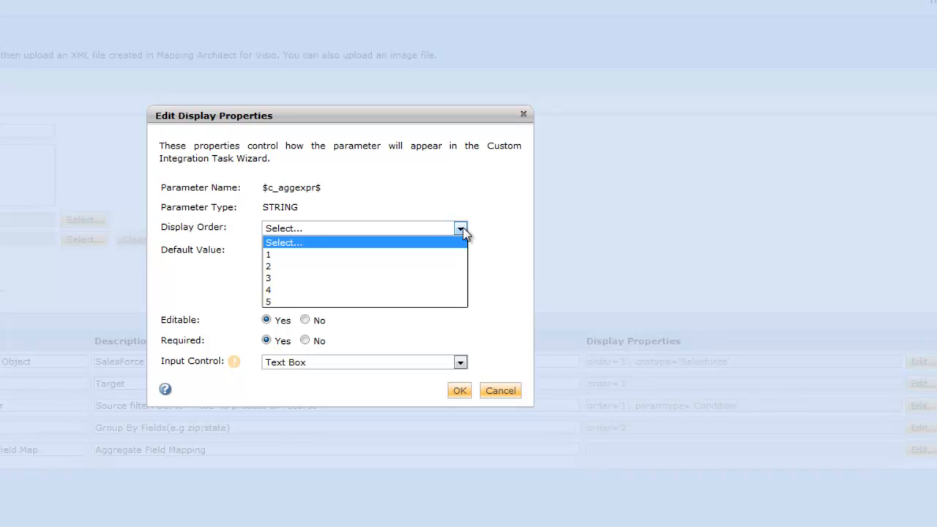
mouse_move(363, 266)
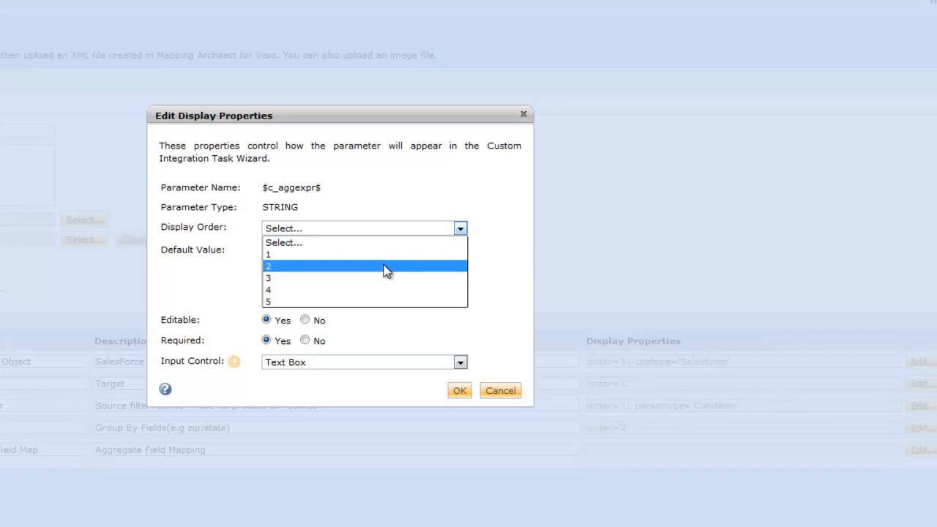
mouse_move(381, 272)
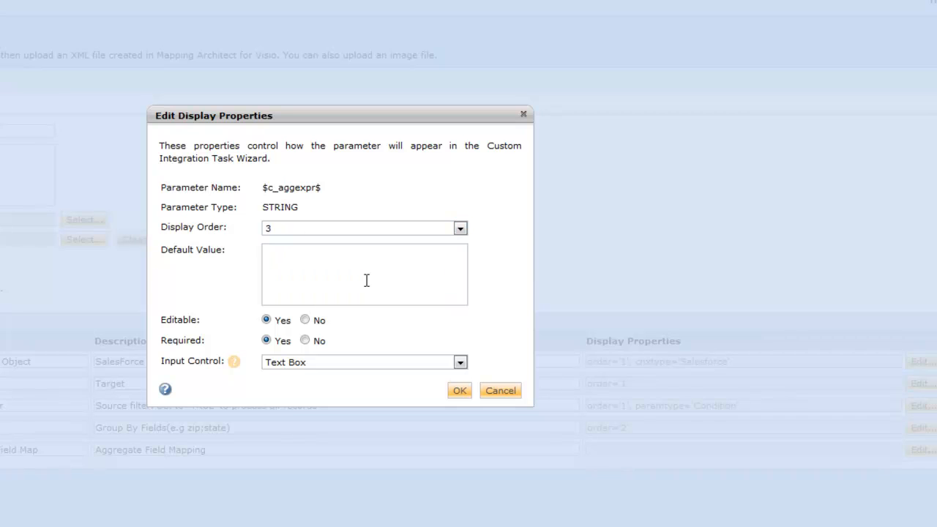
mouse_move(372, 369)
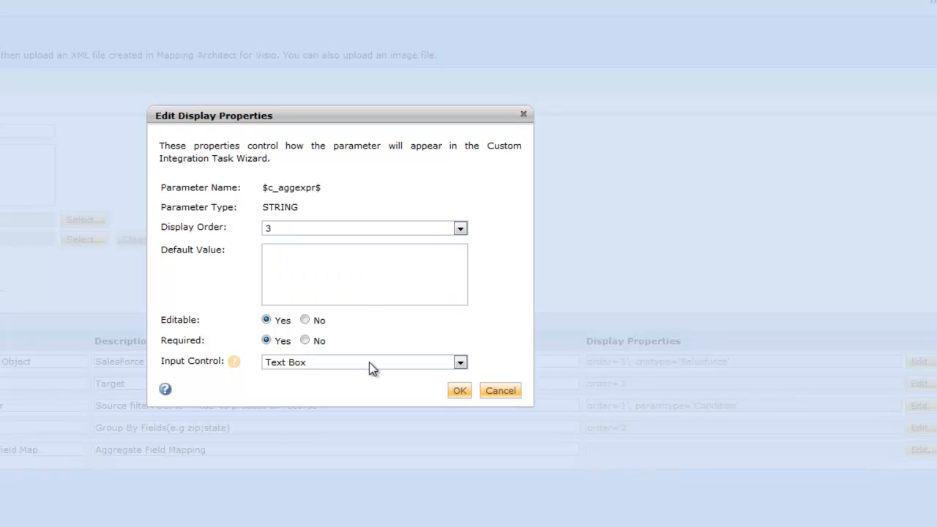
click(459, 363)
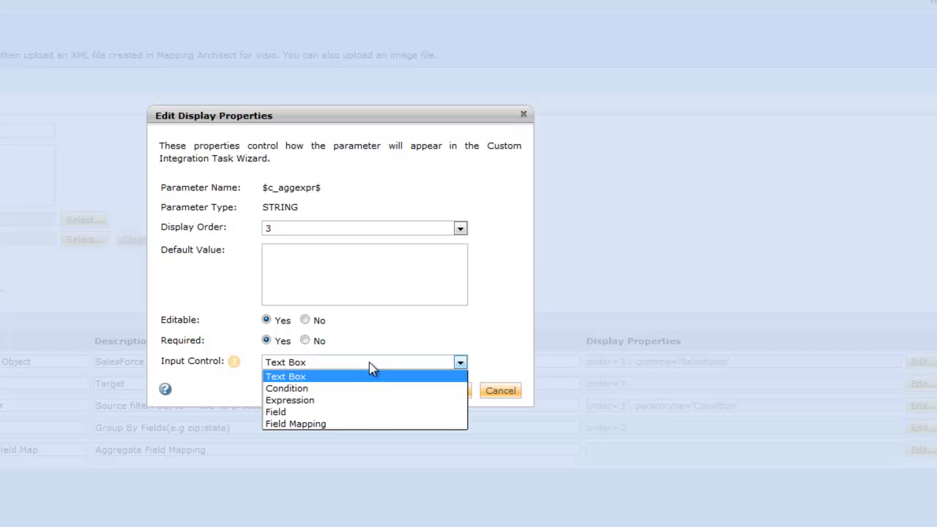
mouse_move(330, 424)
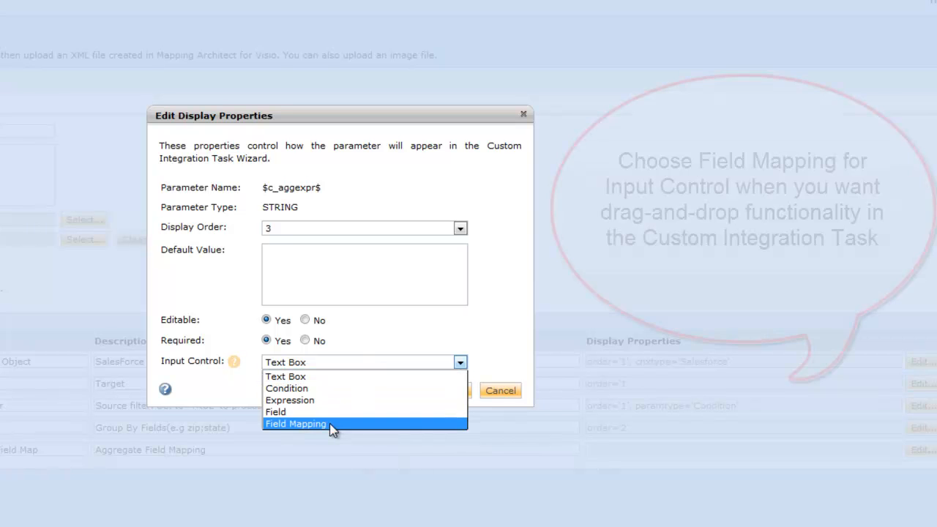
- Make $c_aggexpr$ a Field Mapping control titled SFDC Object (left) and Custom Target (right)
click(296, 424)
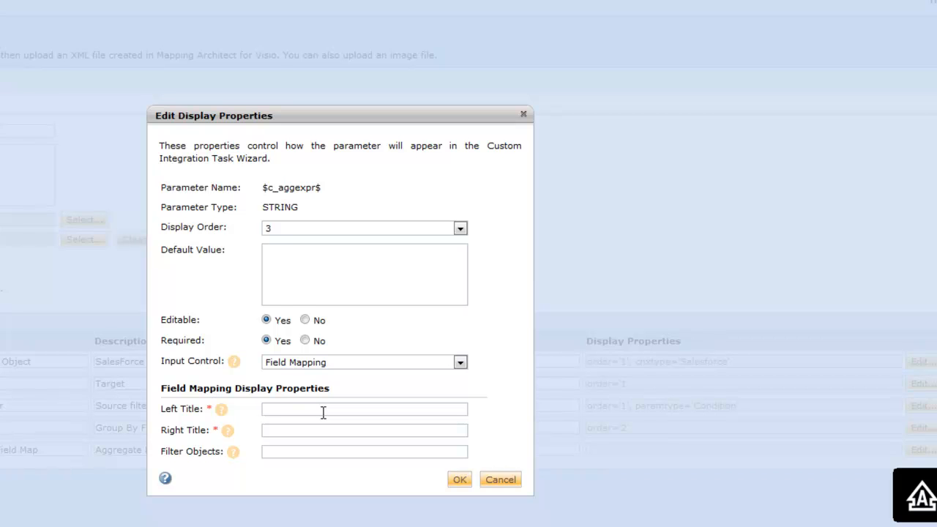
text(SFDC)
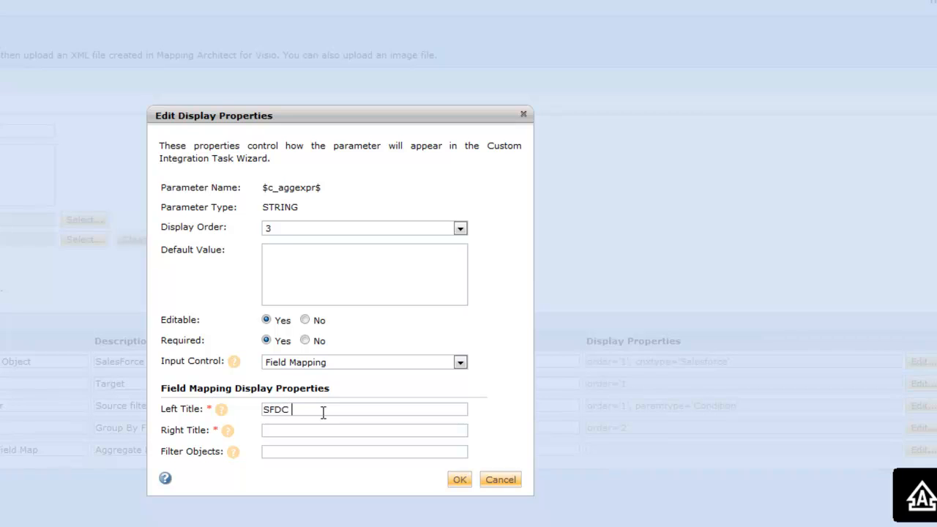
text(Object)
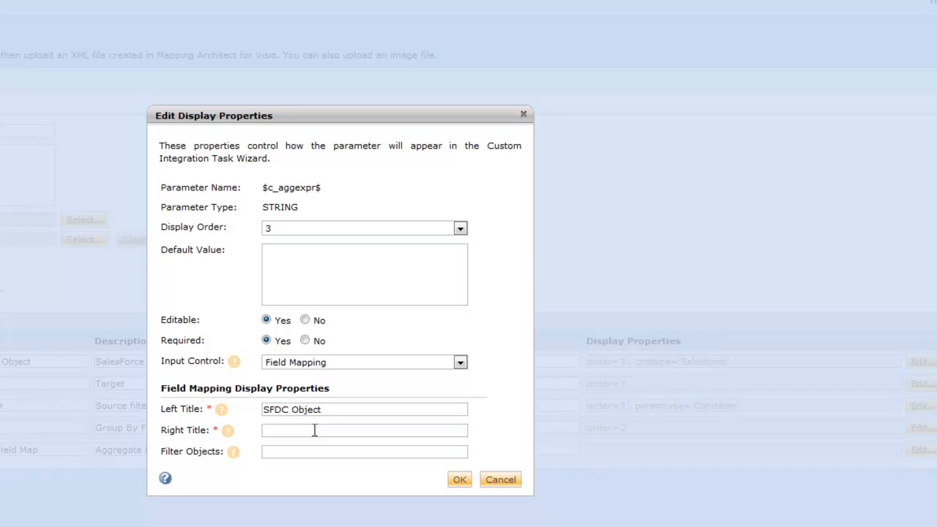
text(Cus)
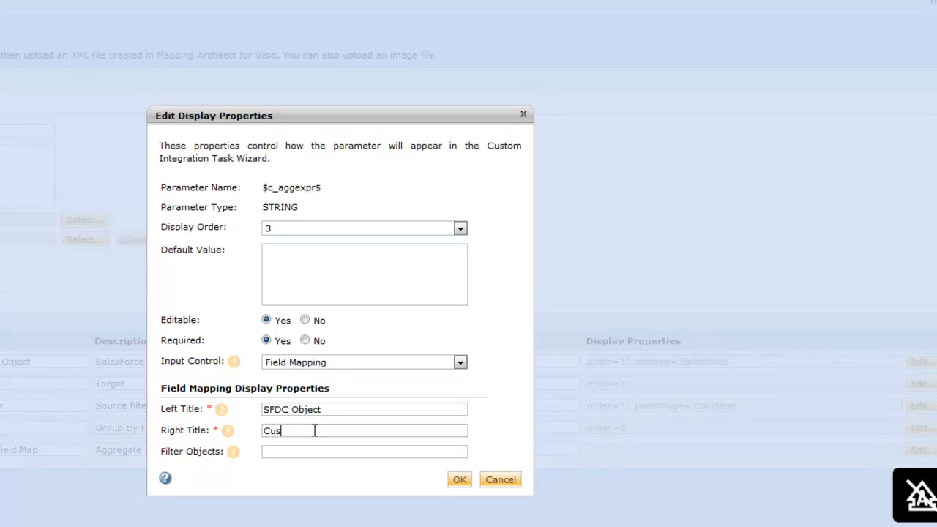
text(tom)
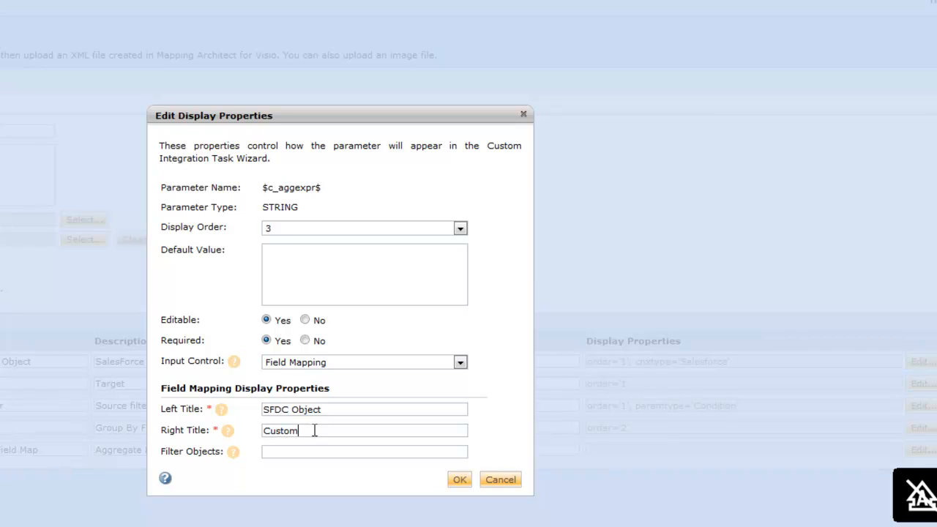
text(Target)
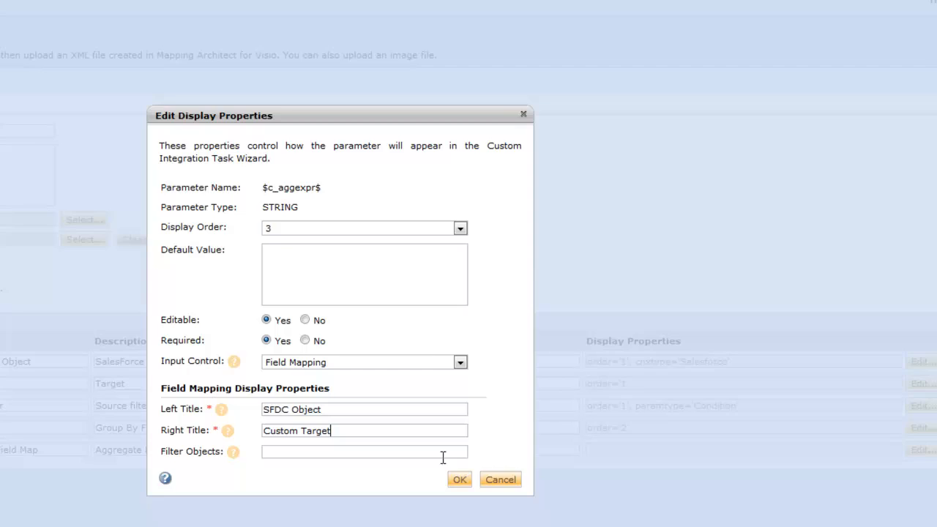
click(459, 479)
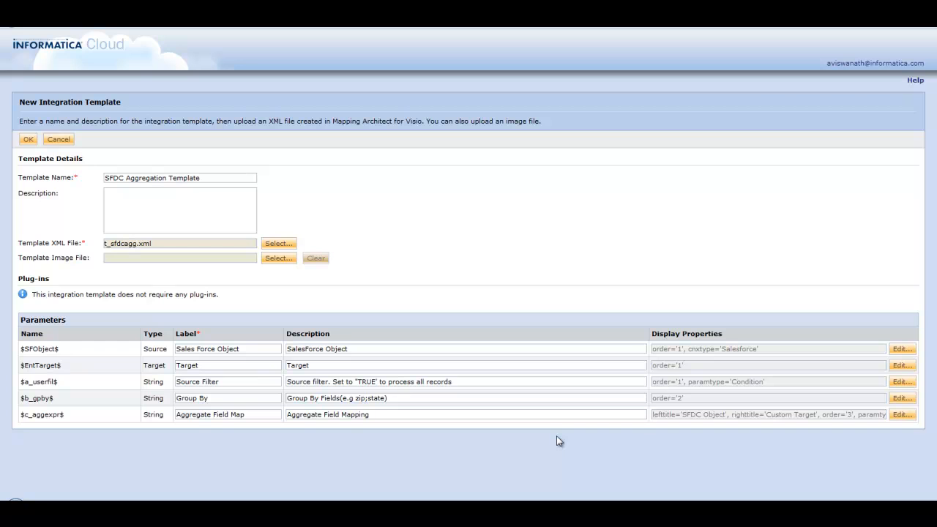
mouse_move(657, 360)
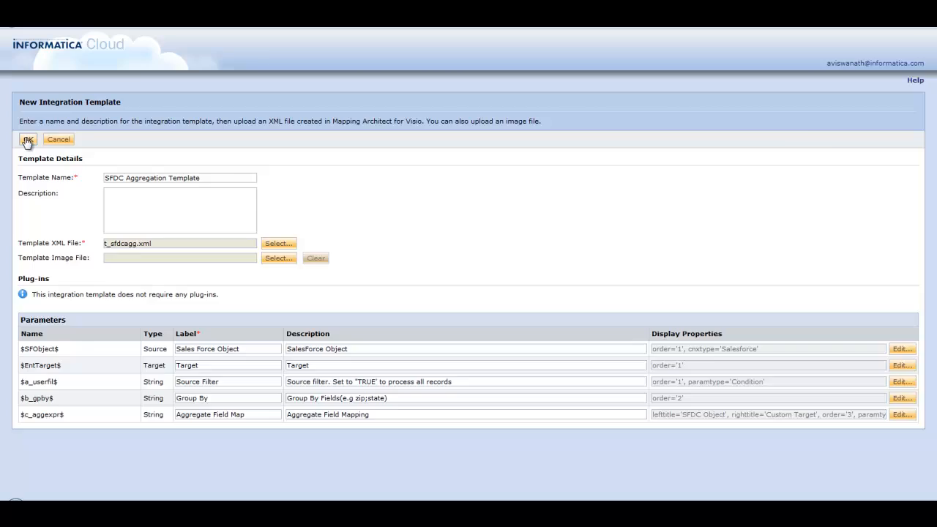
- Save the SFDC Aggregation Template and go to the Custom Integration Tasks list
click(28, 139)
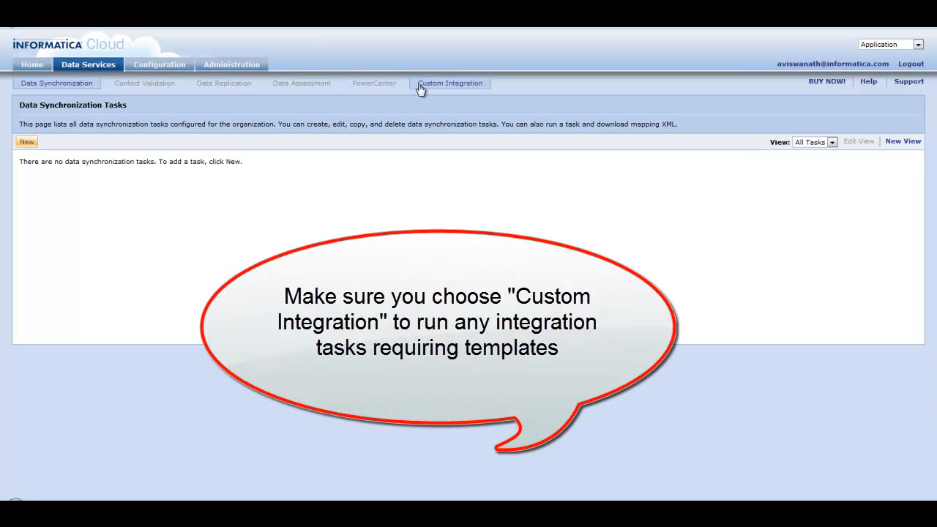
click(449, 82)
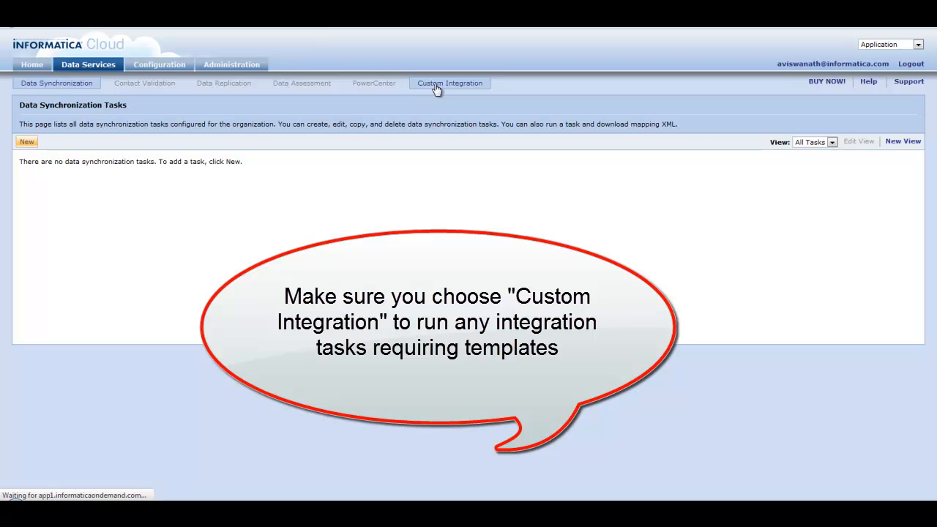
click(449, 82)
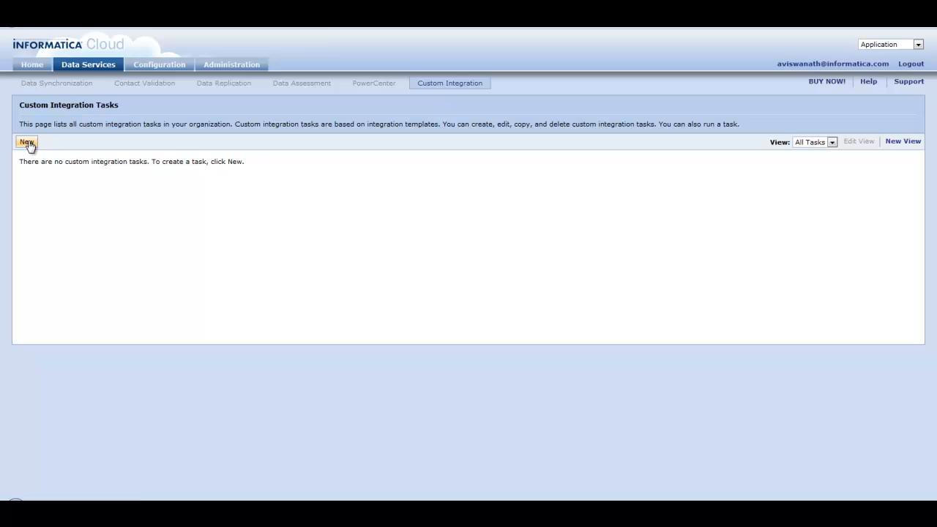
- Create a new custom integration task and name it 'SFDC Opportunity Revenue'
click(27, 142)
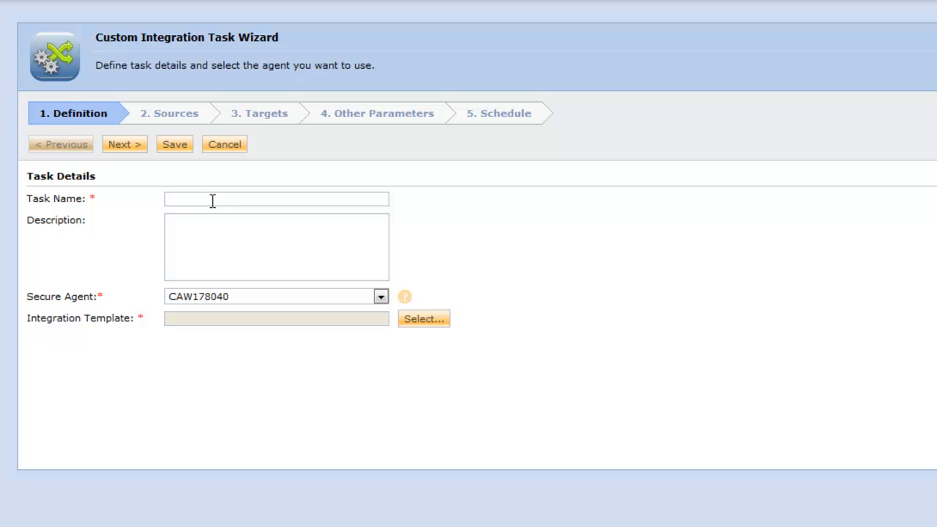
text(SFDC)
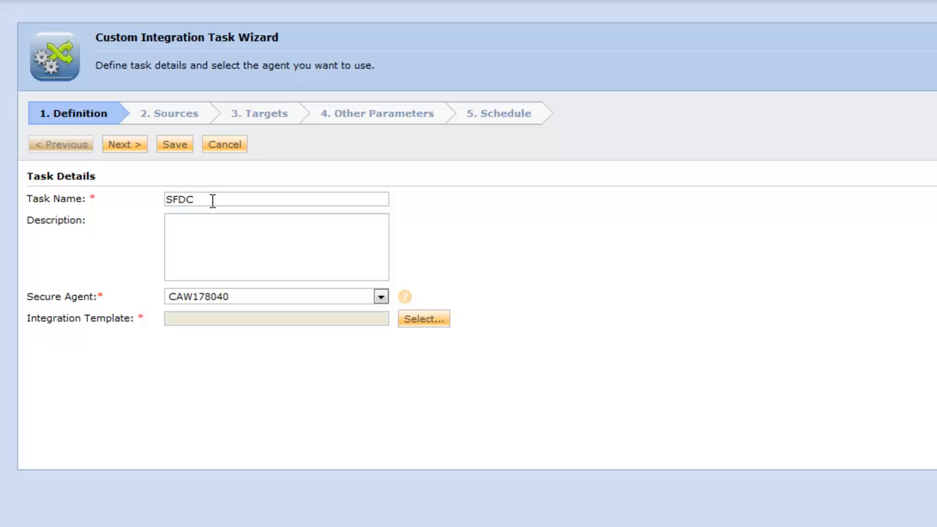
text(O)
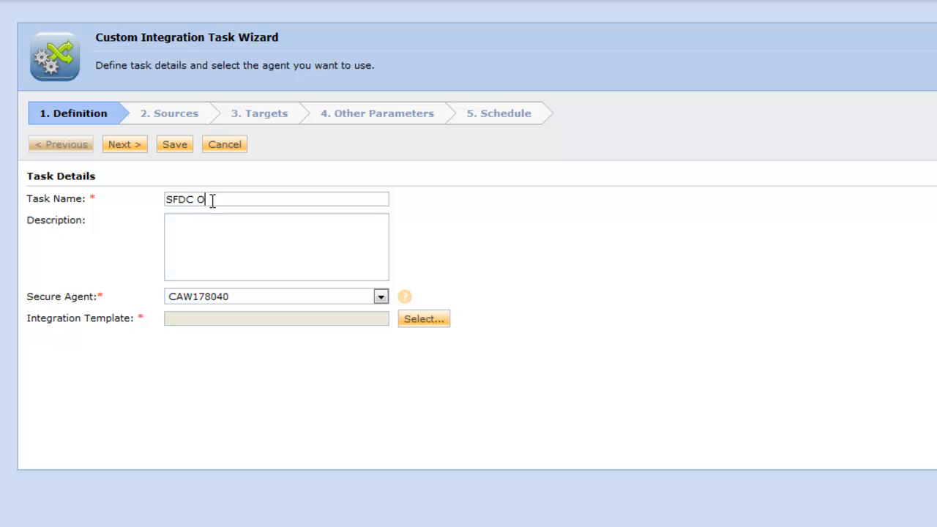
text(pportu)
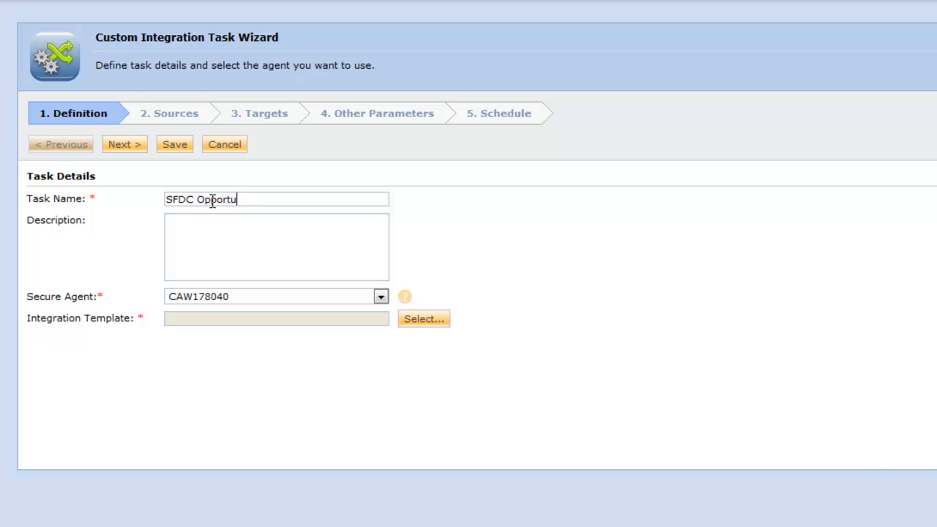
text(nit)
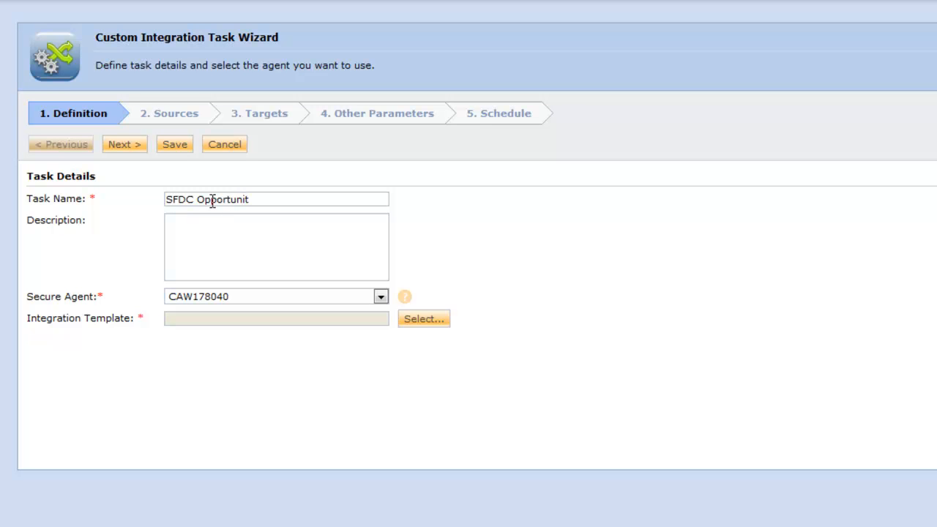
text(y Reve)
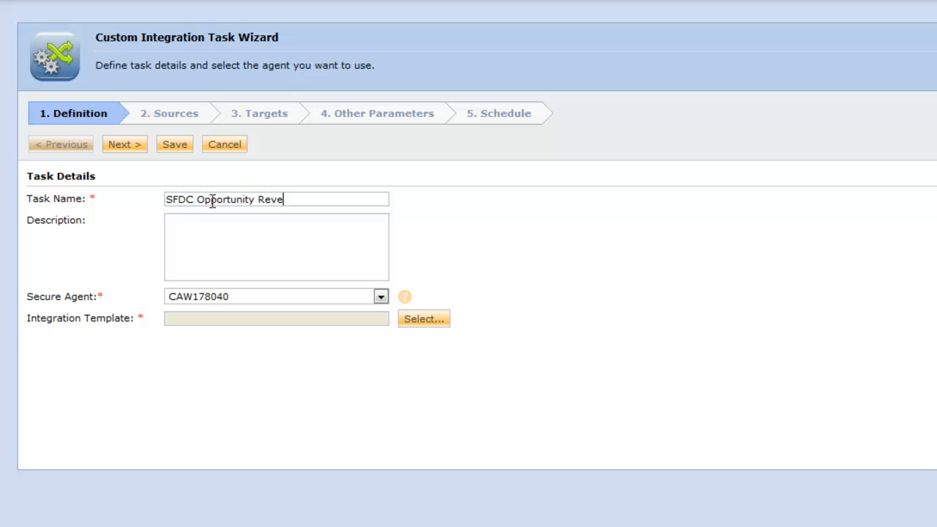
text(nue)
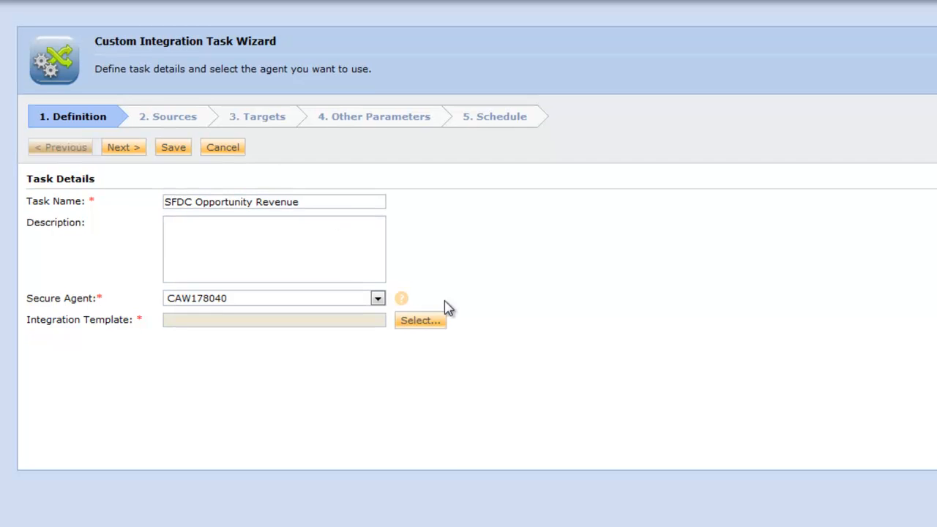
click(420, 319)
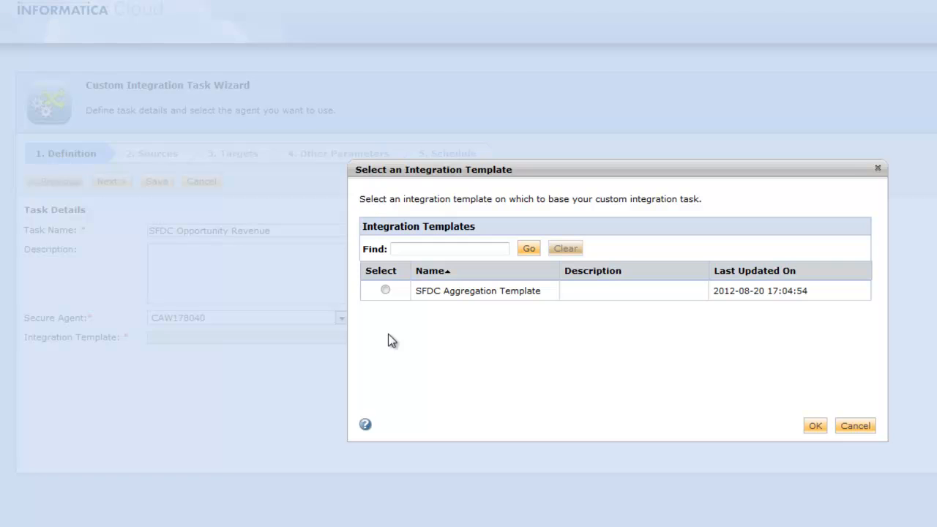
- Choose SFDC Aggregation Template as the task's integration template and confirm
click(386, 290)
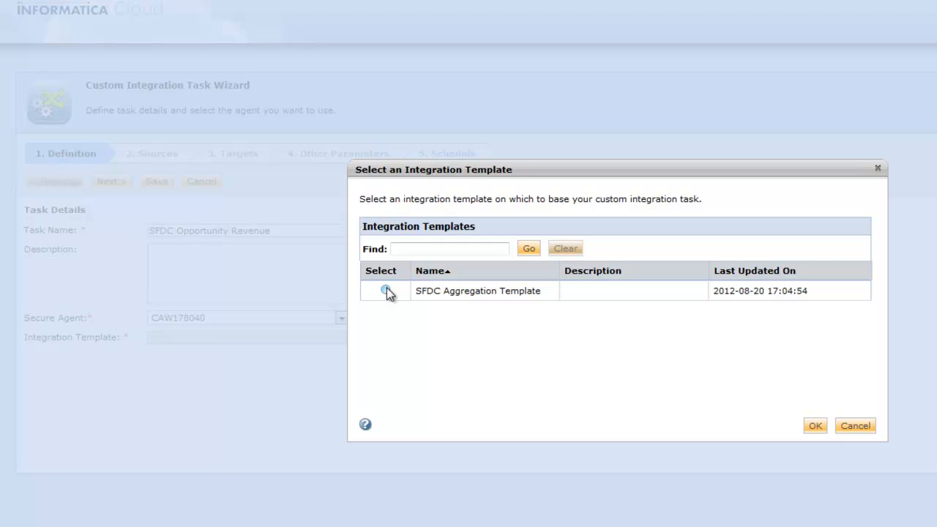
click(385, 290)
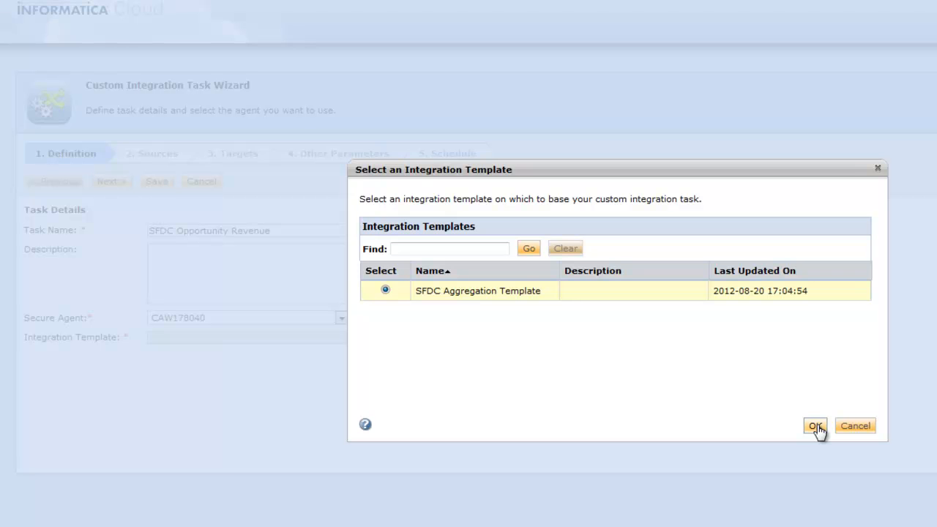
click(813, 424)
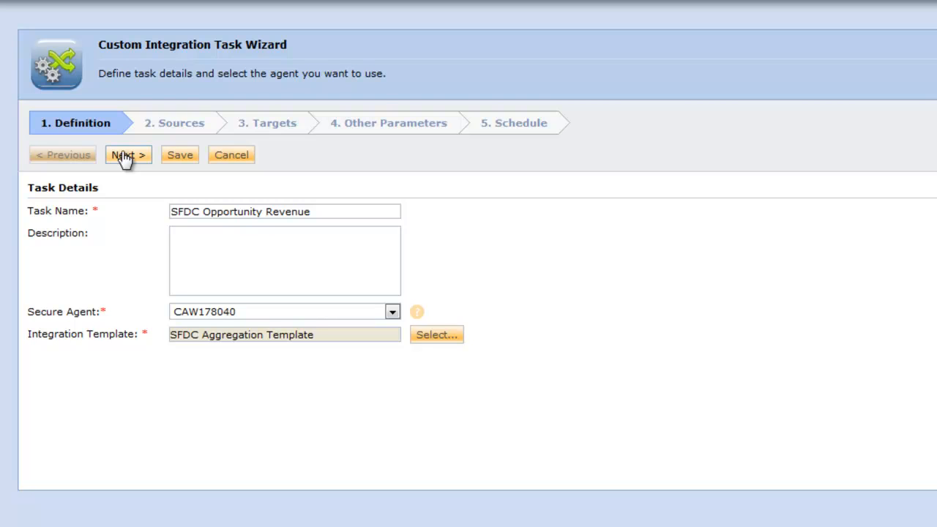
- On the Sources step, pick the Salesforce connection and select Opportunity as the source object
click(129, 156)
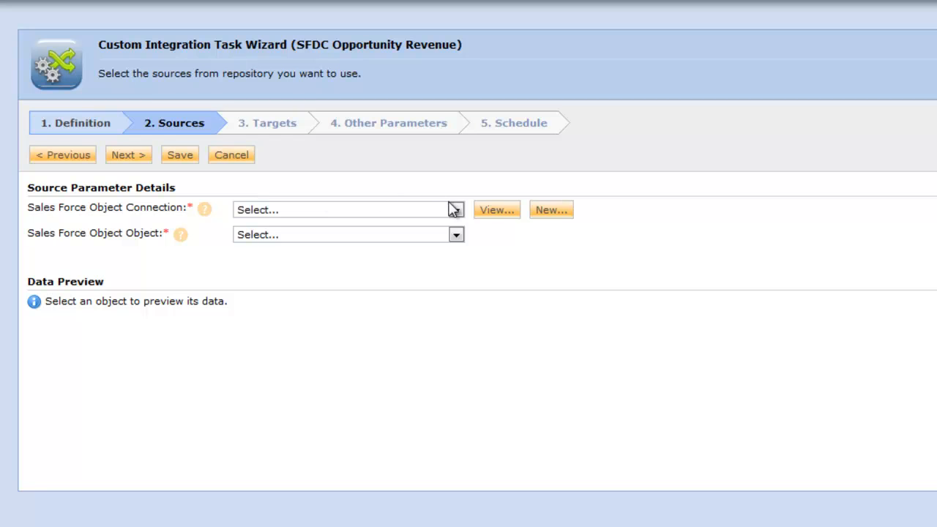
mouse_move(456, 214)
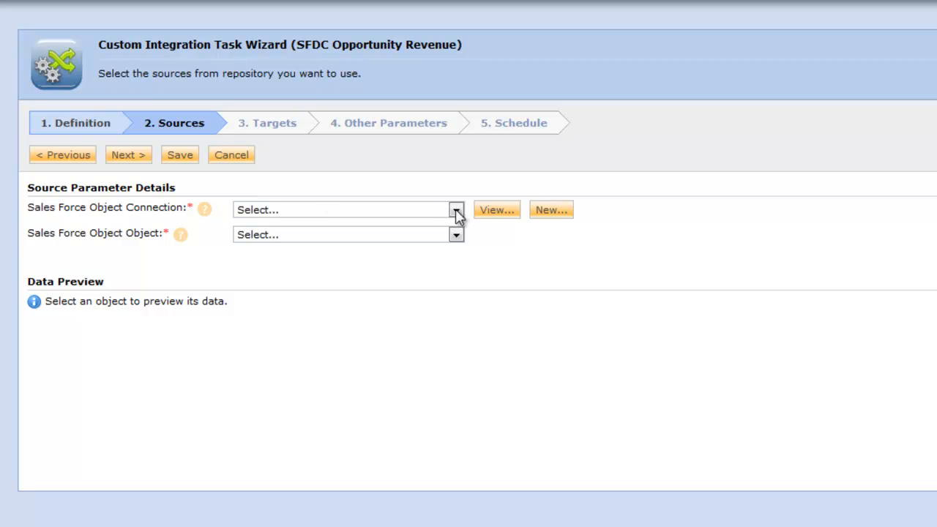
click(456, 211)
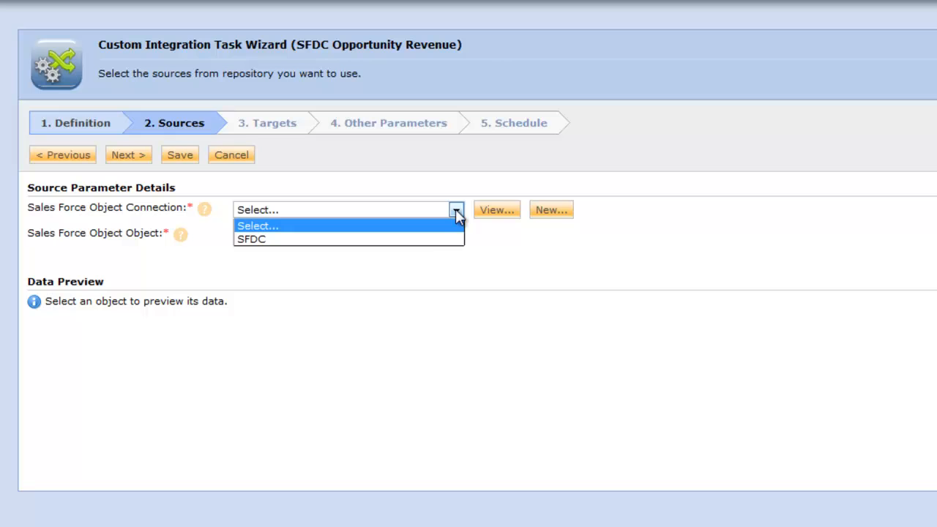
mouse_move(424, 240)
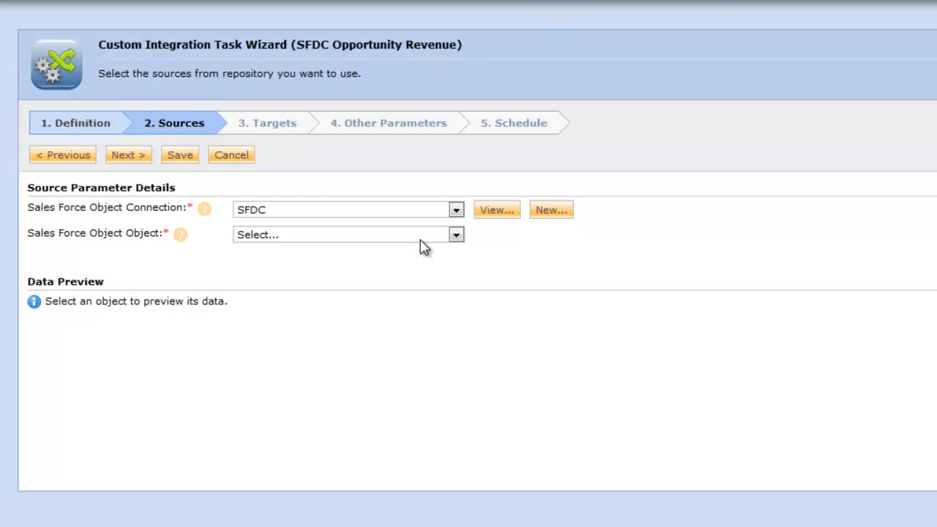
mouse_move(439, 243)
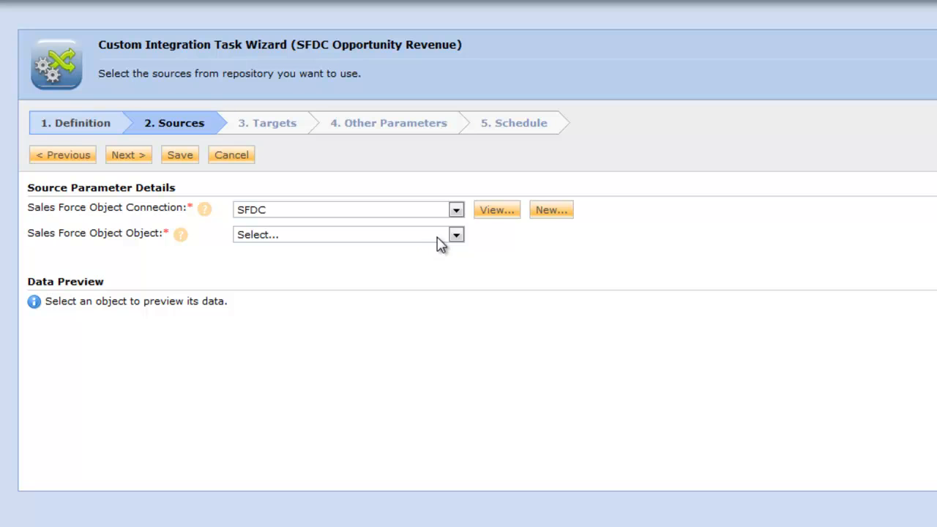
mouse_move(460, 240)
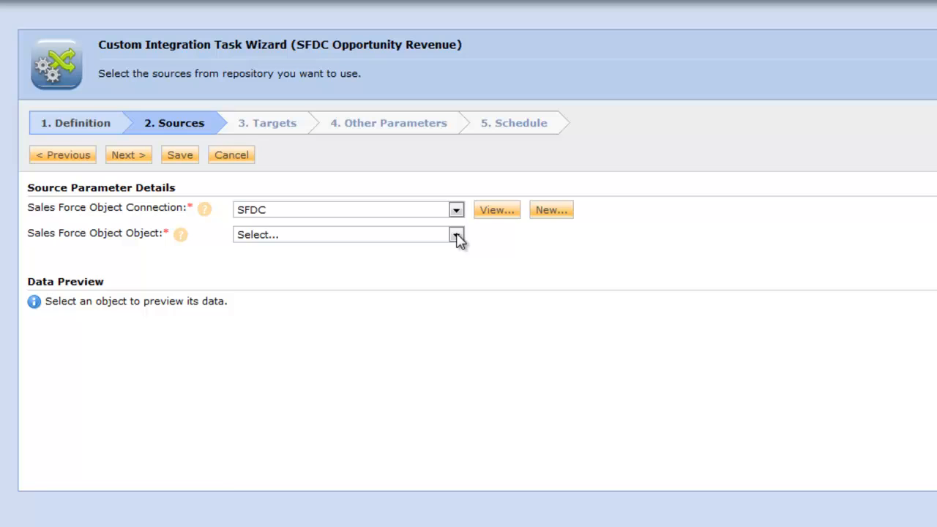
click(456, 234)
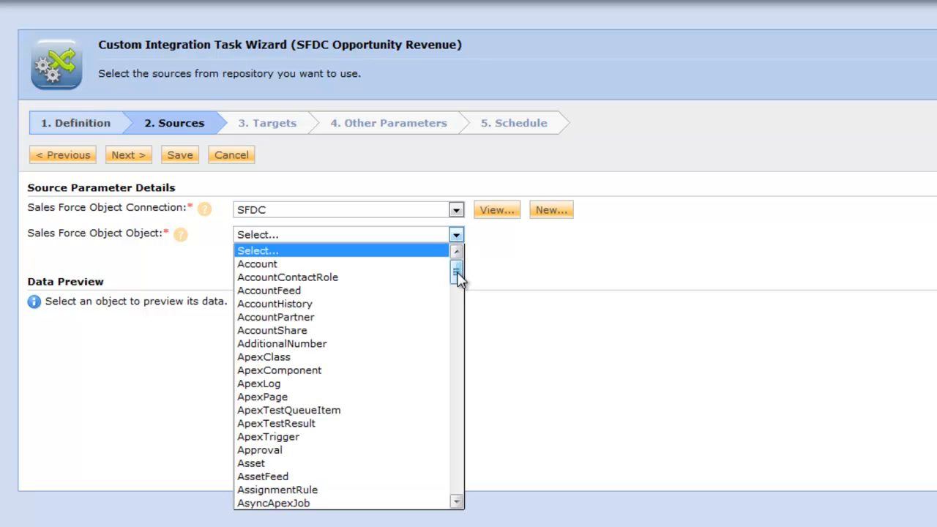
scroll(down, 3)
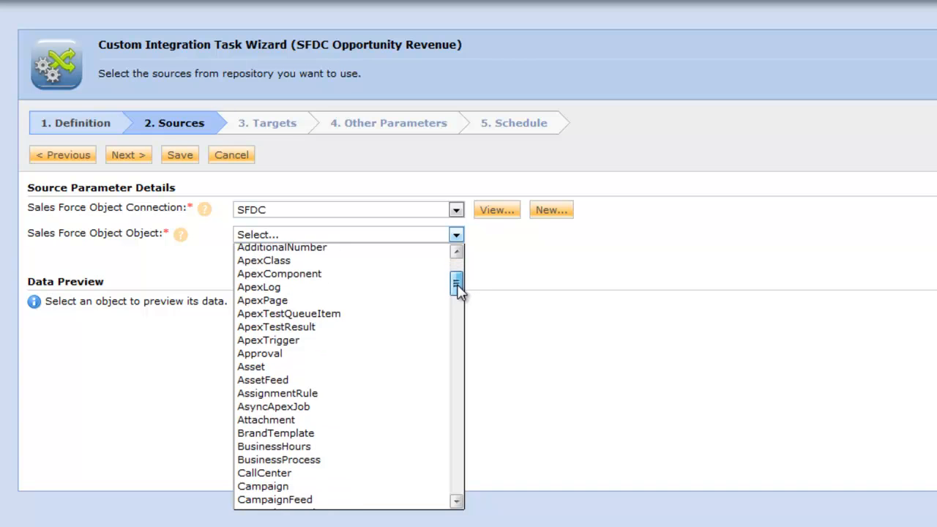
scroll(down, 3)
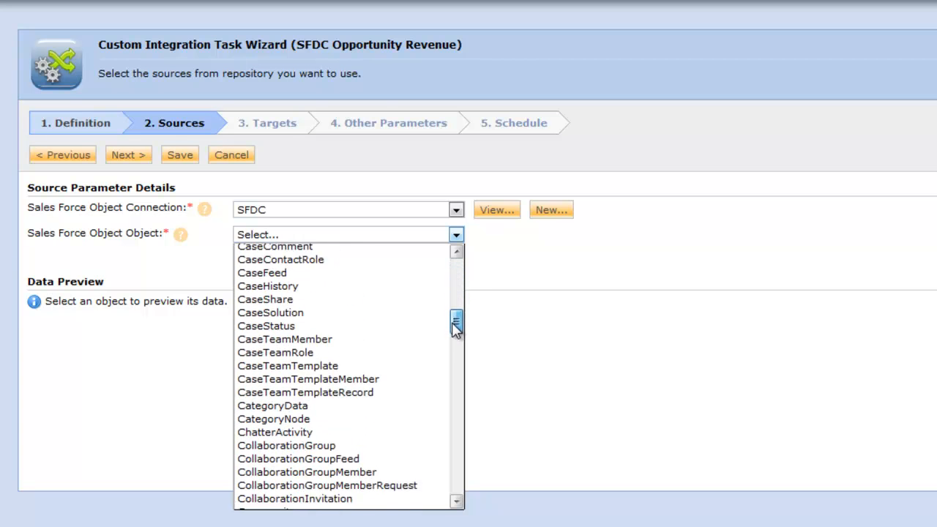
scroll(down, 3)
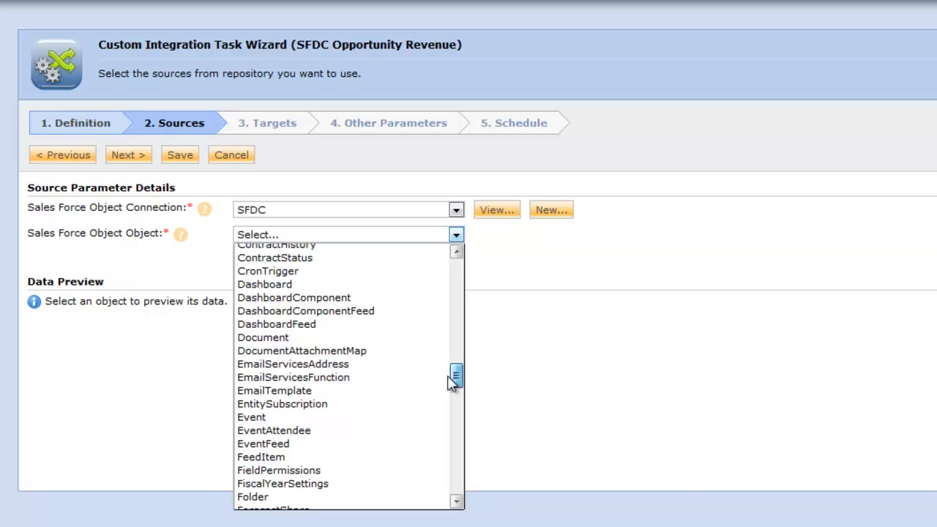
scroll(down, 3)
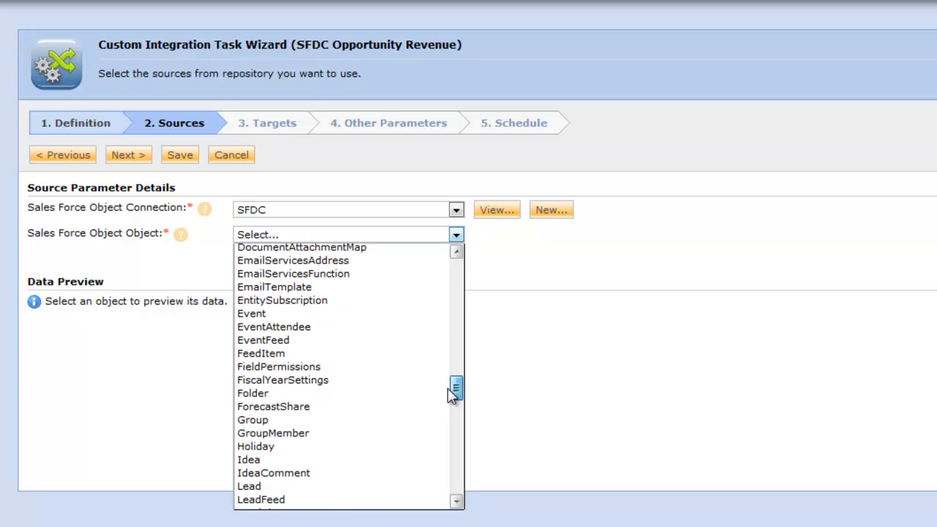
scroll(down, 3)
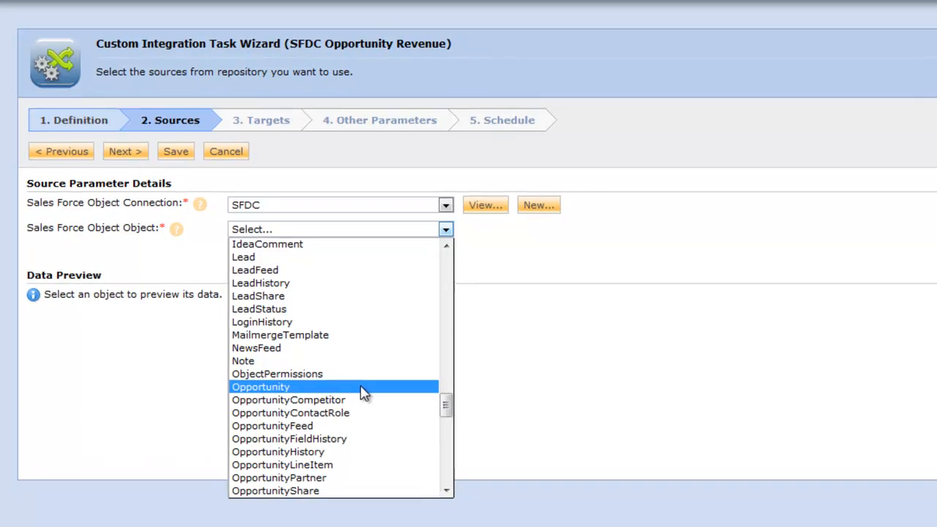
click(260, 386)
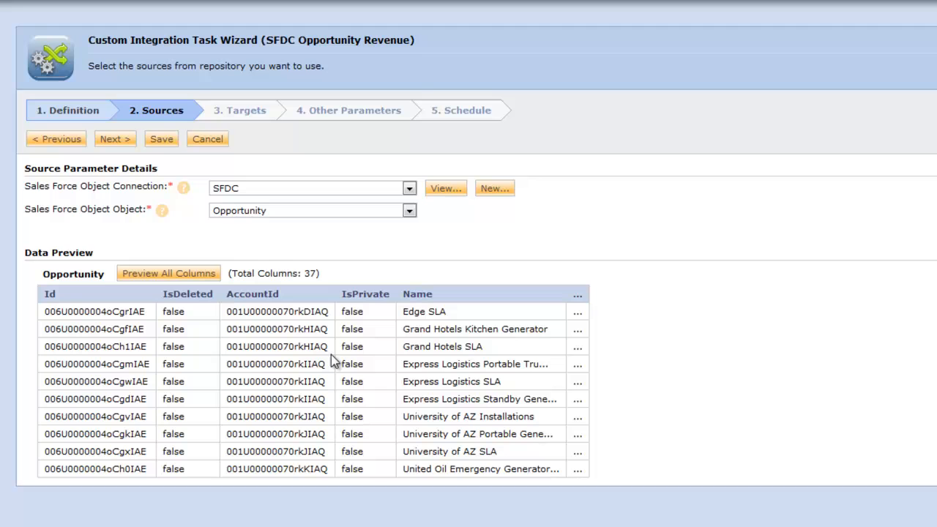
mouse_move(377, 359)
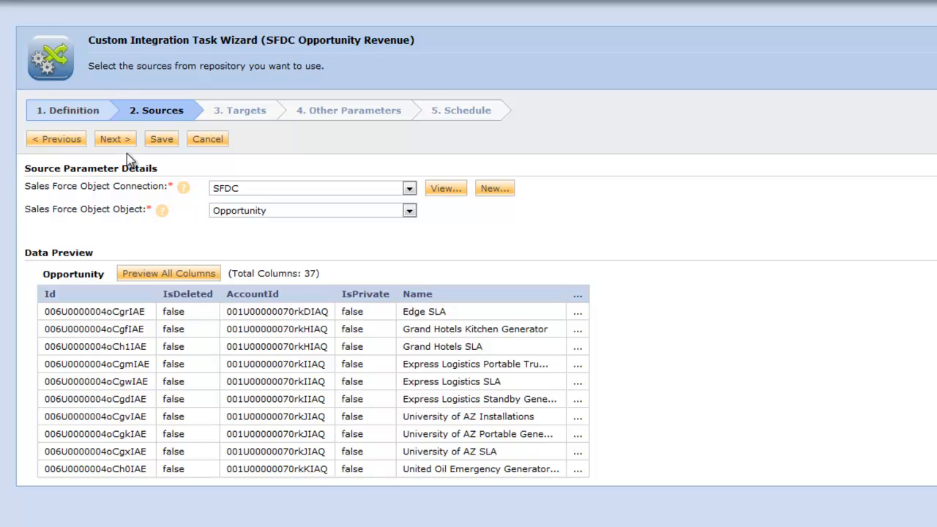
mouse_move(114, 139)
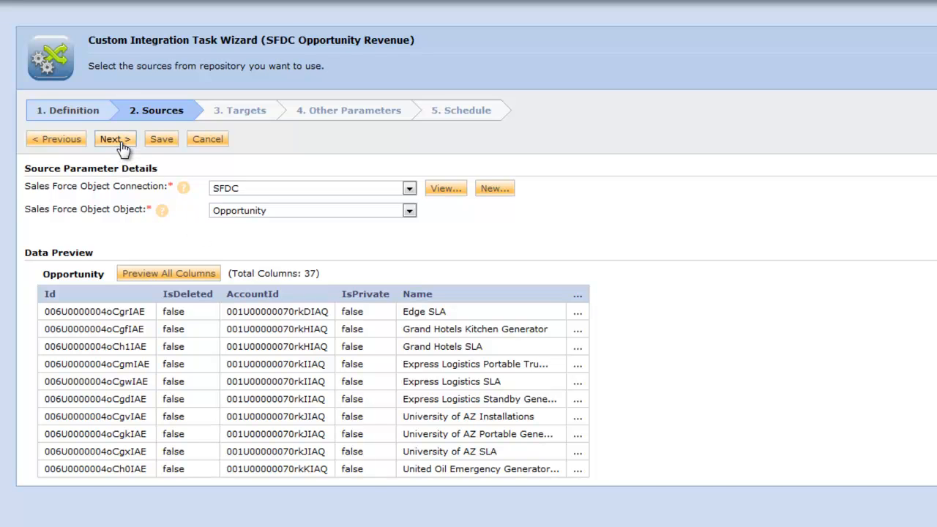
- On the Targets step, set the connection to Flat File Agg and the target object to Opps.csv
click(115, 139)
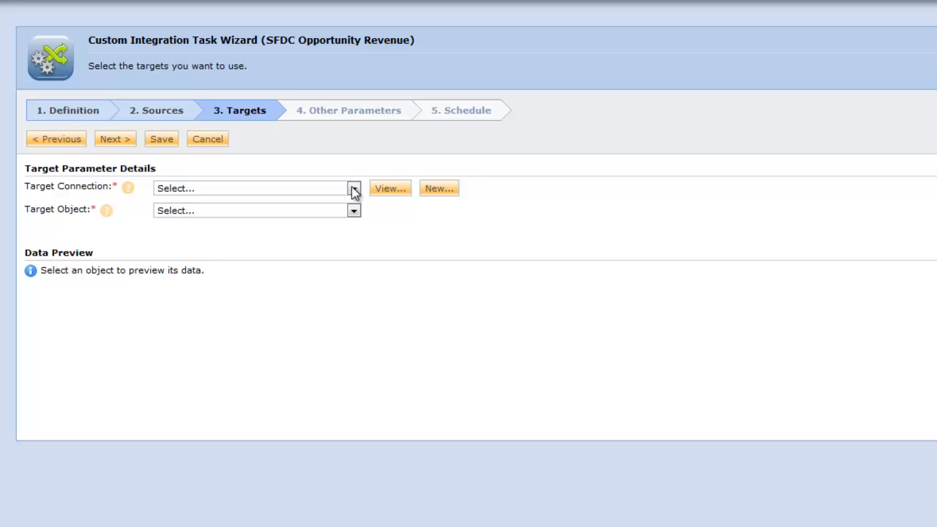
click(354, 188)
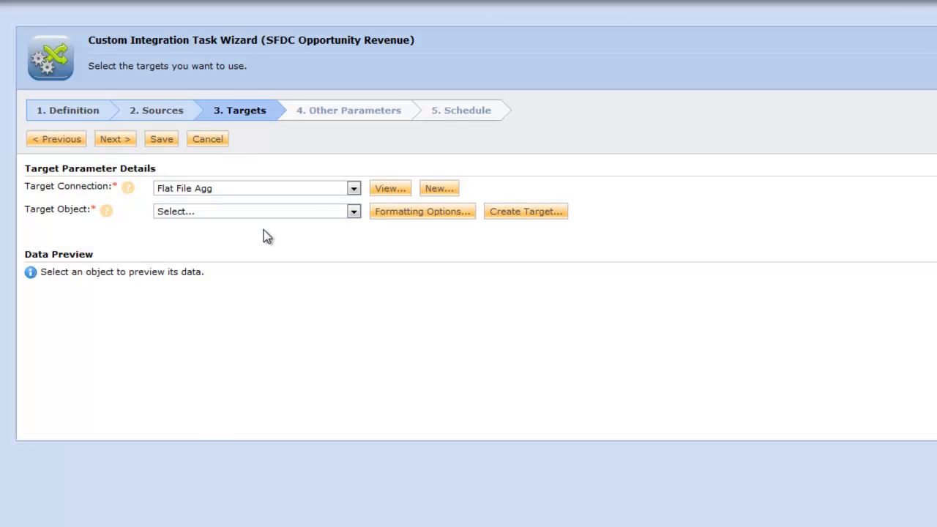
click(354, 211)
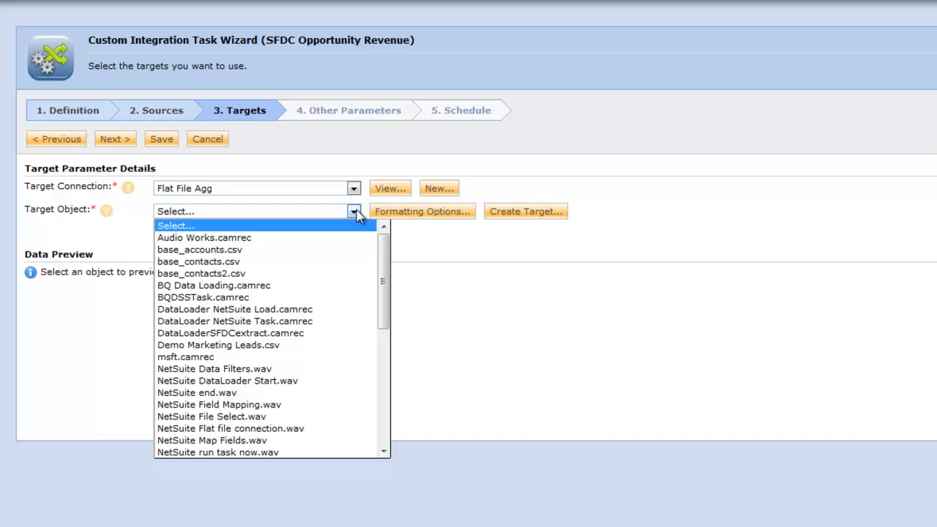
mouse_move(359, 222)
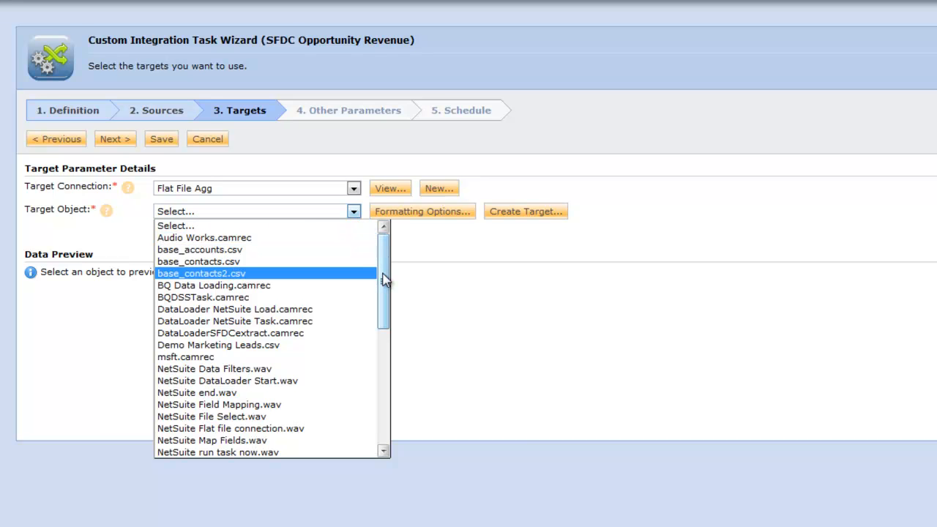
scroll(down, 3)
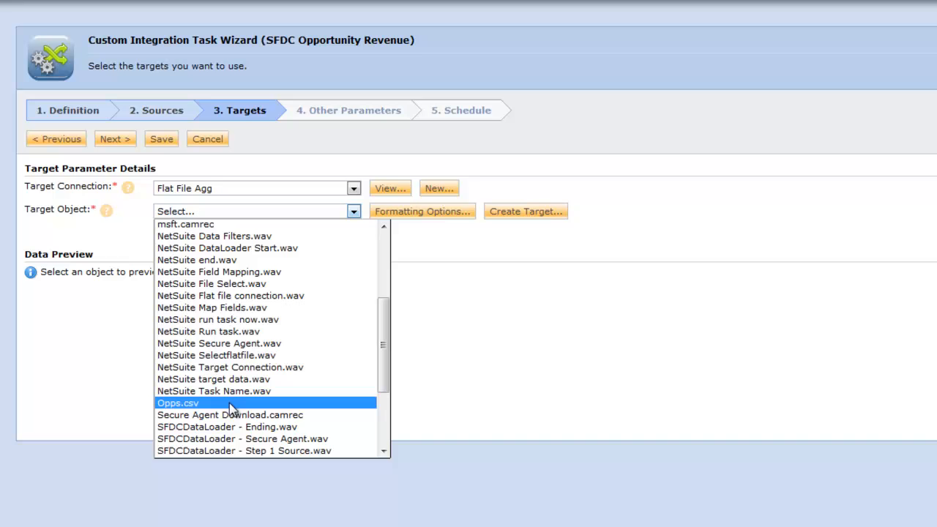
click(177, 402)
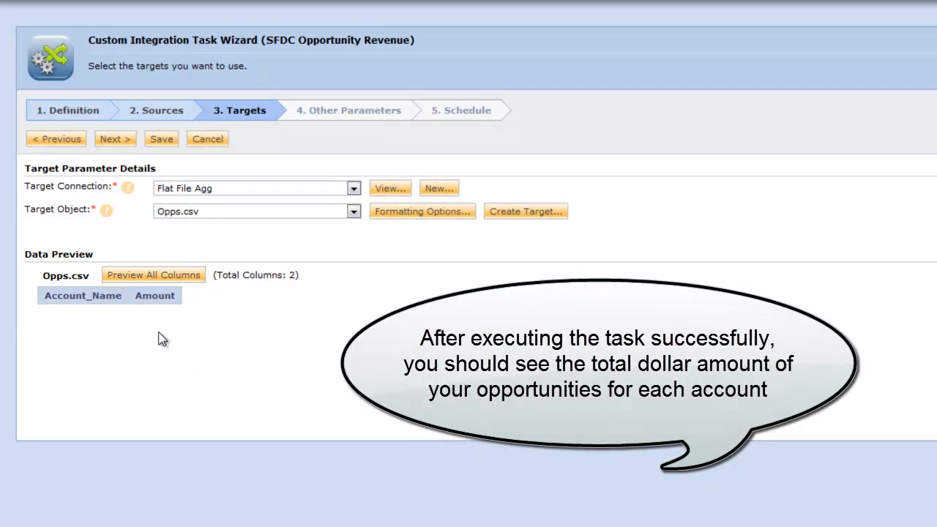
mouse_move(107, 320)
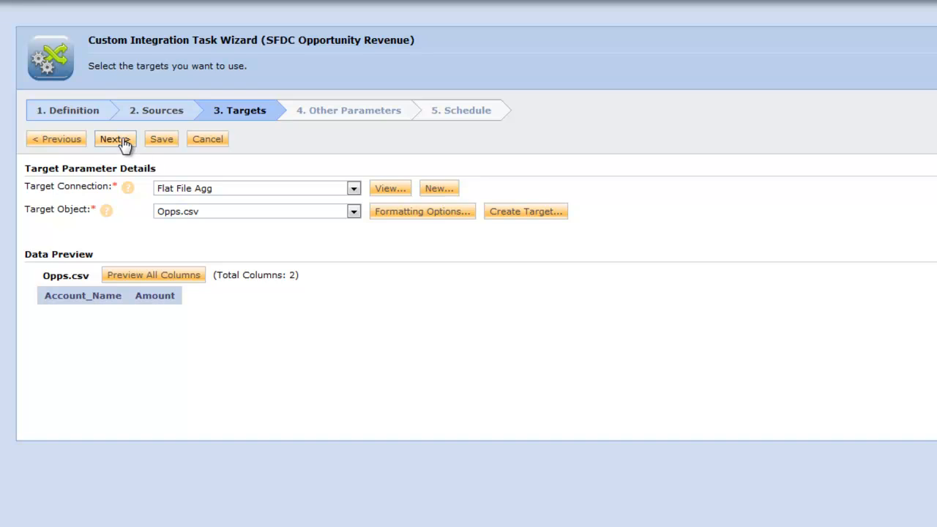
- Advance to Other Parameters and place the cursor in the empty Group By box
click(114, 138)
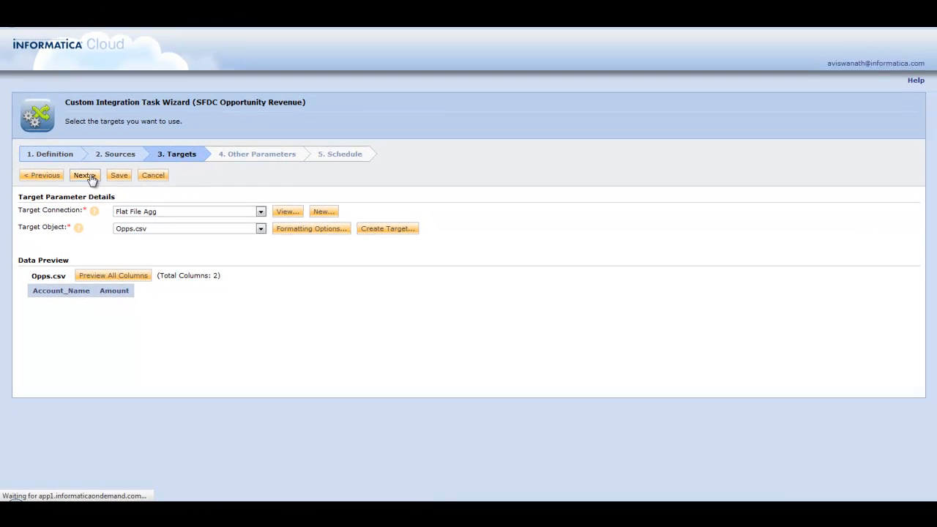
click(84, 176)
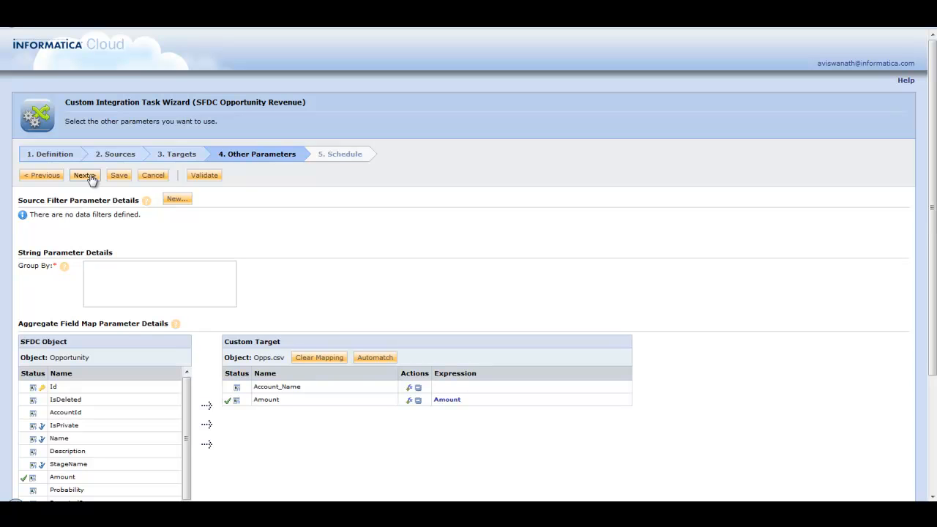
mouse_move(469, 240)
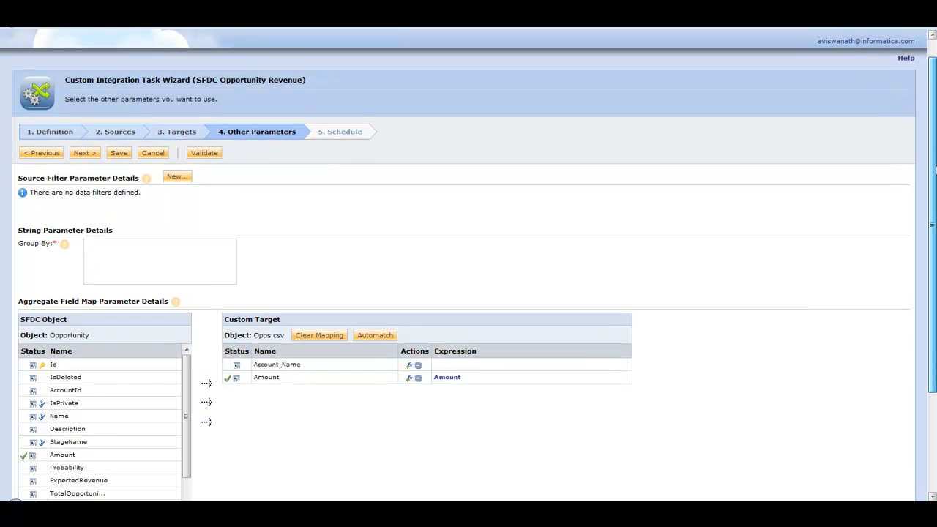
scroll(down, 3)
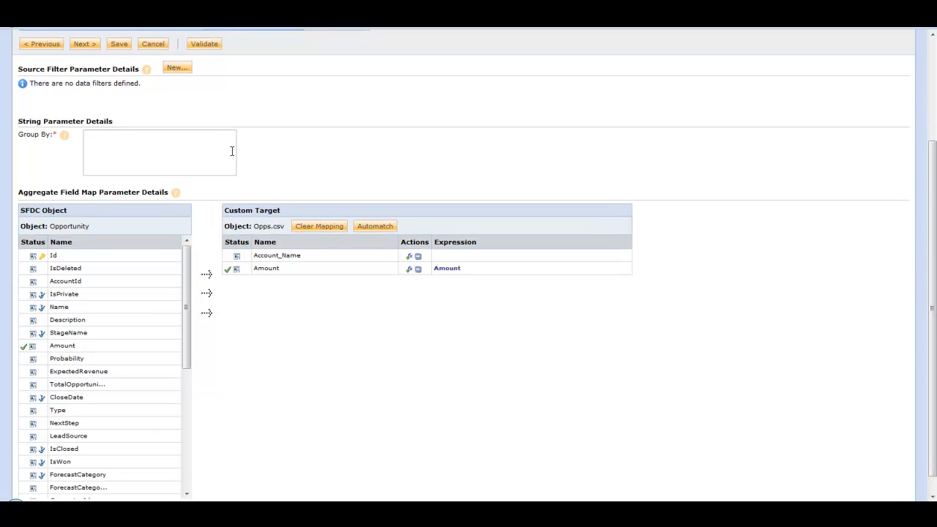
click(158, 139)
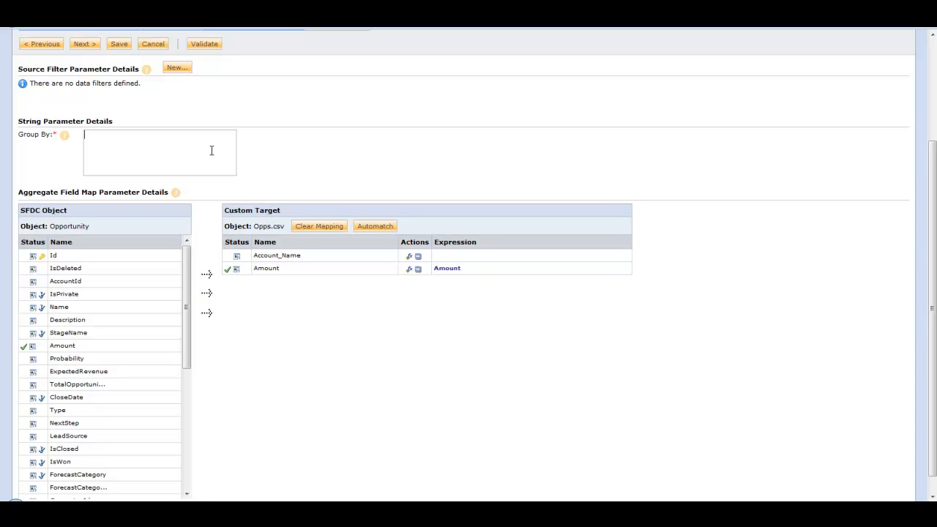
mouse_move(195, 105)
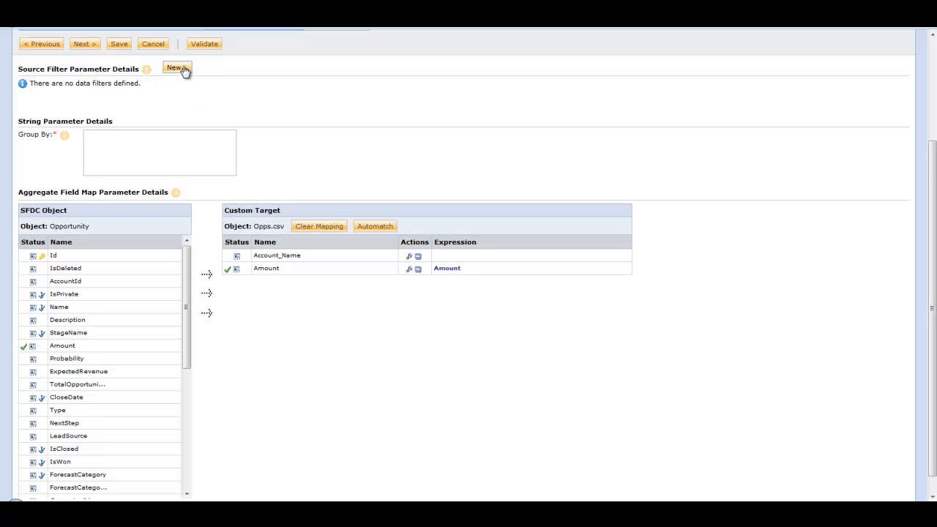
- Add a data filter: Opportunity Amount Greater Than or Equals 100000
click(175, 69)
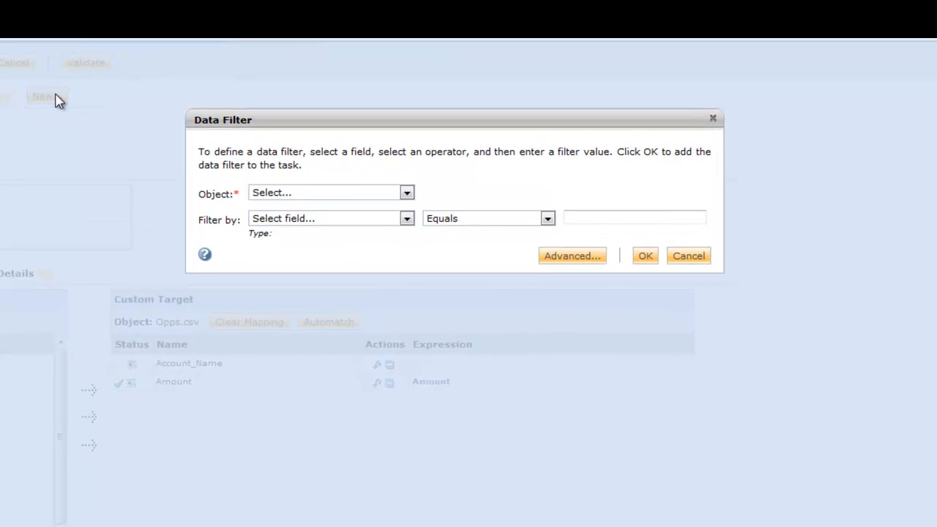
mouse_move(271, 151)
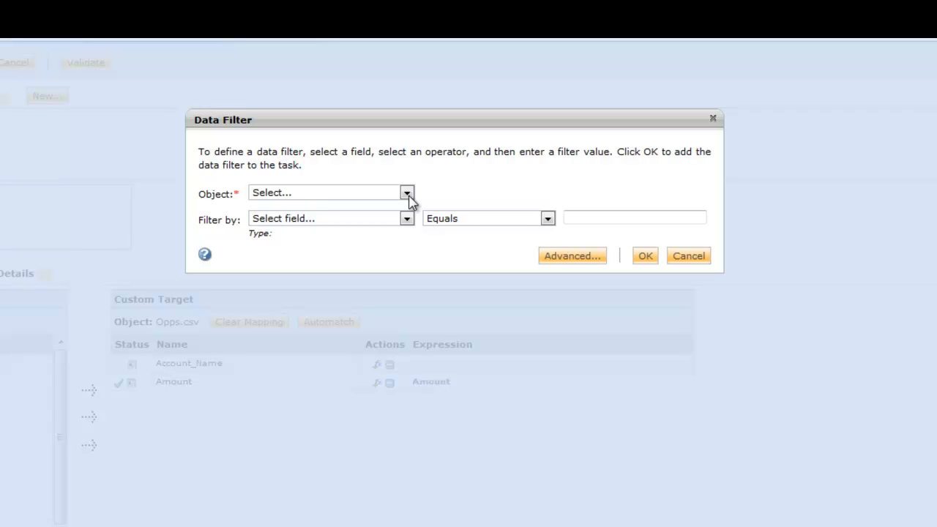
click(407, 193)
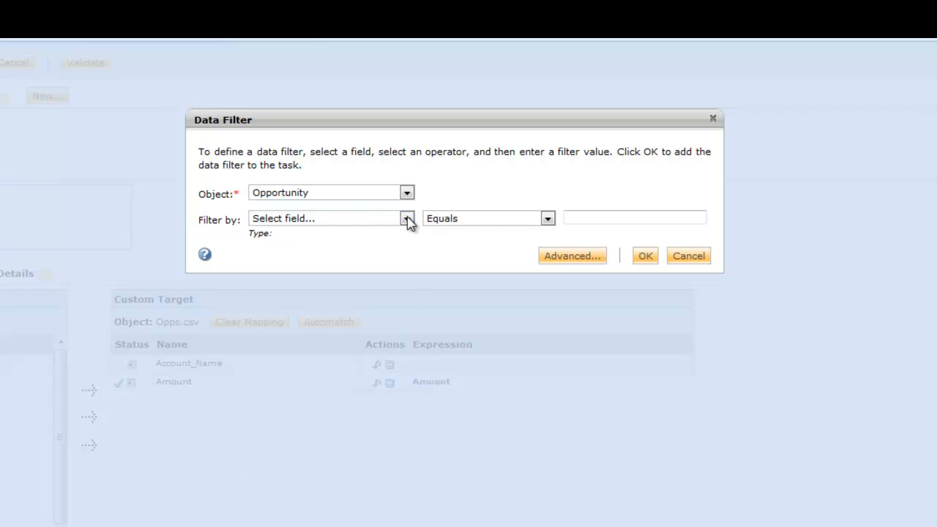
click(407, 218)
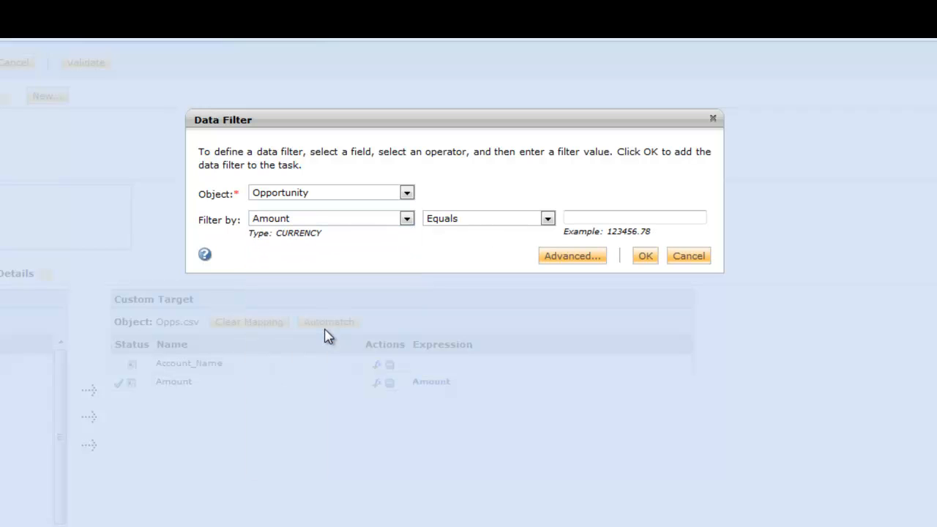
click(548, 218)
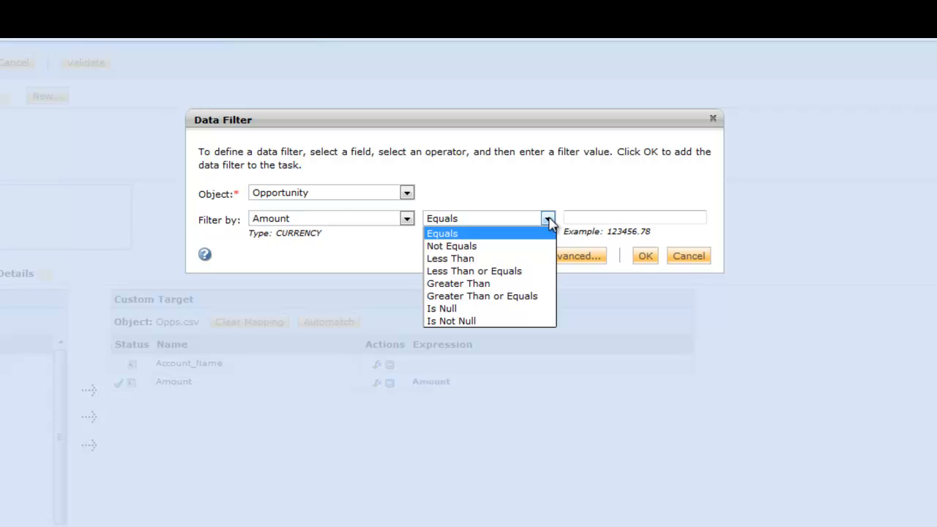
click(481, 296)
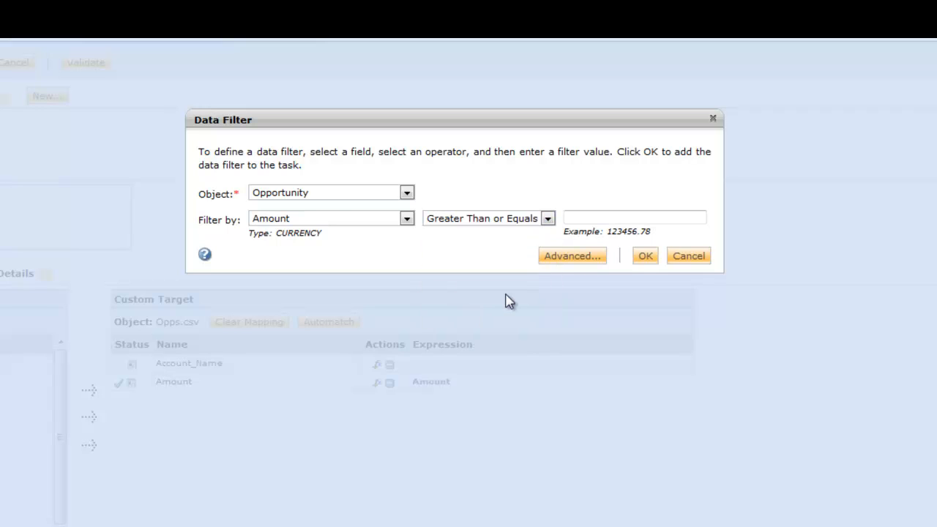
click(634, 216)
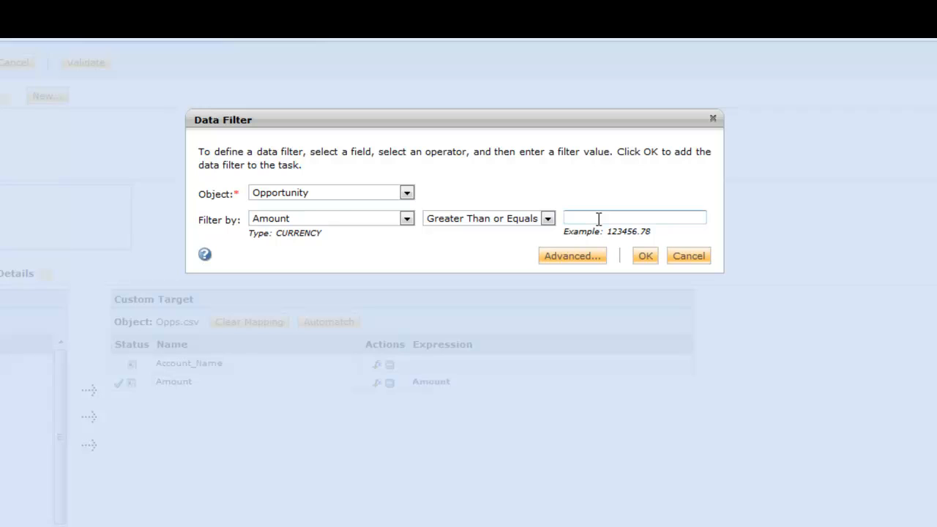
text(100)
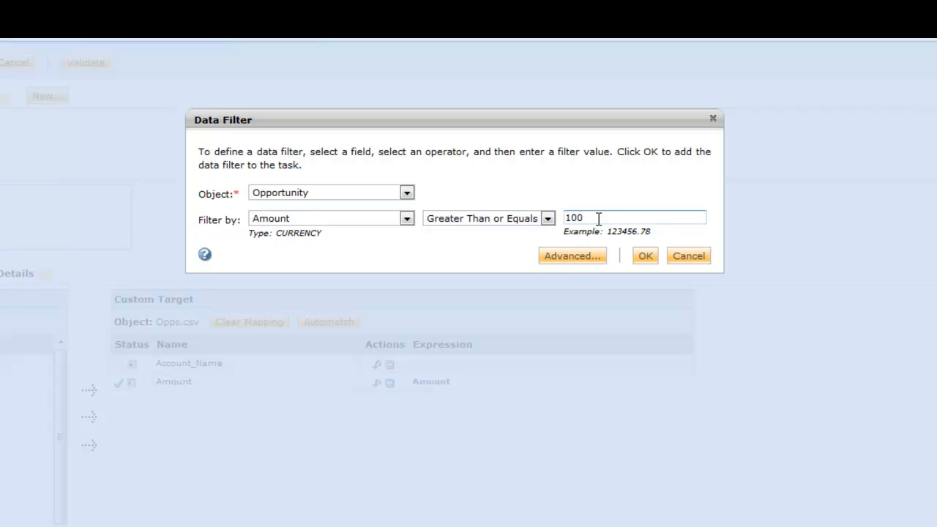
text(000)
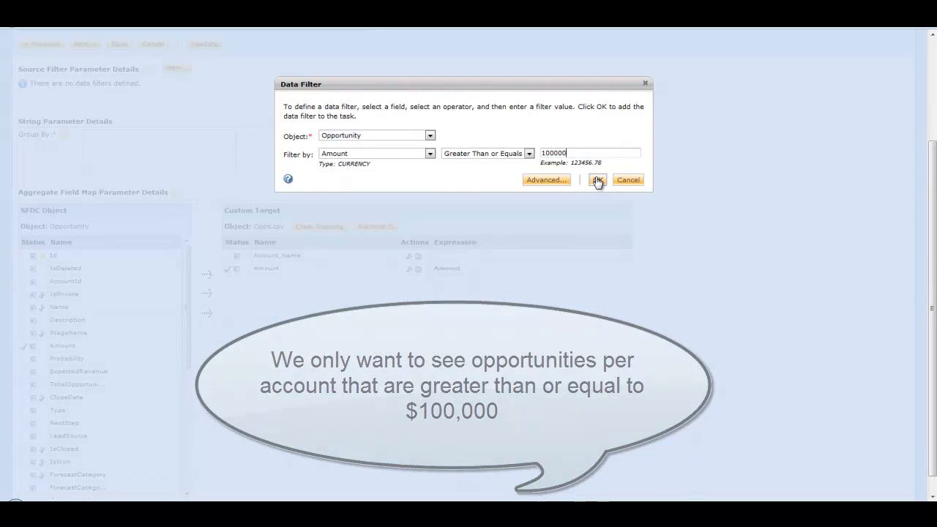
click(597, 180)
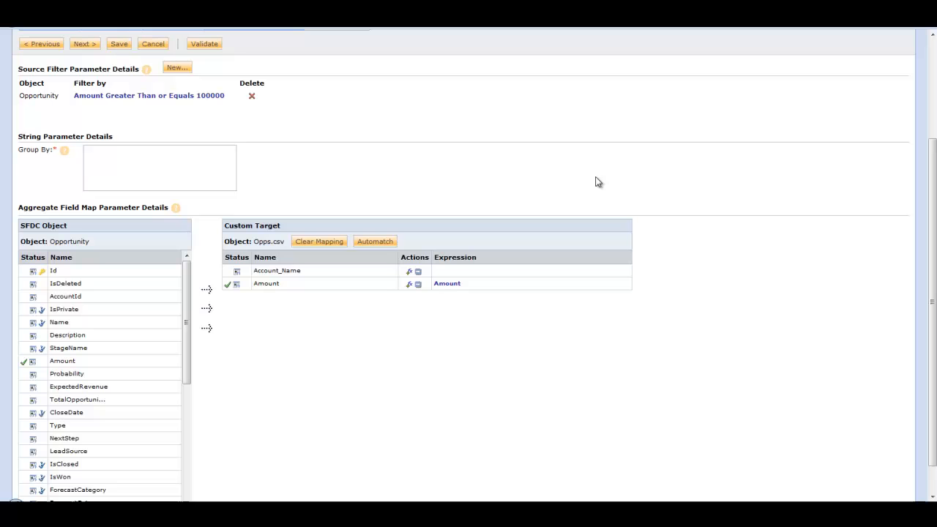
mouse_move(298, 168)
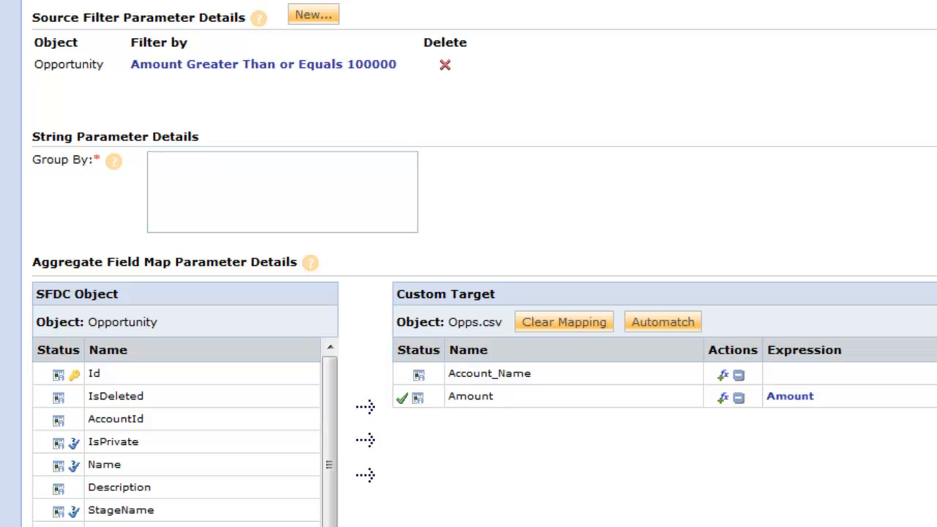
mouse_move(92, 466)
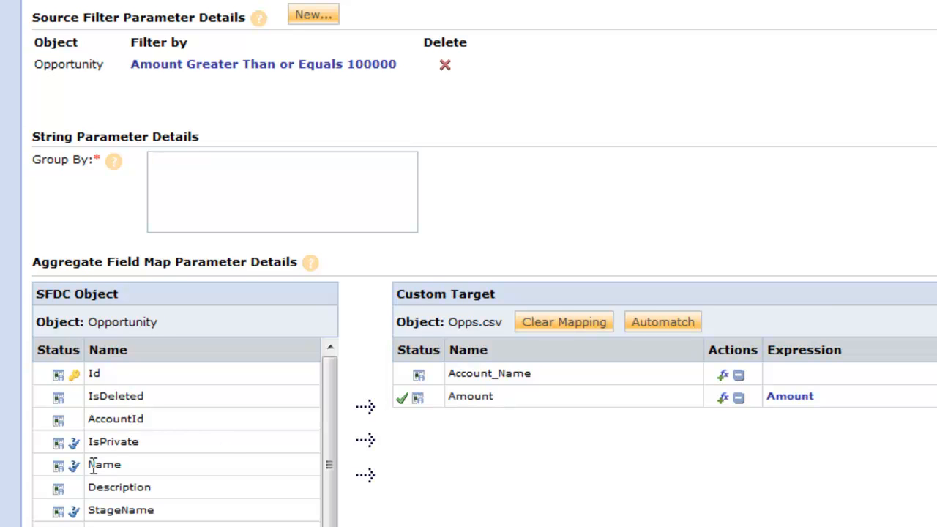
mouse_move(386, 236)
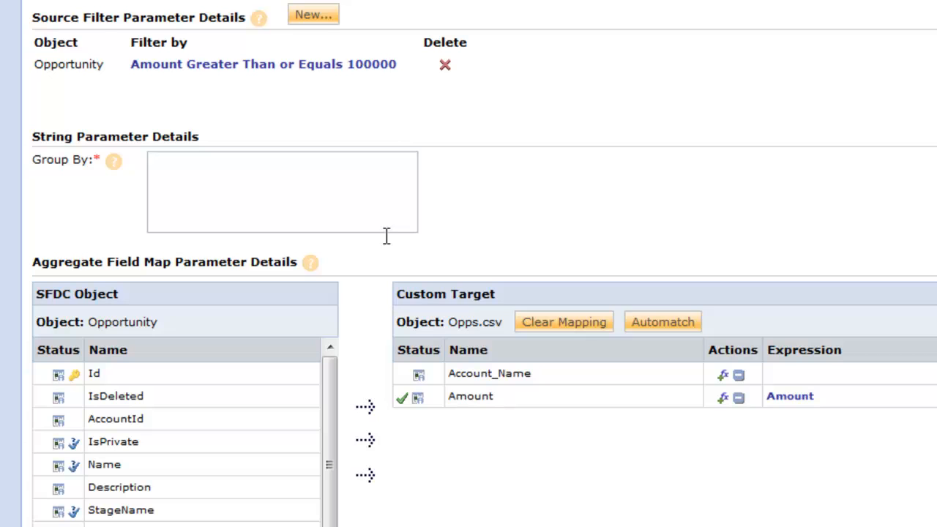
- Enter Name as the Group By field
click(281, 190)
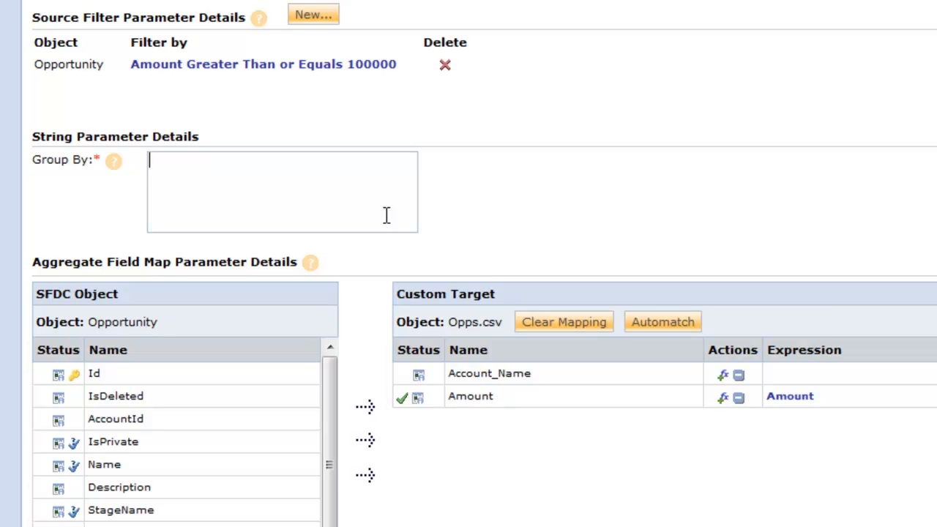
text(Name)
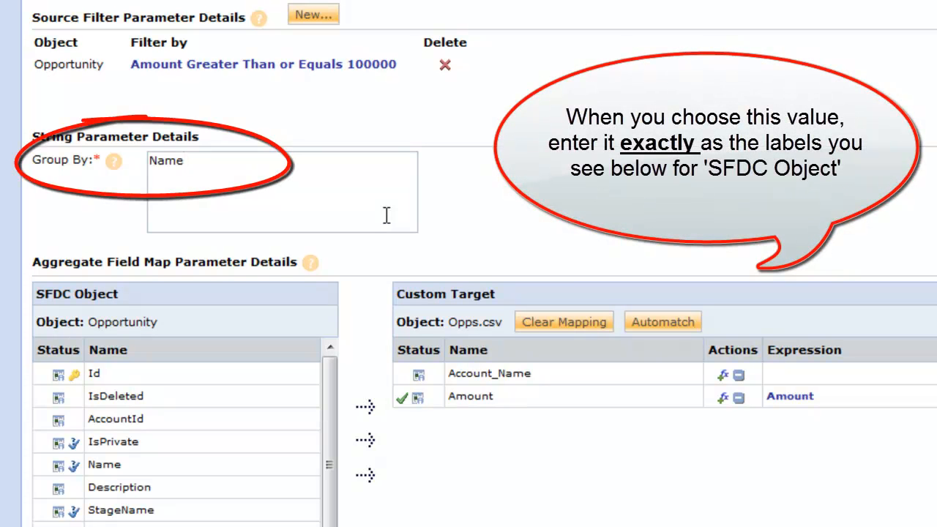
mouse_move(149, 481)
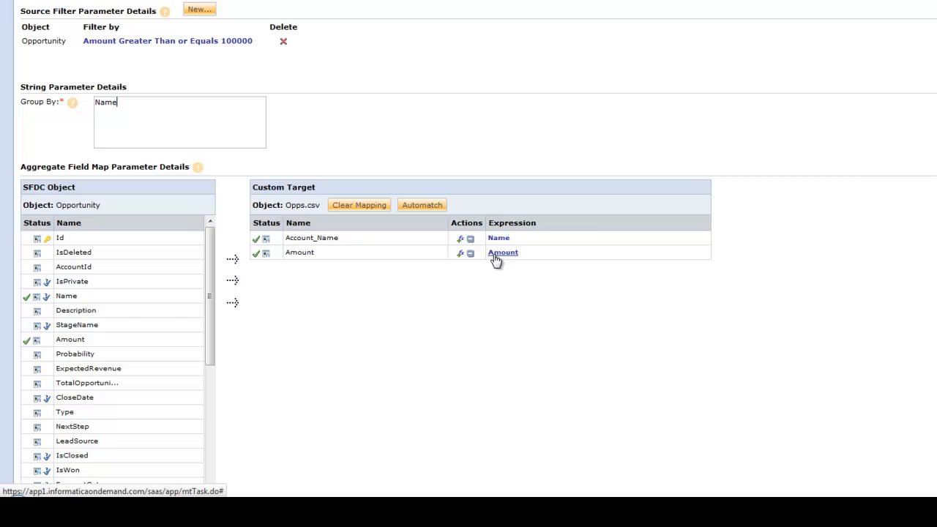
- Edit the Amount target expression to SUM(Amount) and save it
click(503, 252)
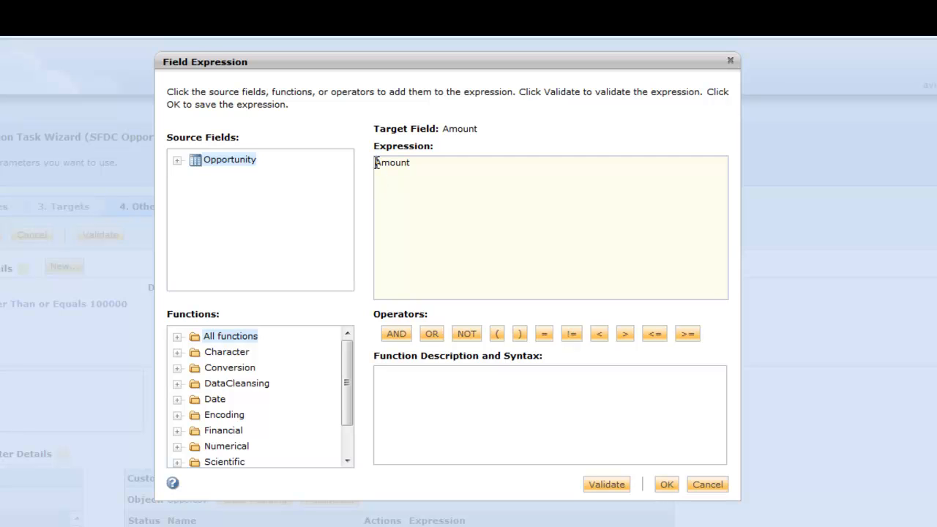
mouse_move(462, 201)
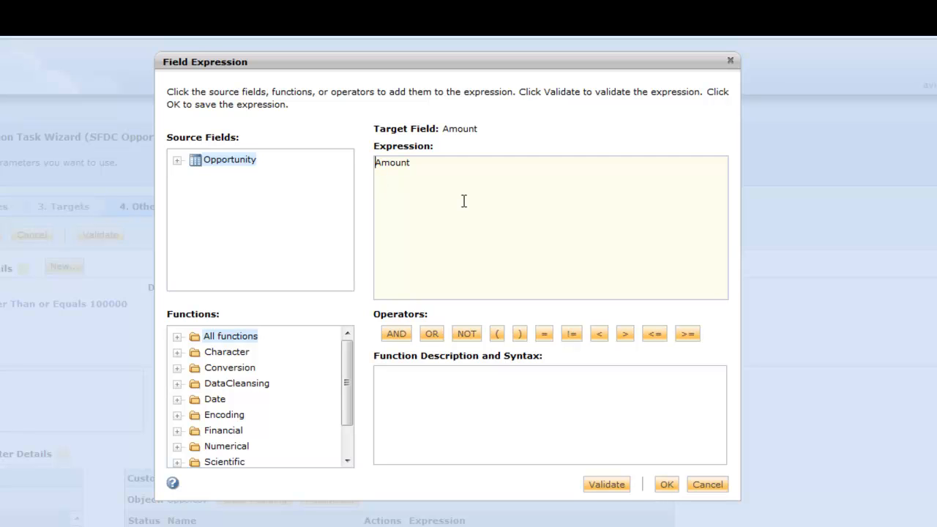
text(SUM()
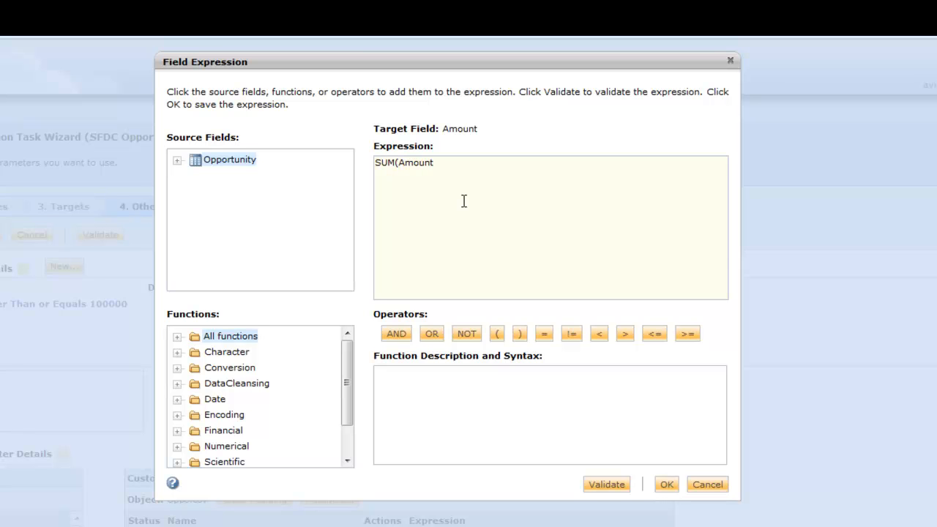
click(436, 162)
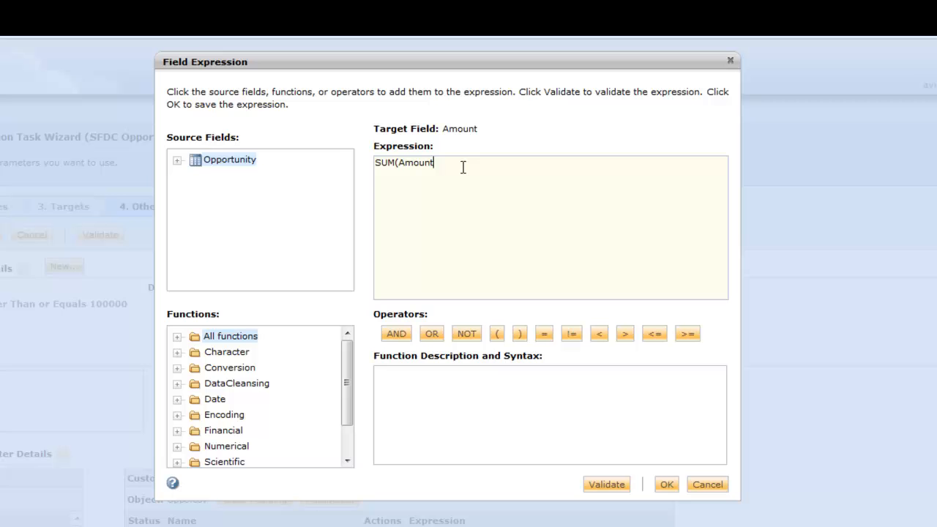
text())
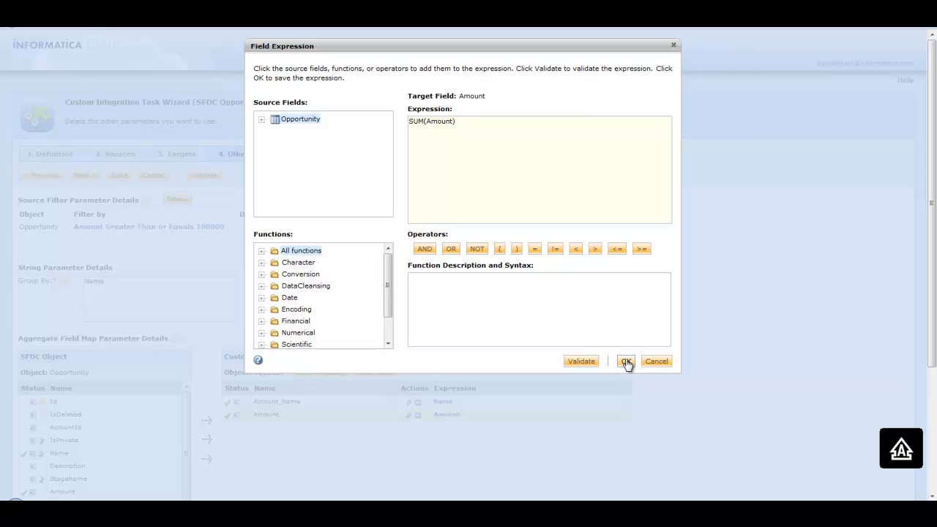
click(626, 360)
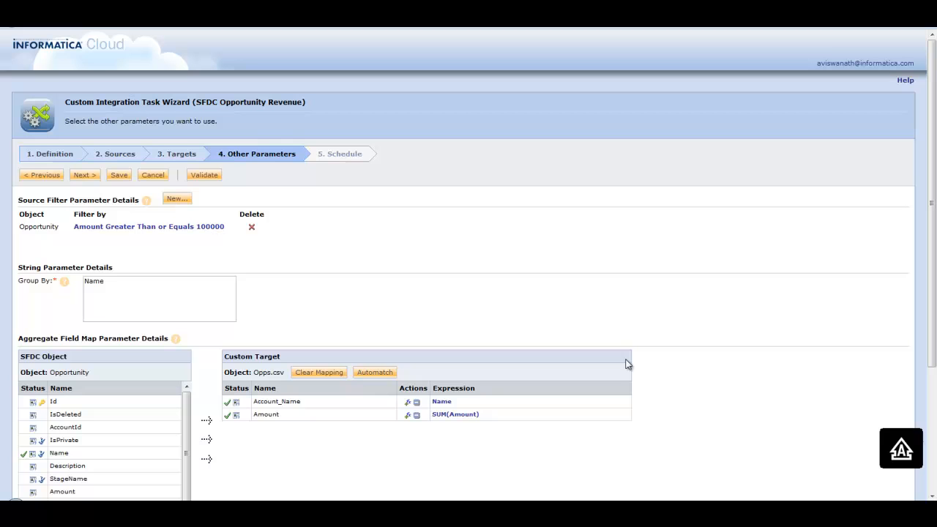
mouse_move(492, 295)
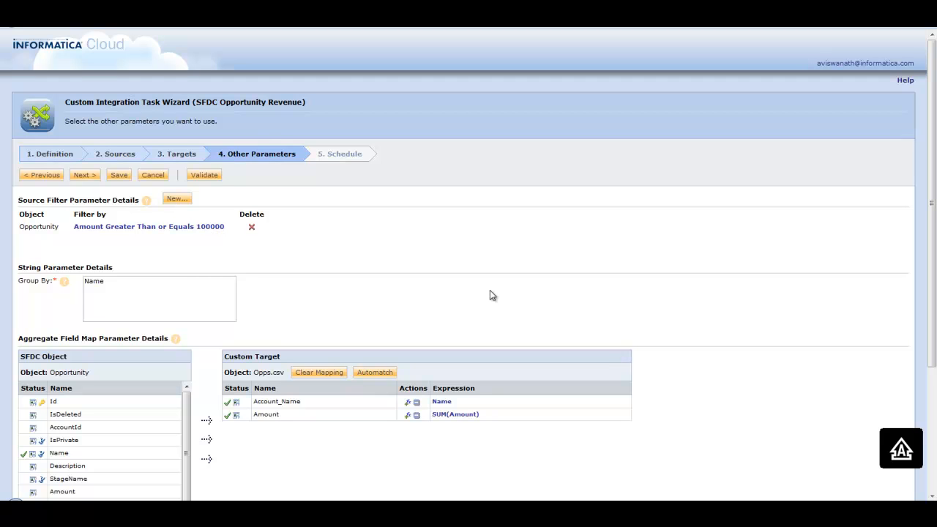
mouse_move(256, 180)
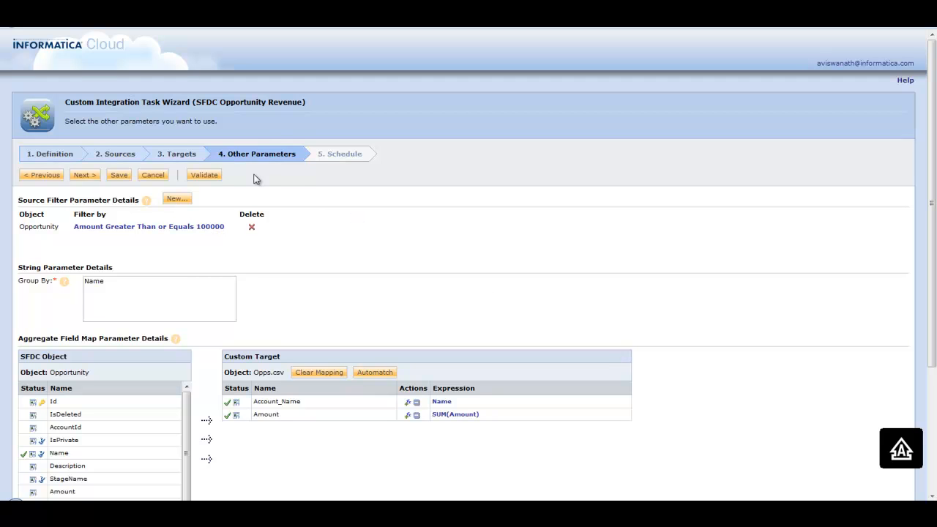
mouse_move(85, 174)
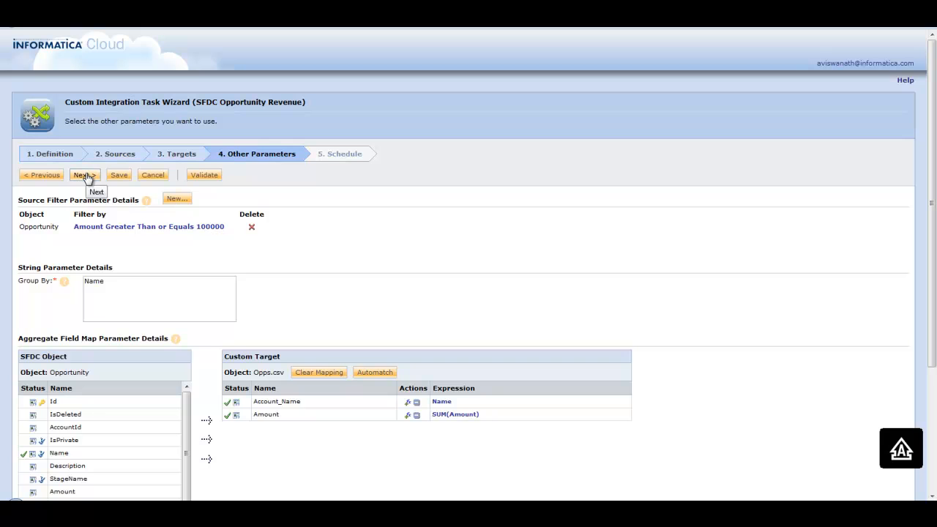
- Advance to the Schedule step, keep no schedule, and save the task
click(83, 175)
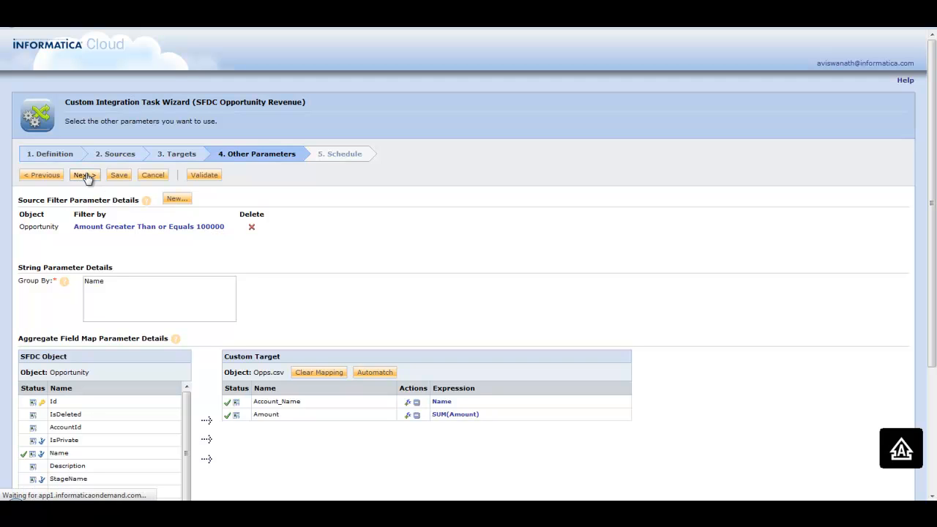
click(83, 176)
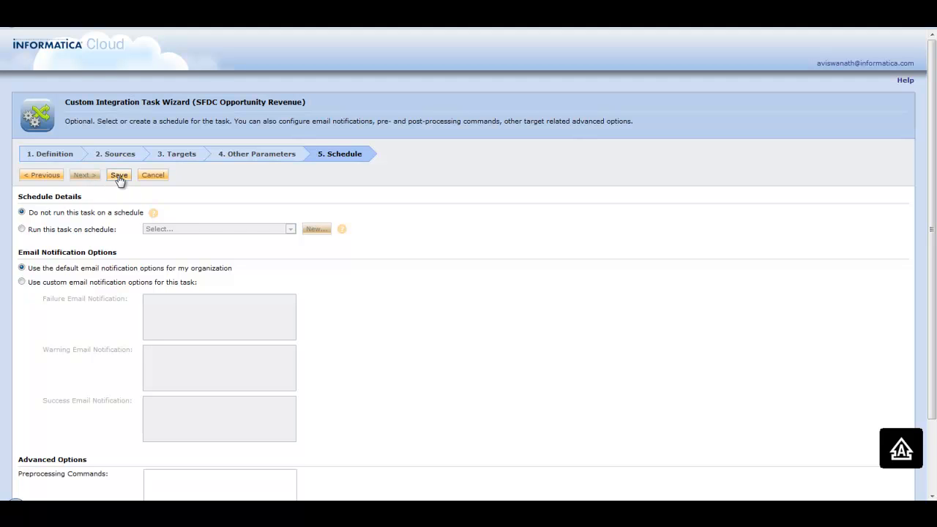
click(118, 176)
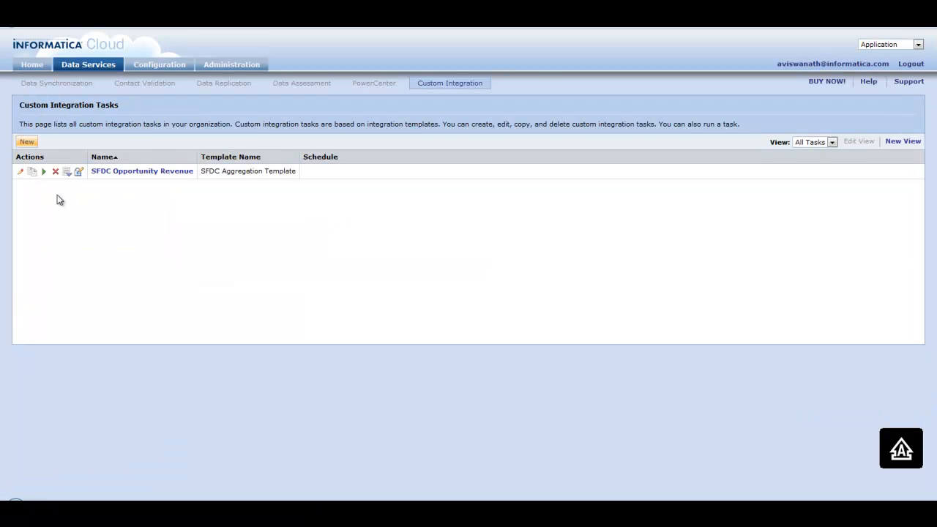
mouse_move(117, 182)
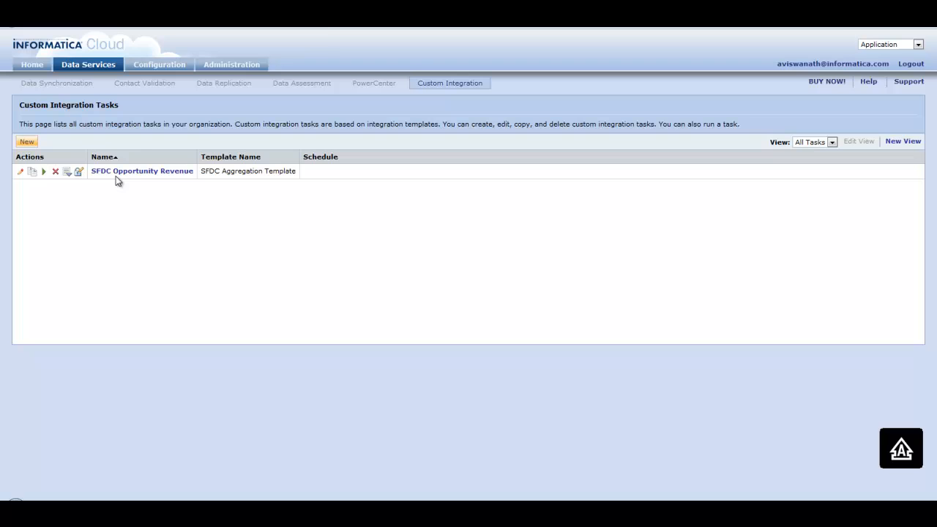
mouse_move(61, 184)
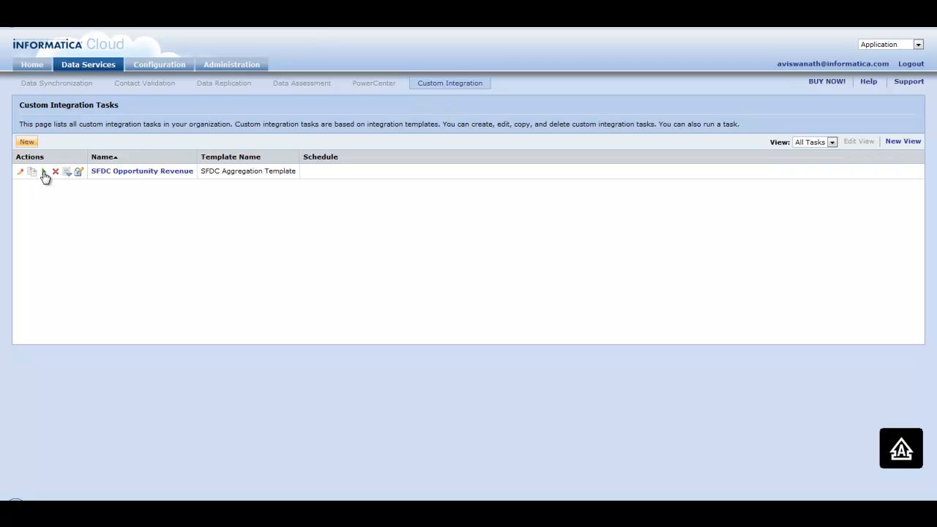
- Run the SFDC Opportunity Revenue task from the list and acknowledge the background-run notice
click(44, 171)
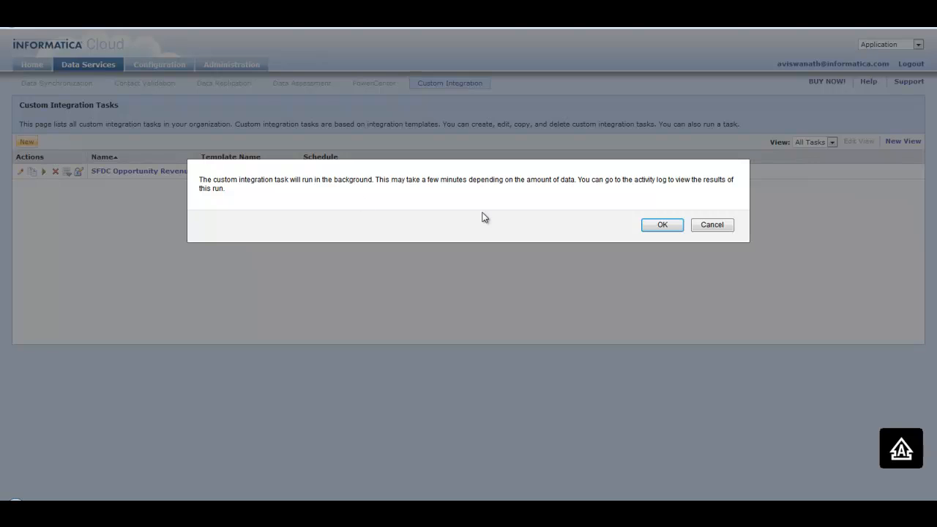
mouse_move(662, 225)
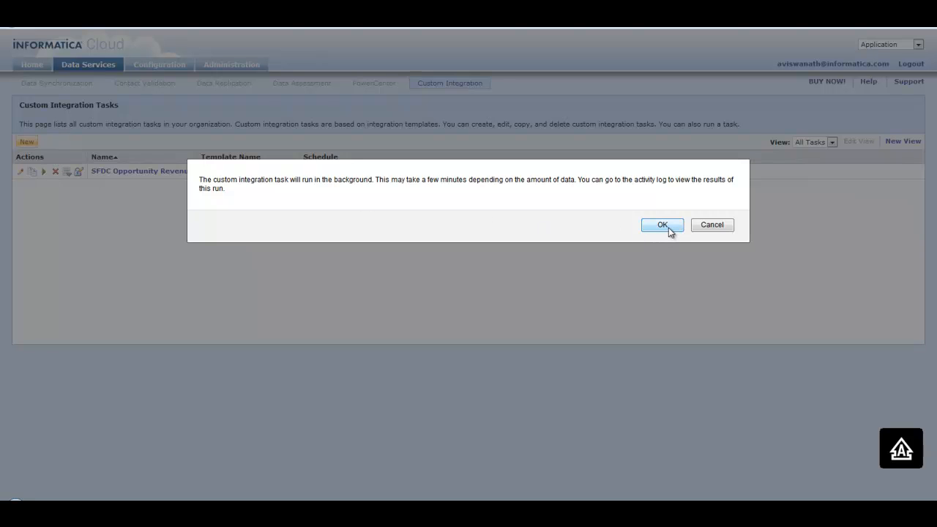
click(662, 225)
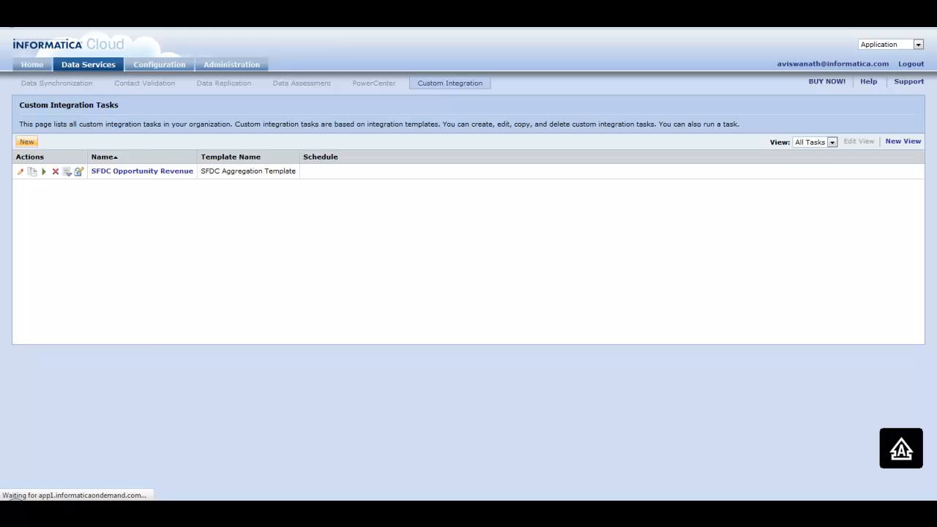
click(32, 64)
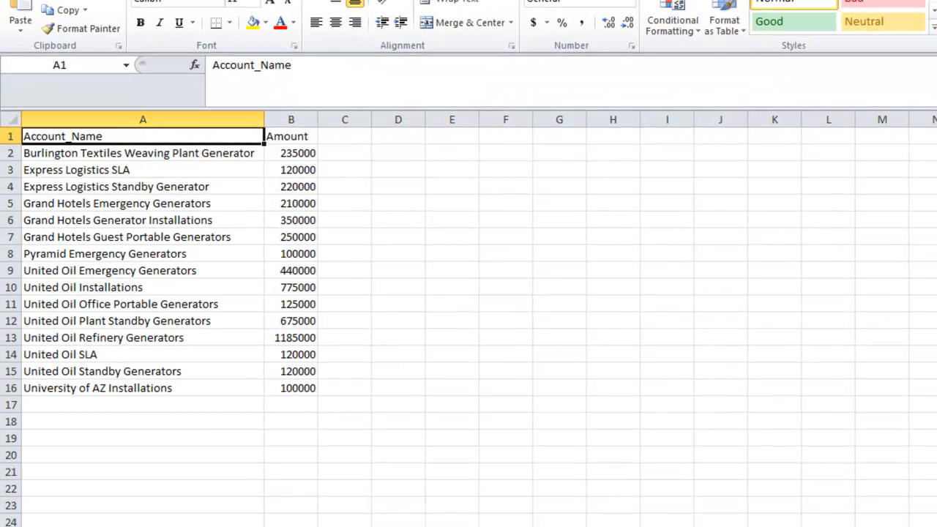
mouse_move(560, 193)
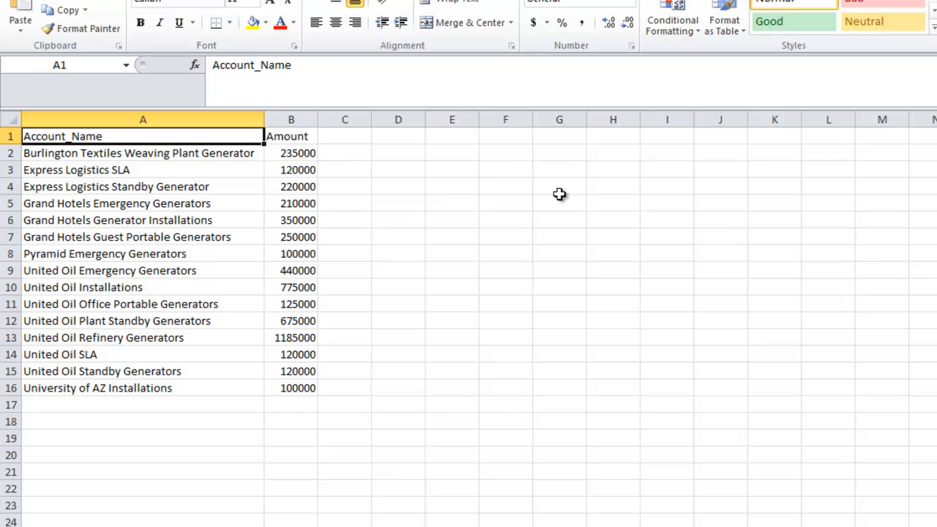
mouse_move(460, 188)
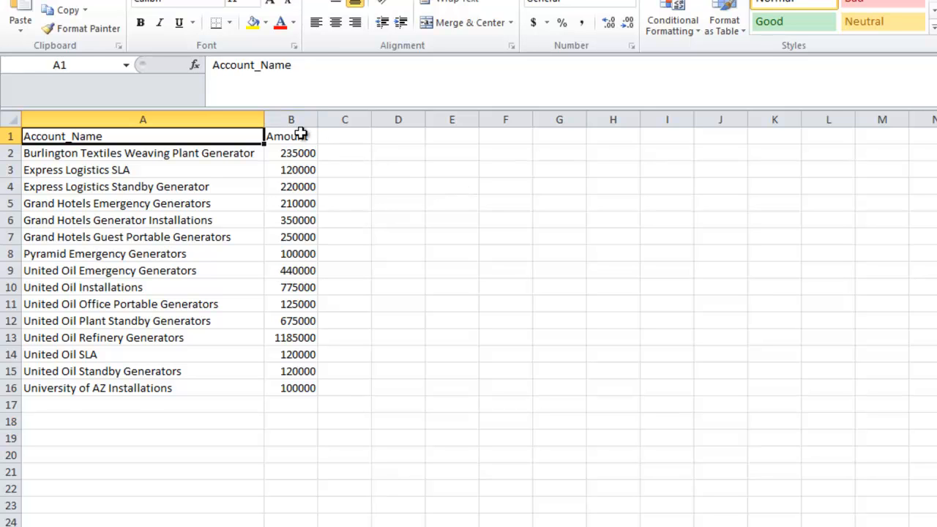
- Inspect the Amount column heading in the generated Opps.csv
click(290, 136)
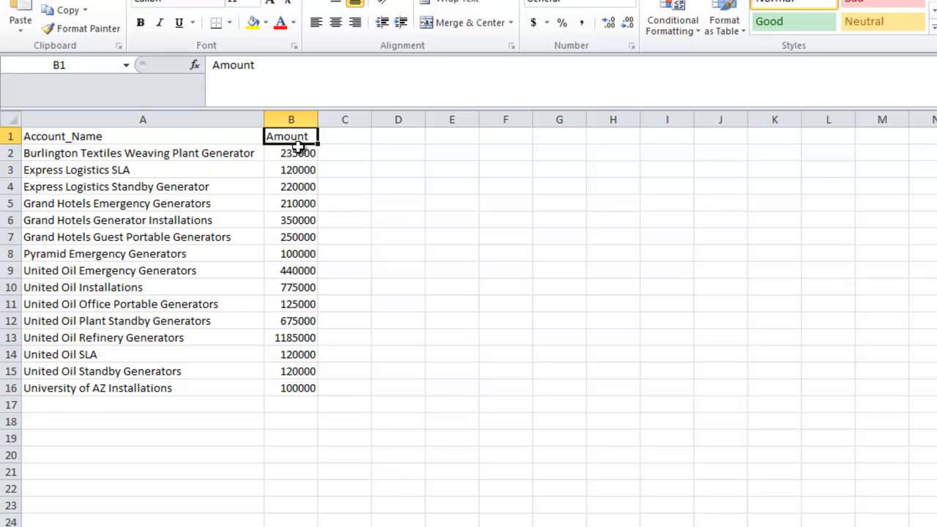
mouse_move(313, 354)
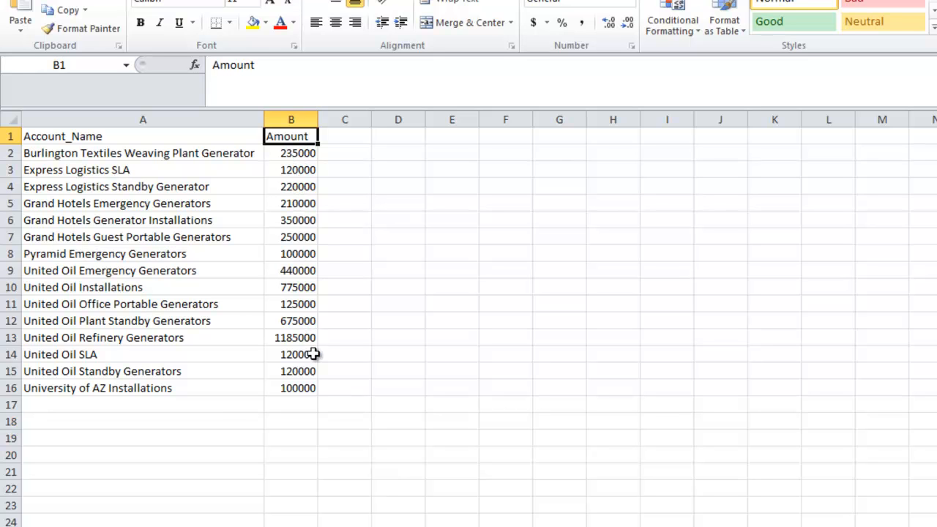
mouse_move(342, 360)
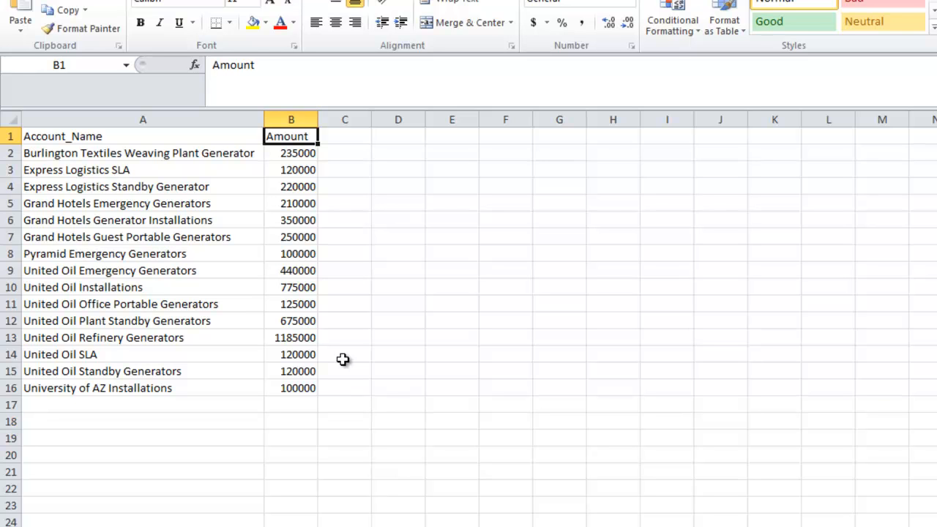